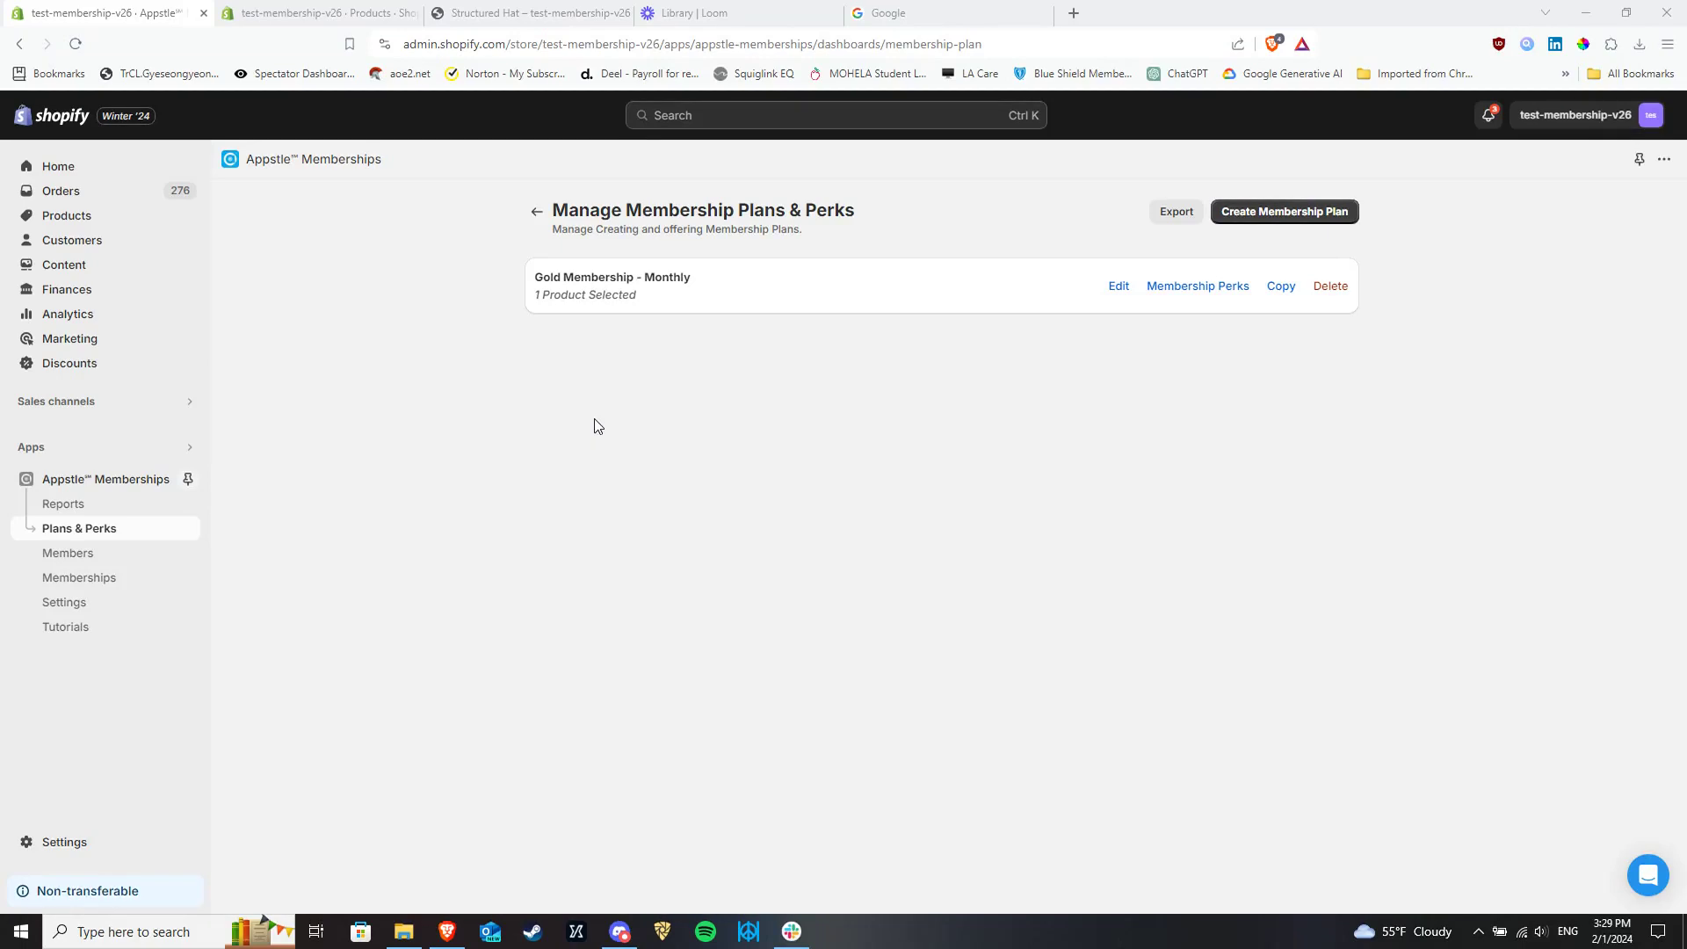
pyautogui.moveTo(619, 438)
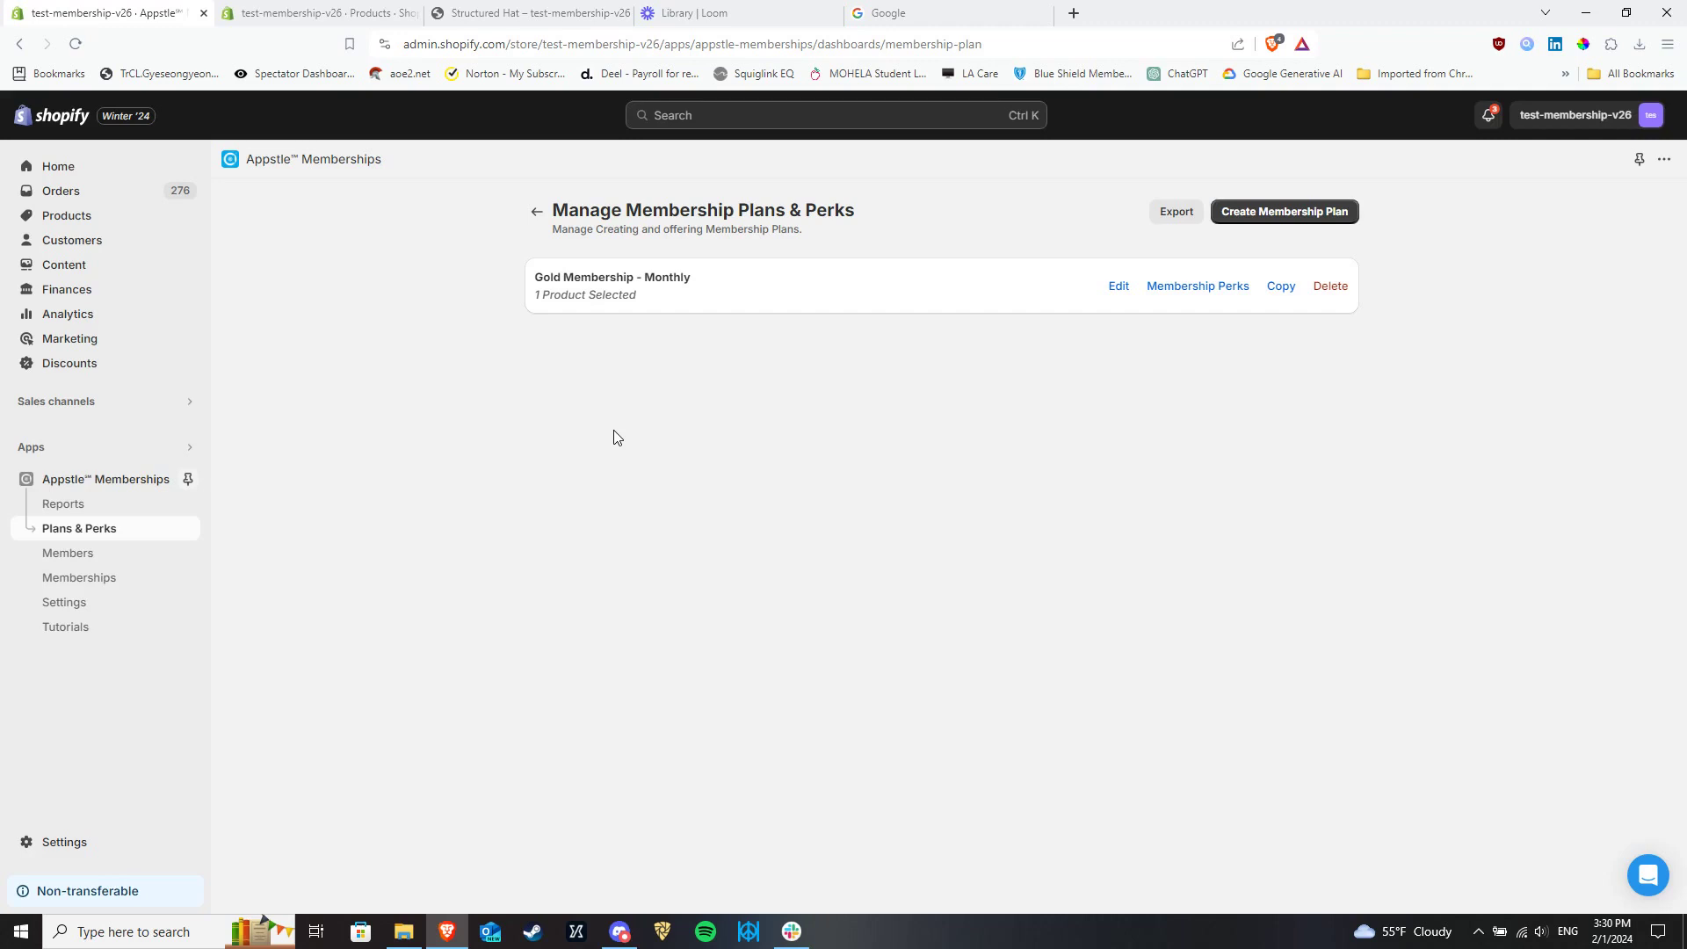
pyautogui.moveTo(1255, 381)
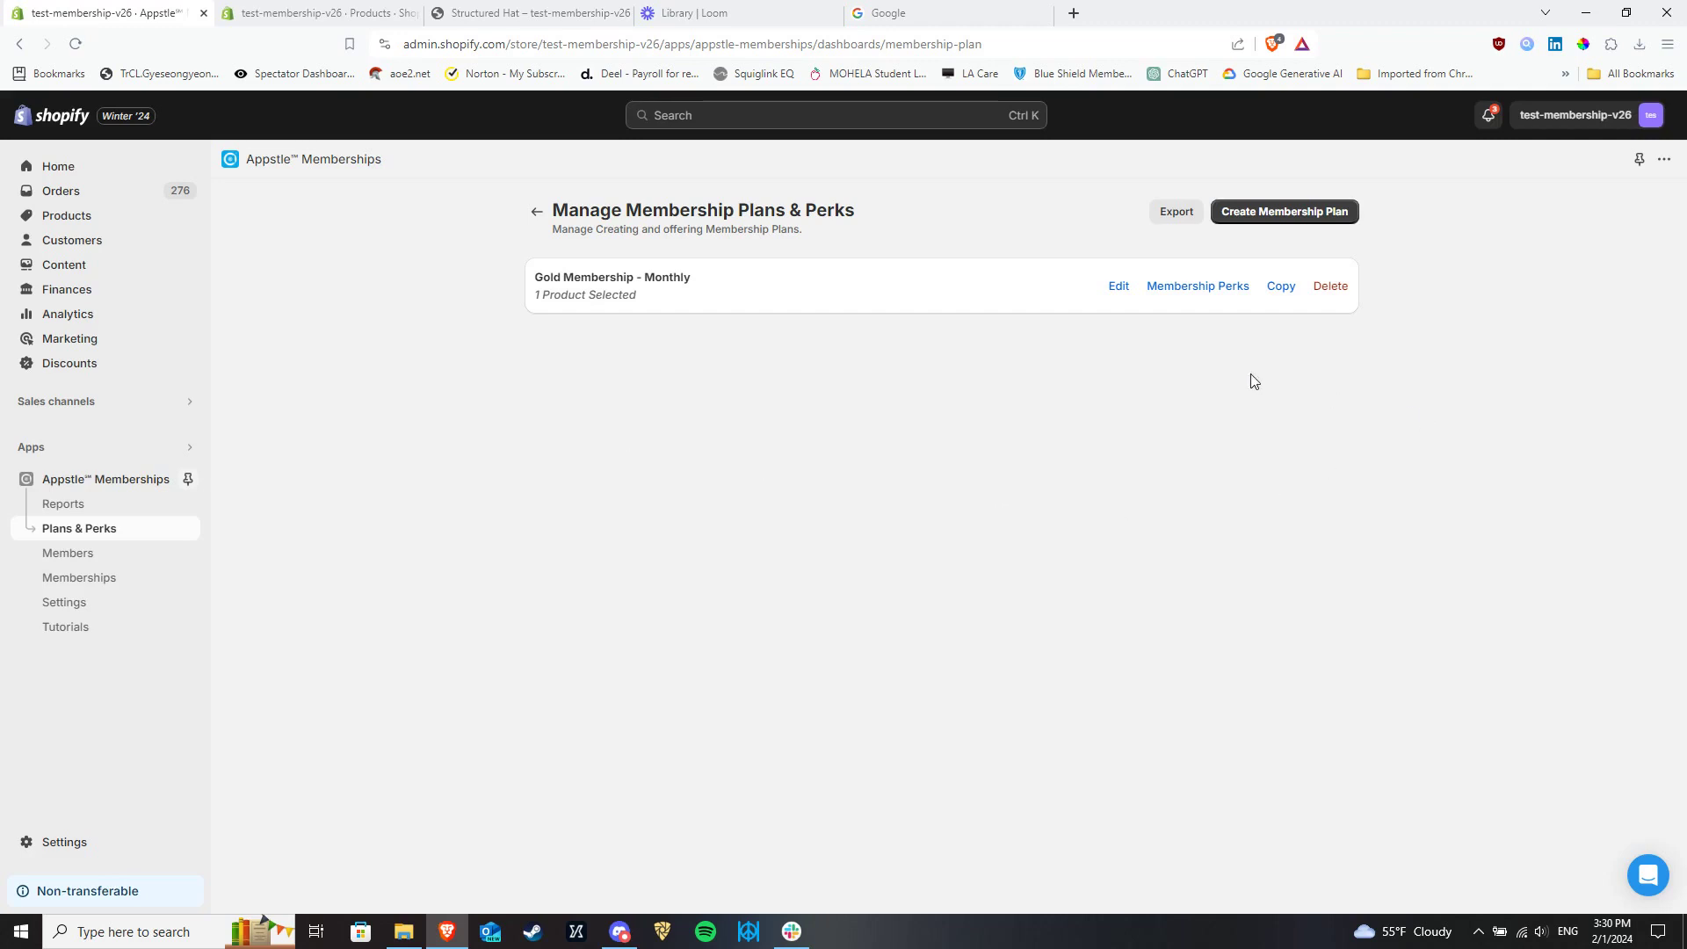
pyautogui.moveTo(113, 513)
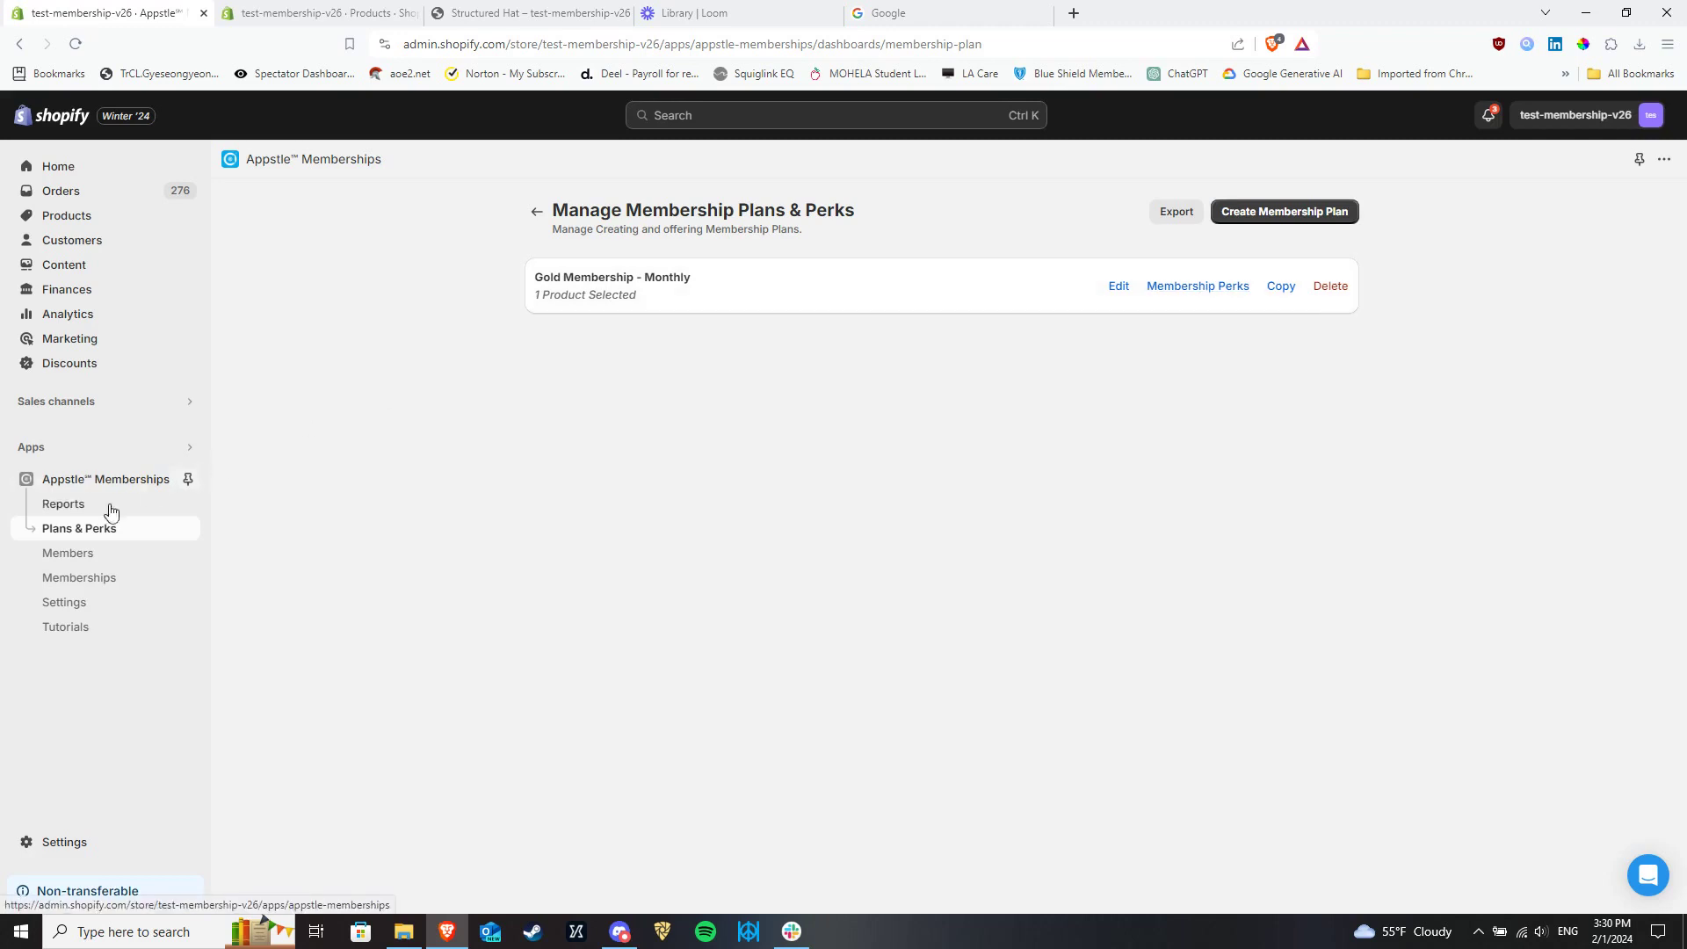
pyautogui.moveTo(1198, 285)
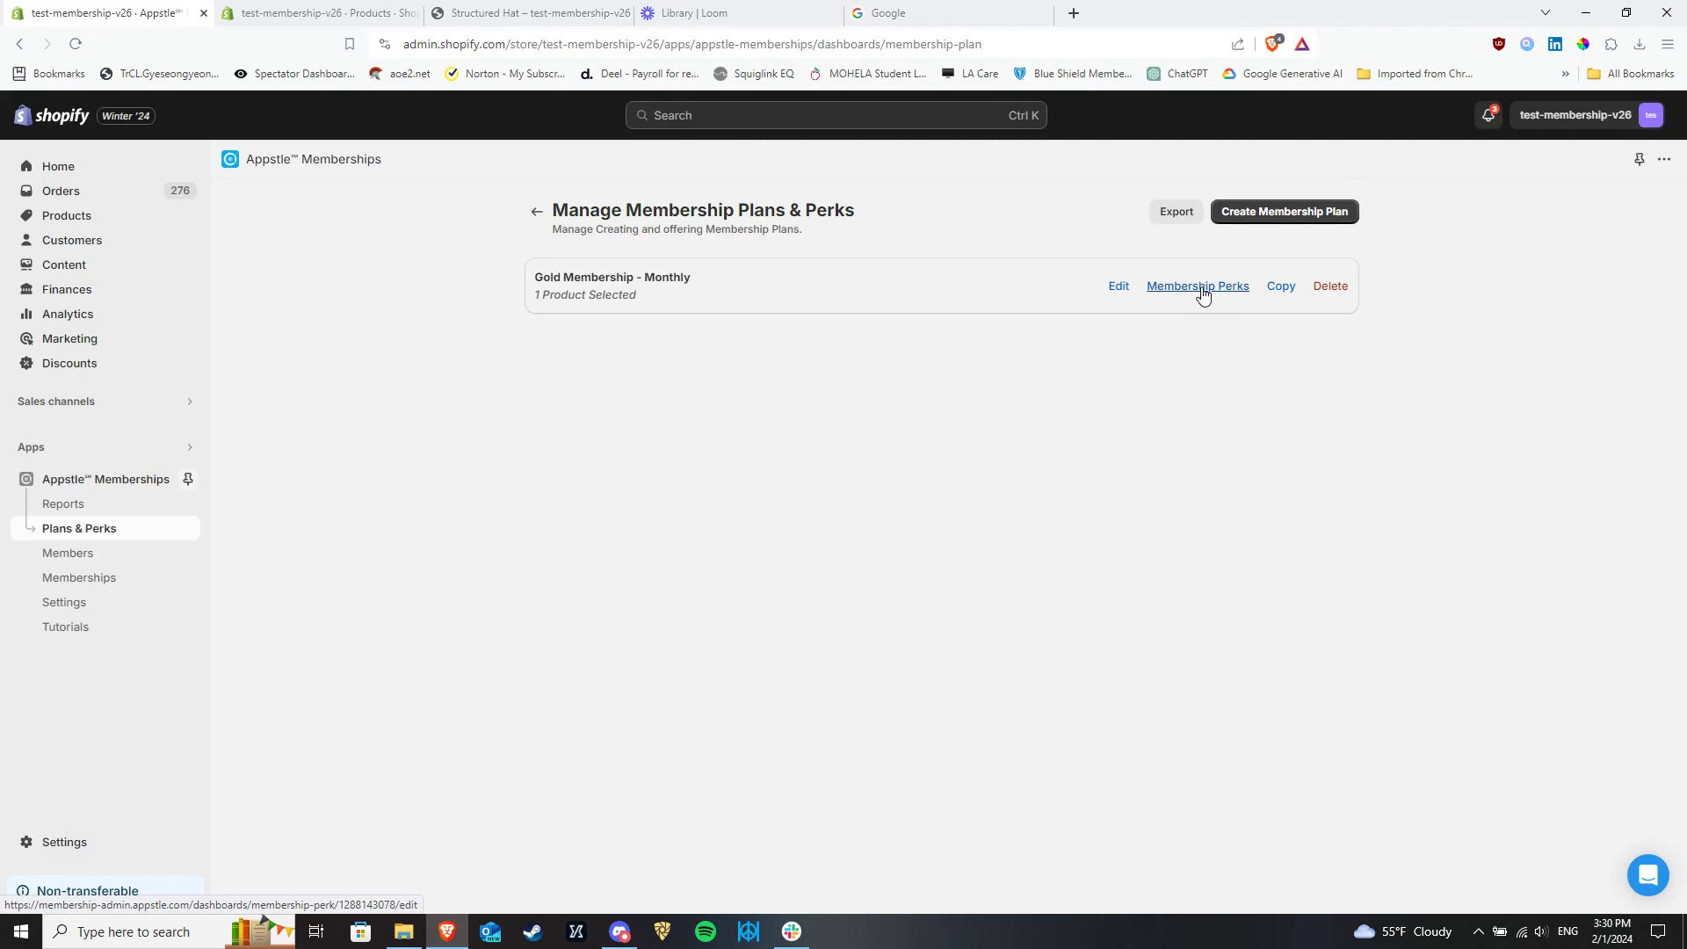
# - Add Perk #1 as Limit Access Add To Cart Button on Gold Membership - Monthly
pyautogui.click(1197, 285)
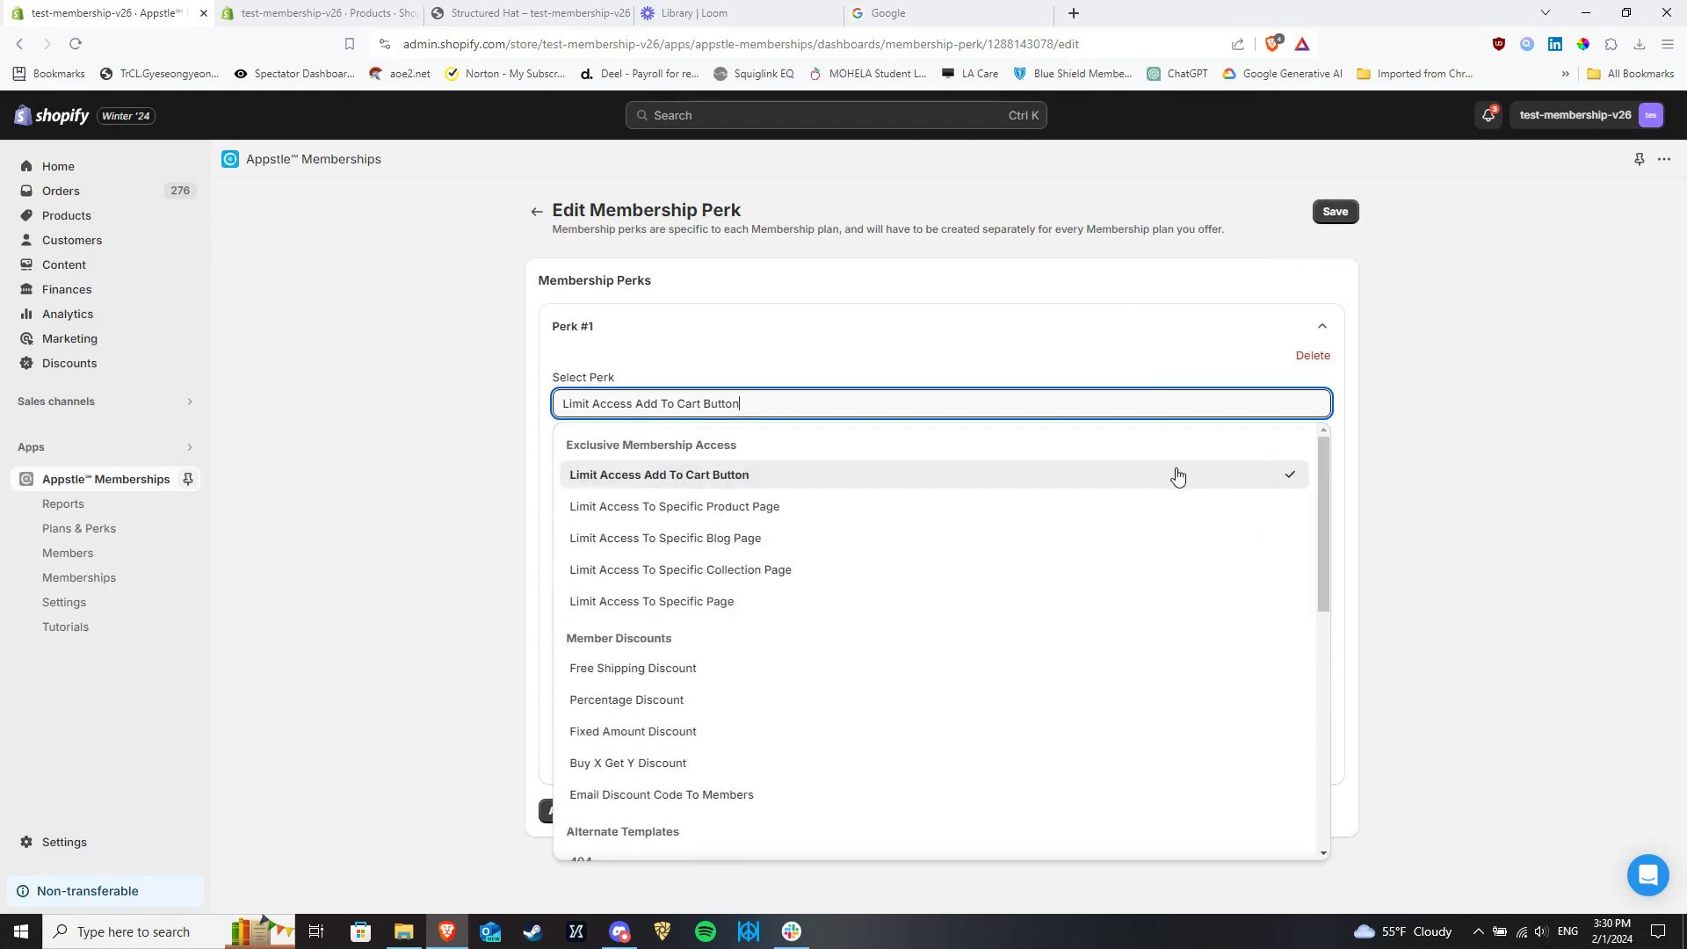
pyautogui.click(658, 475)
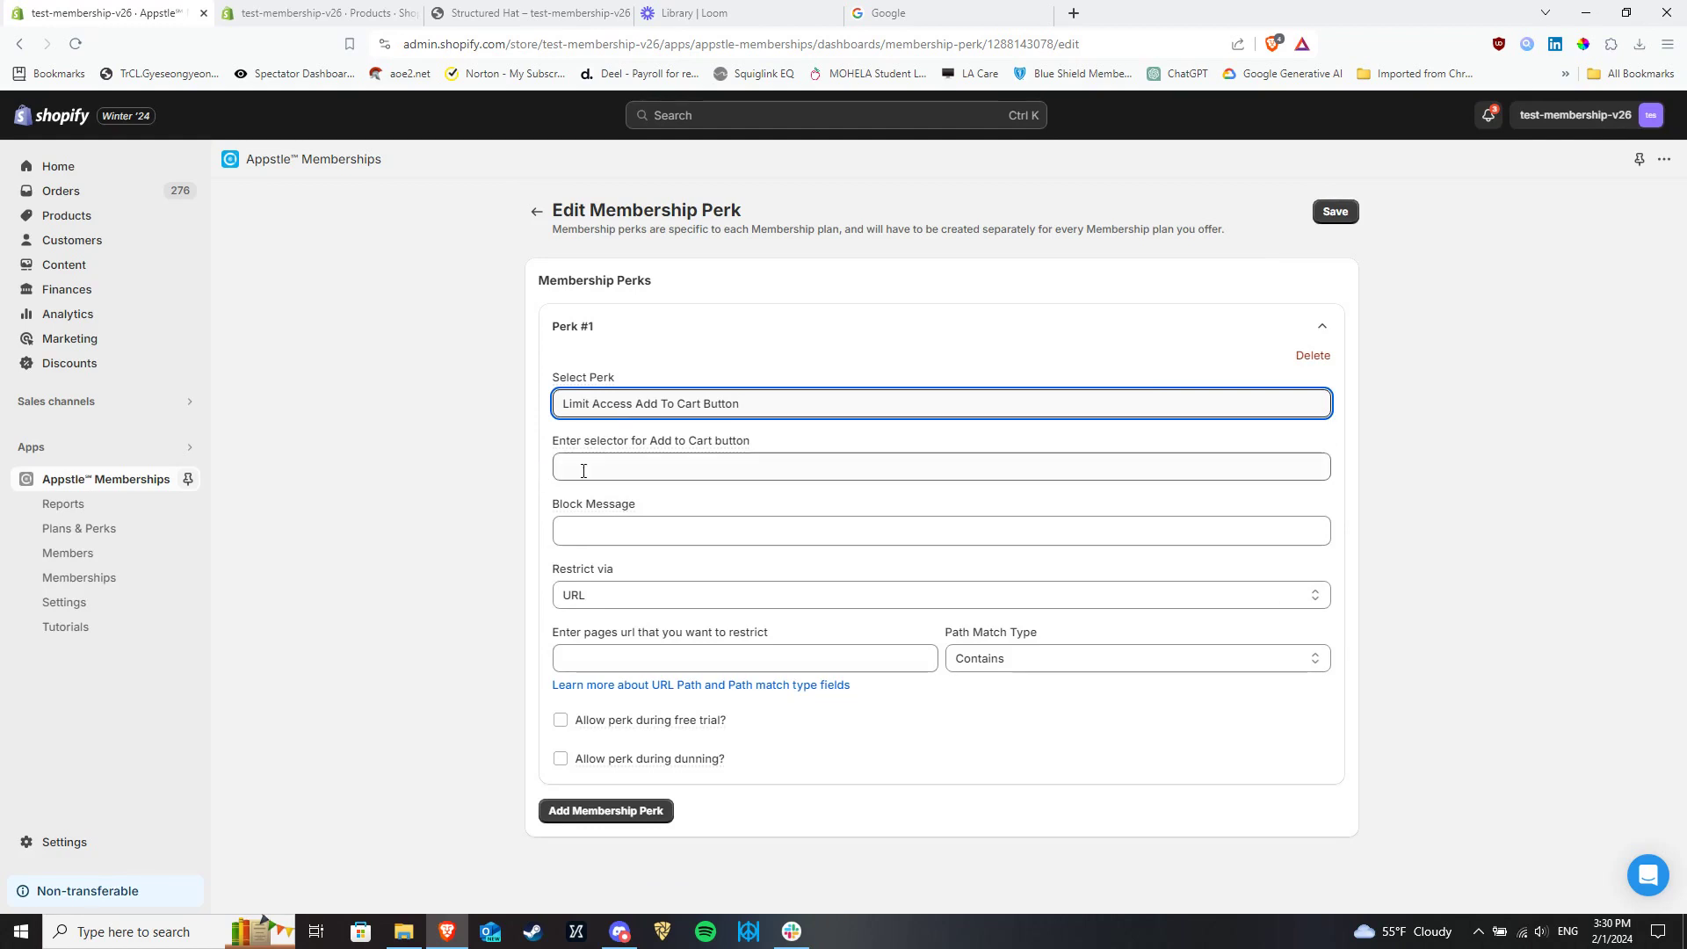
pyautogui.click(941, 463)
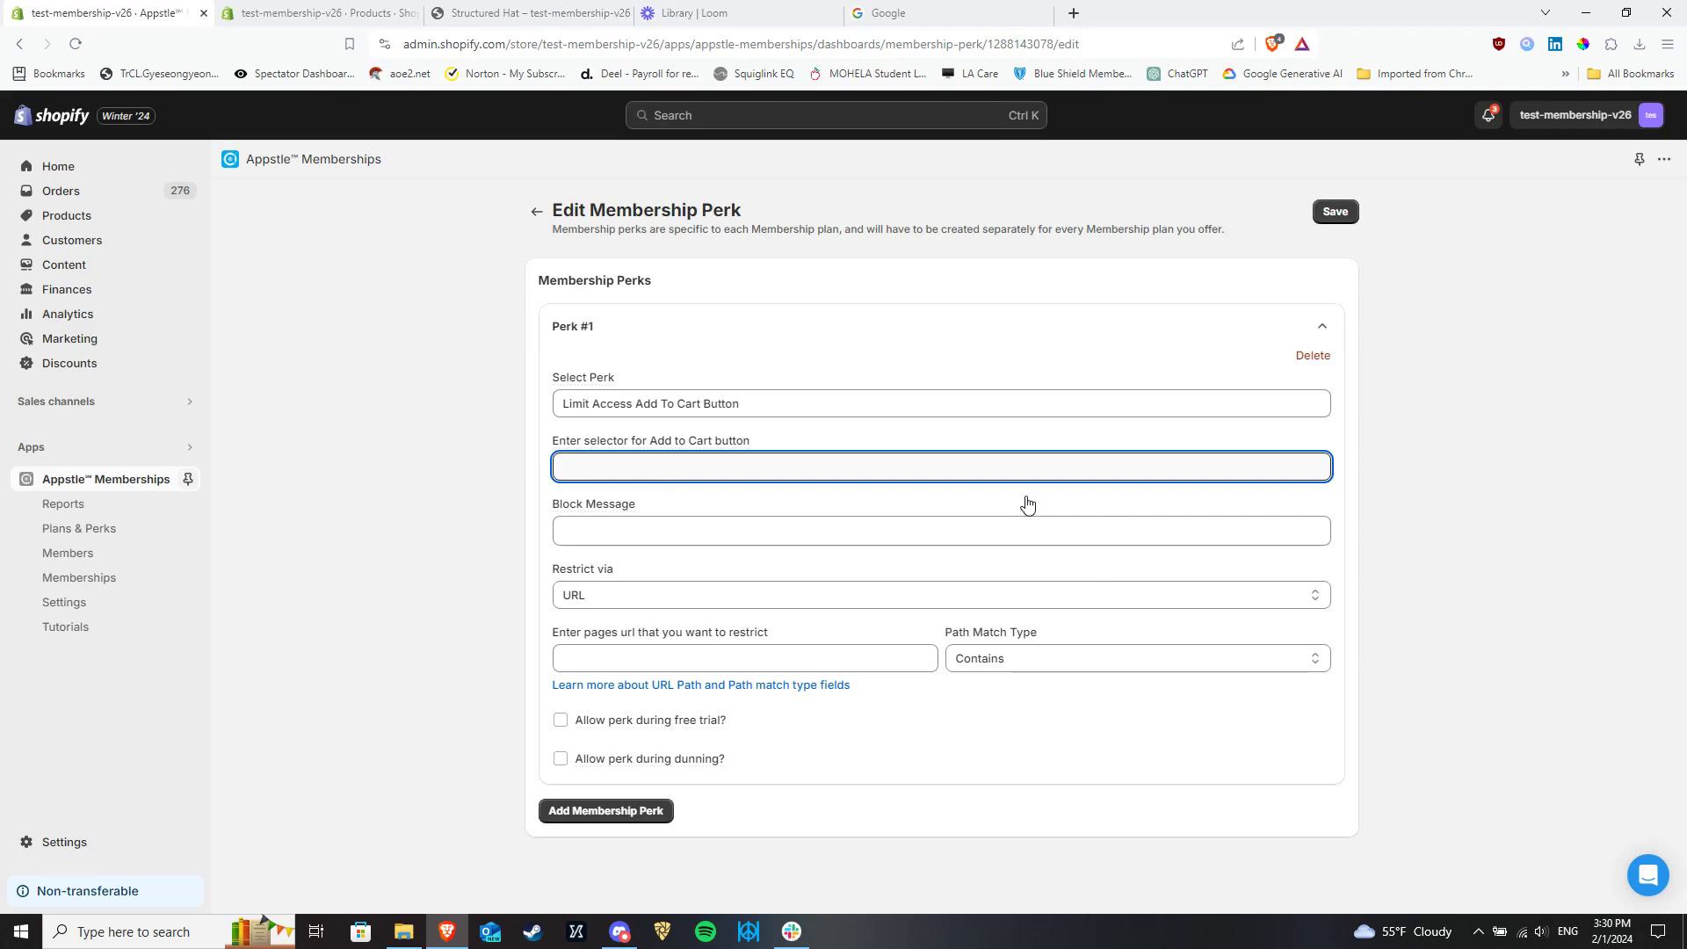
pyautogui.moveTo(690, 457)
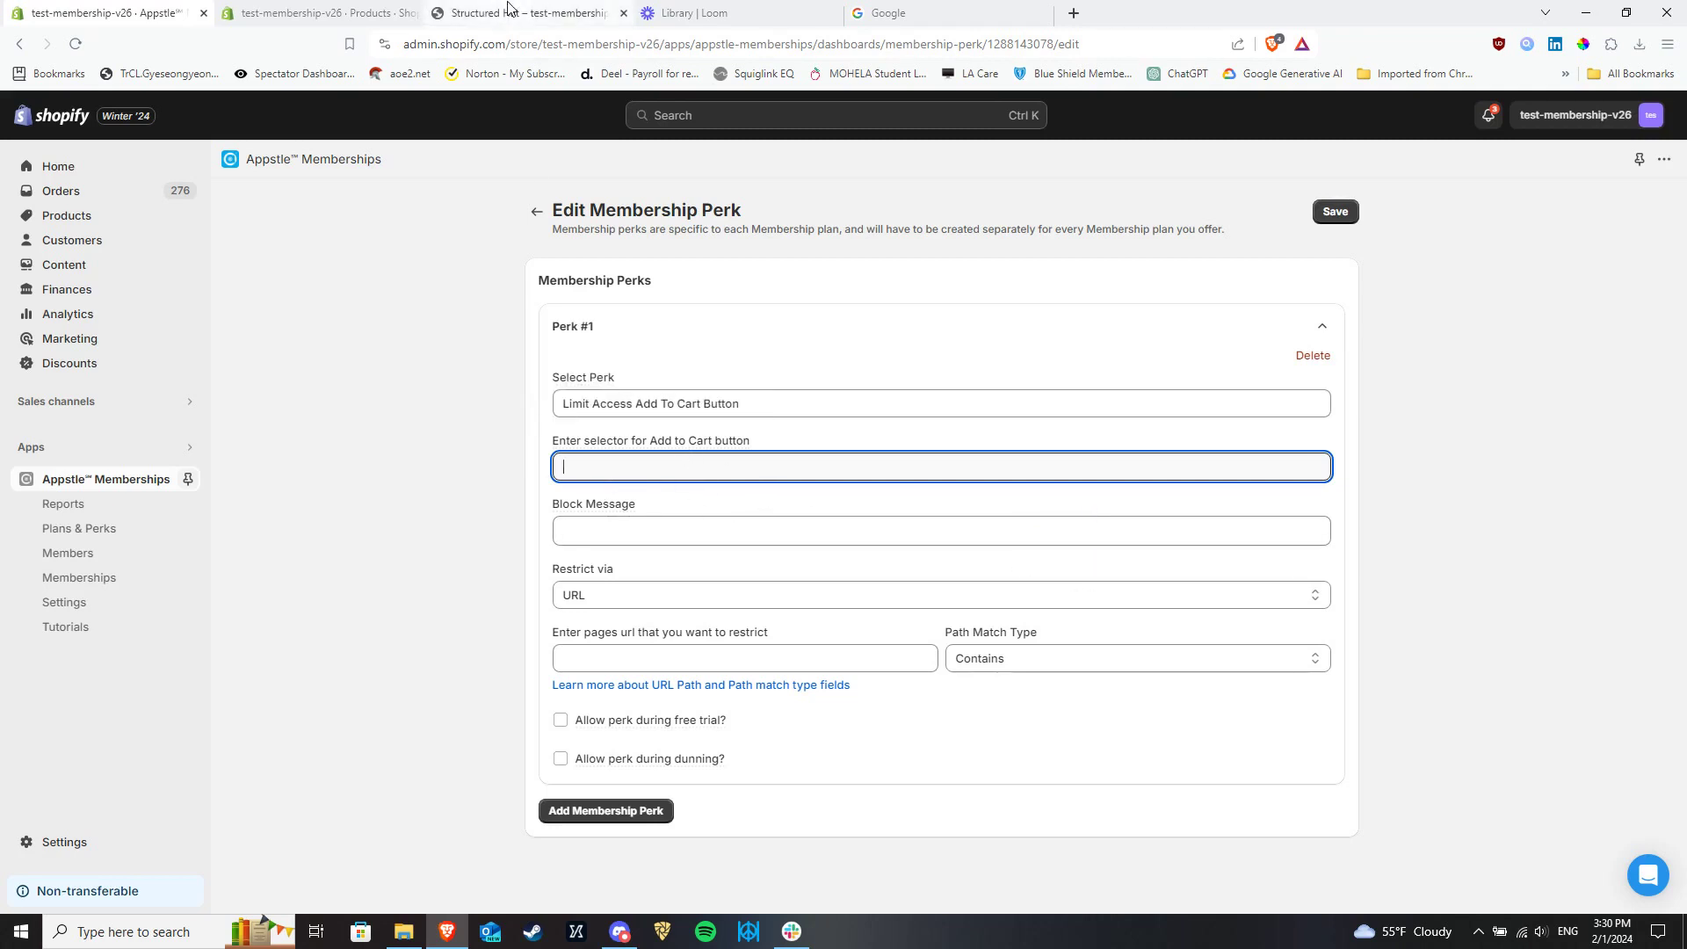
# - Inspect the Structured Hat page's Add to cart block, revealing class product-form__buttons
pyautogui.click(525, 14)
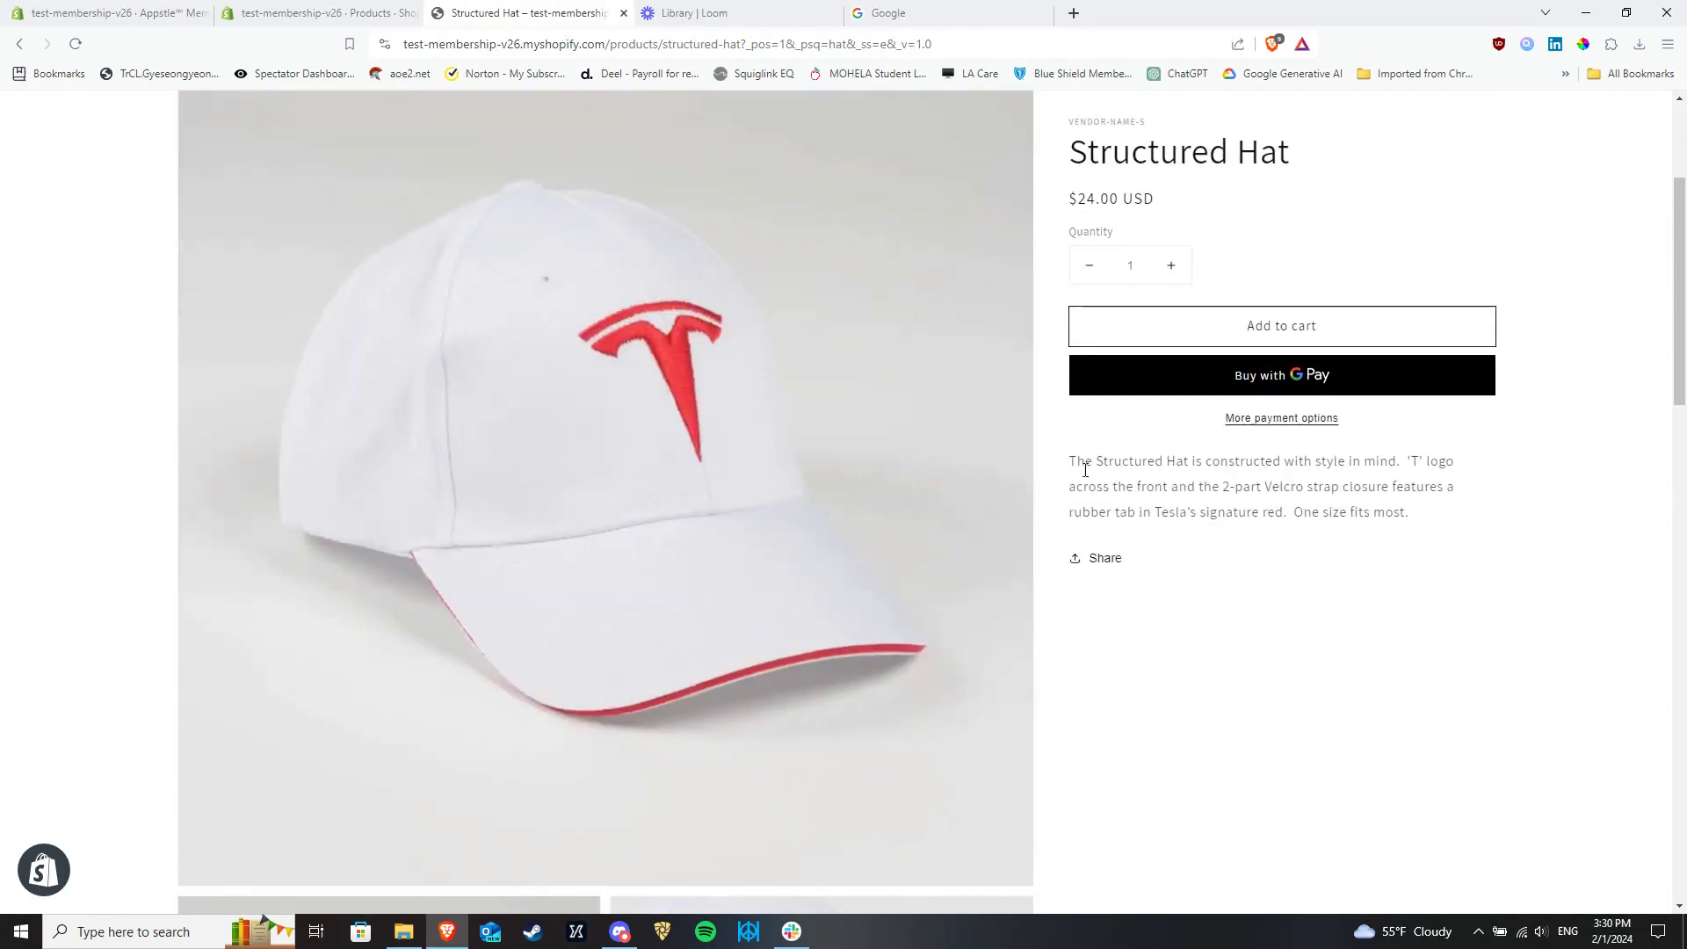
pyautogui.press('F12')
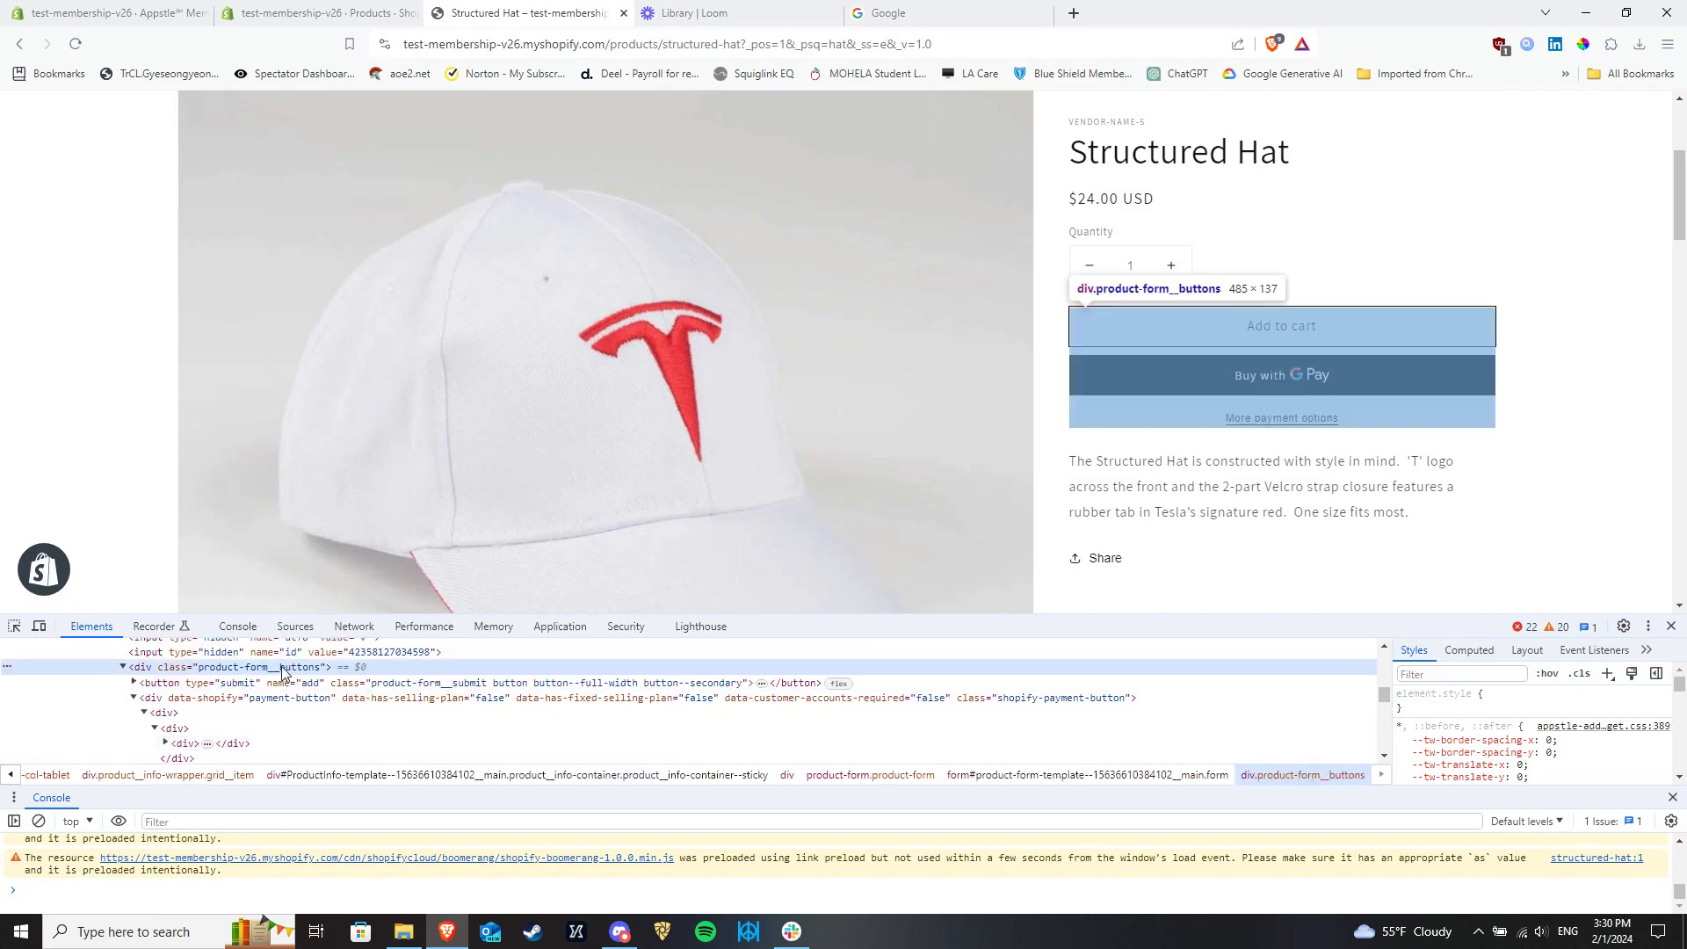
pyautogui.moveTo(120, 172)
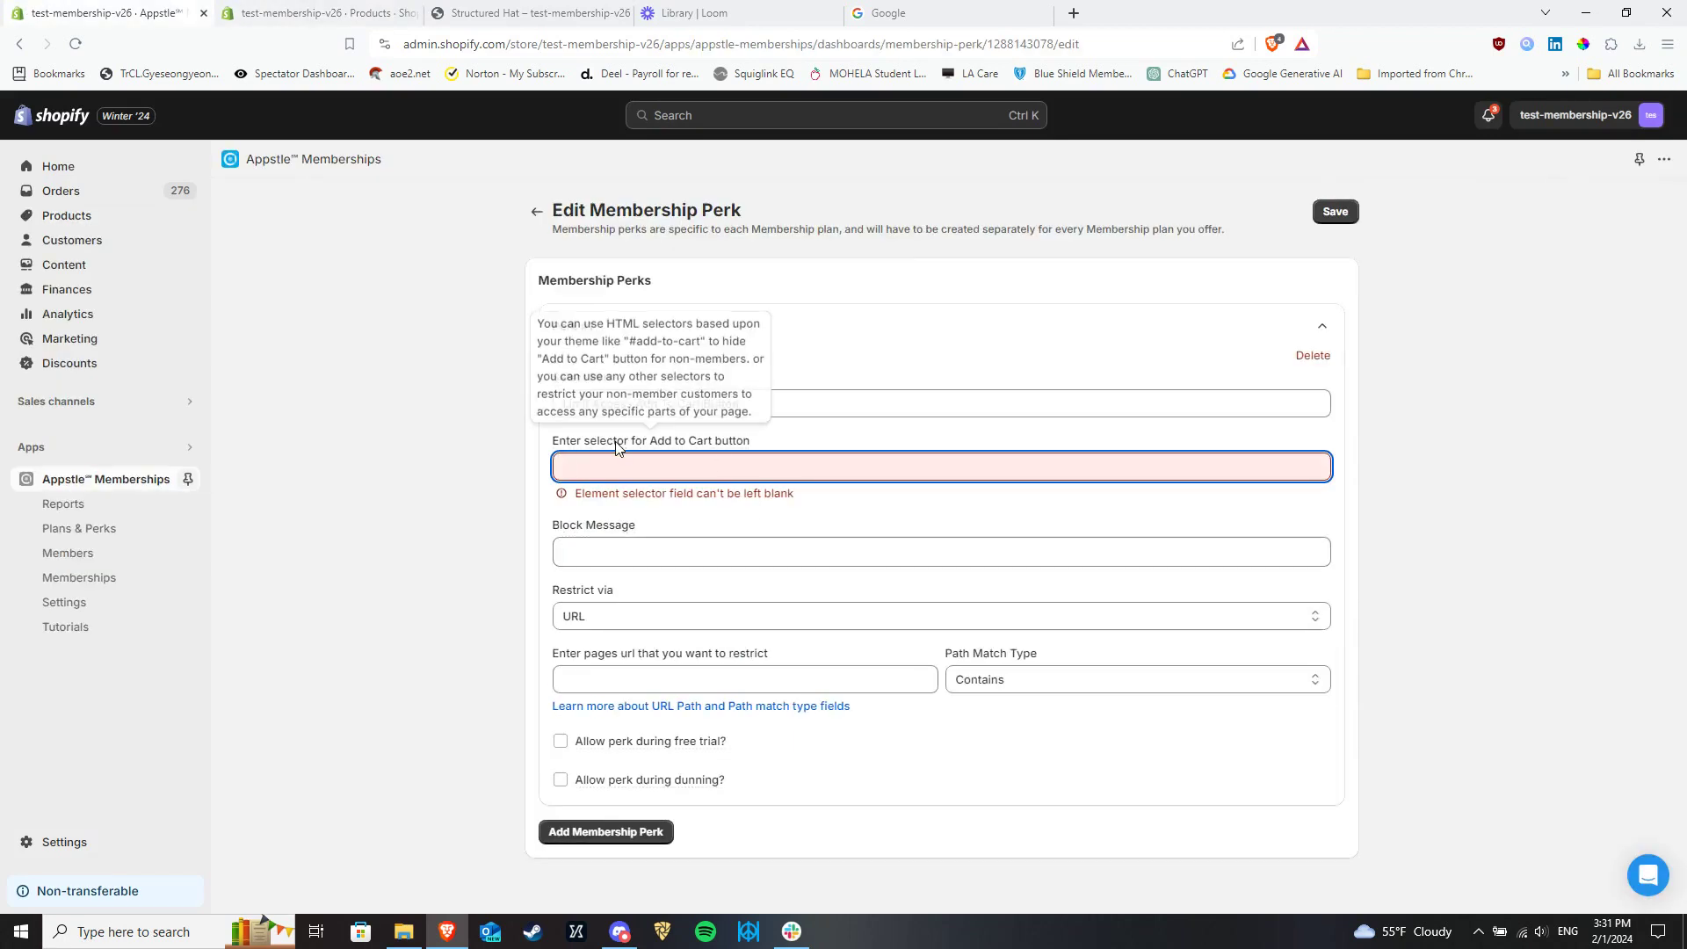
# - Enter selector .product-form__buttons and block message 'Members only'
pyautogui.write('product-form__buttons')
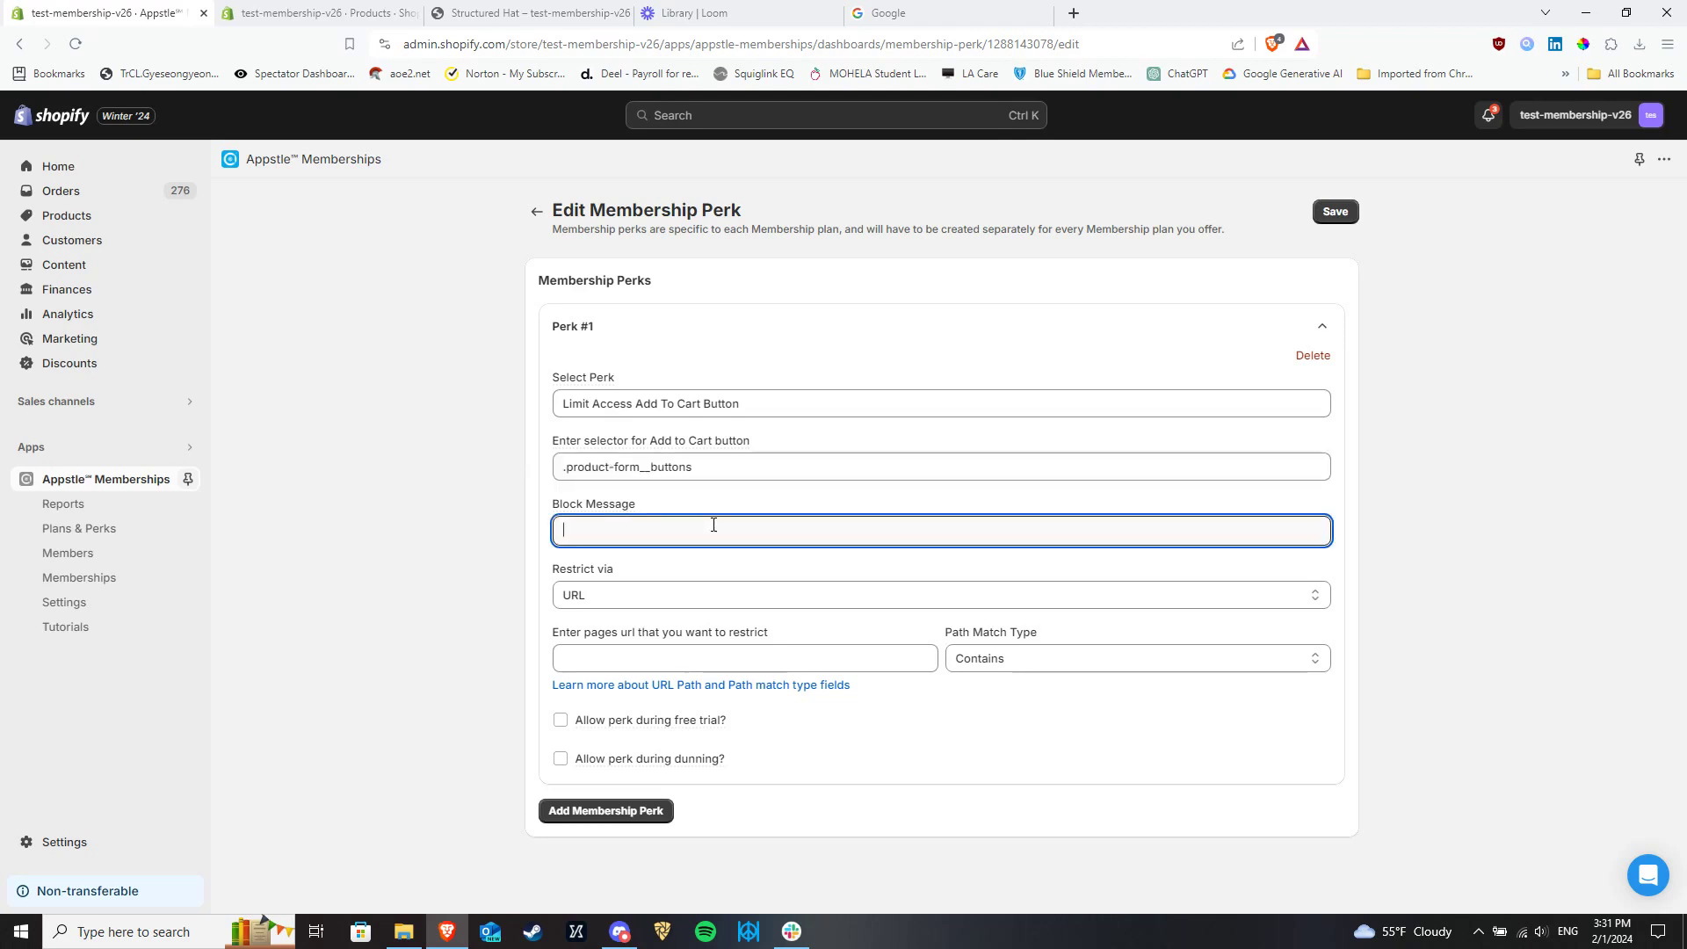
pyautogui.write('Members only')
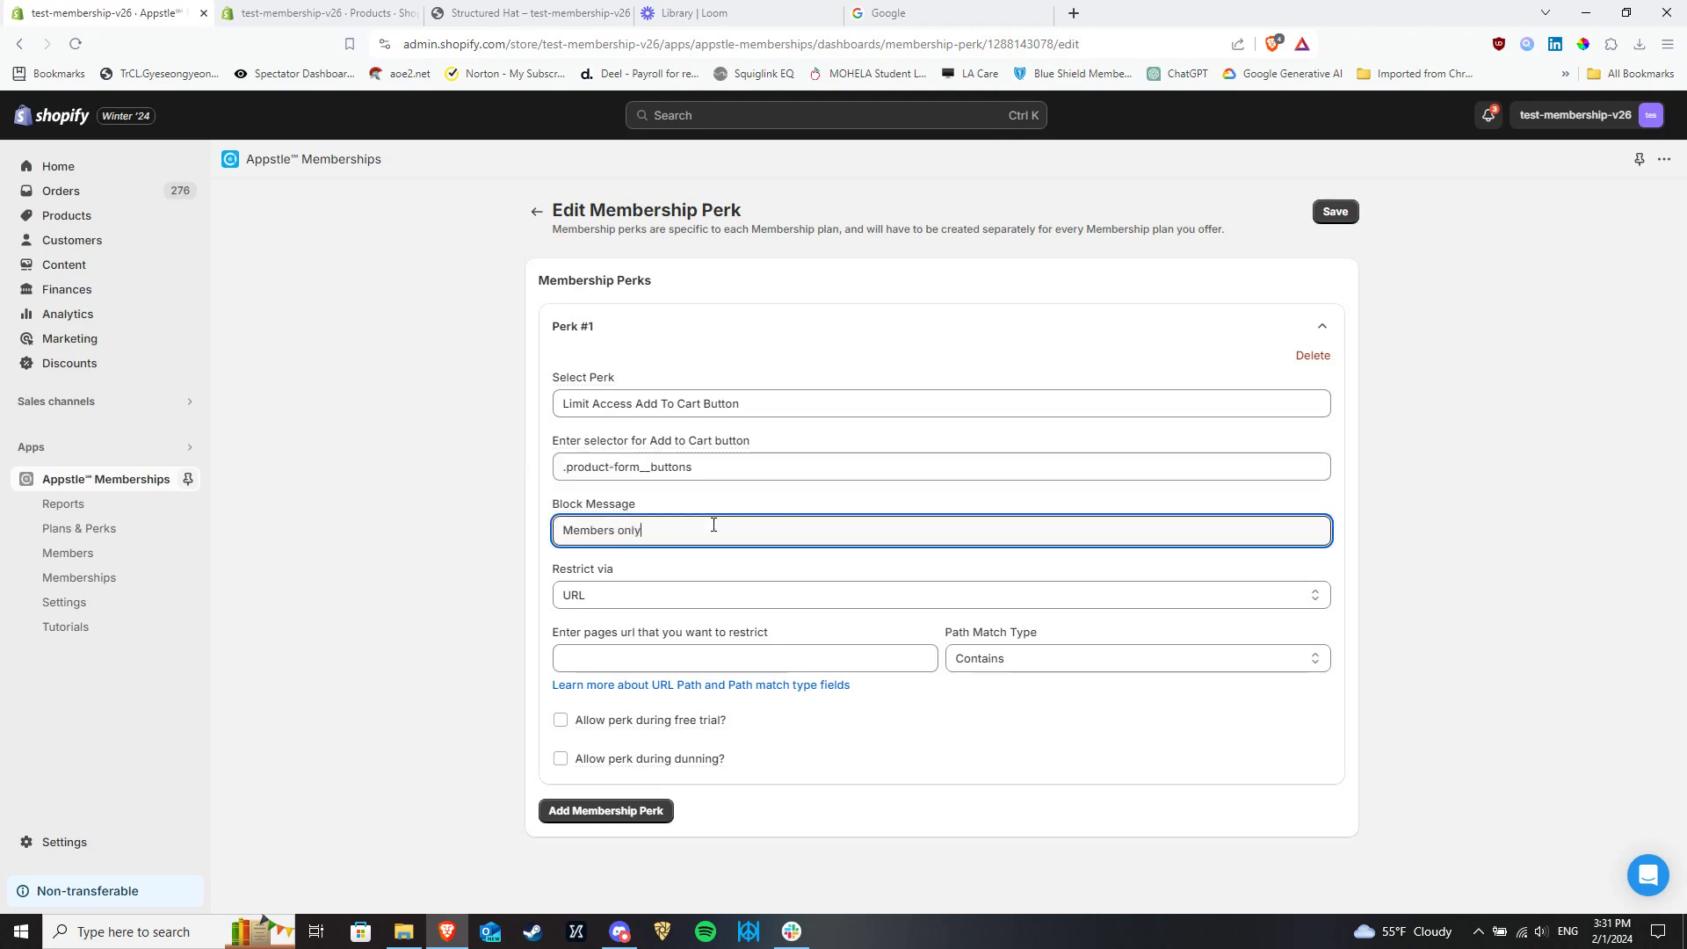
pyautogui.moveTo(583, 527)
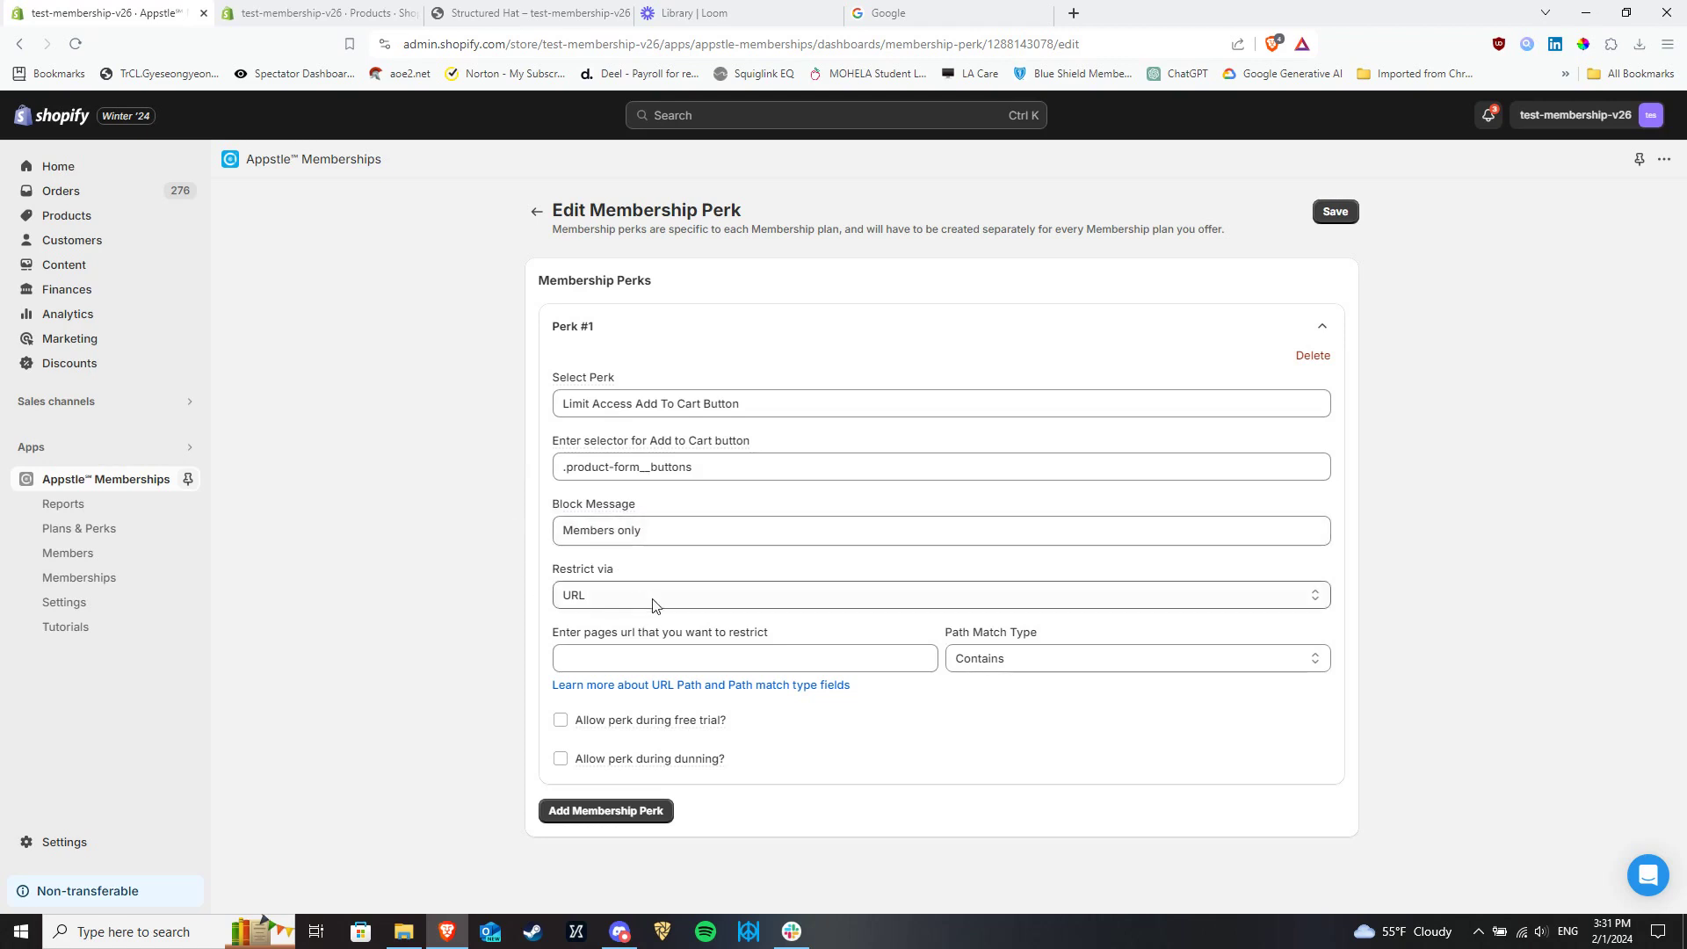
pyautogui.click(935, 587)
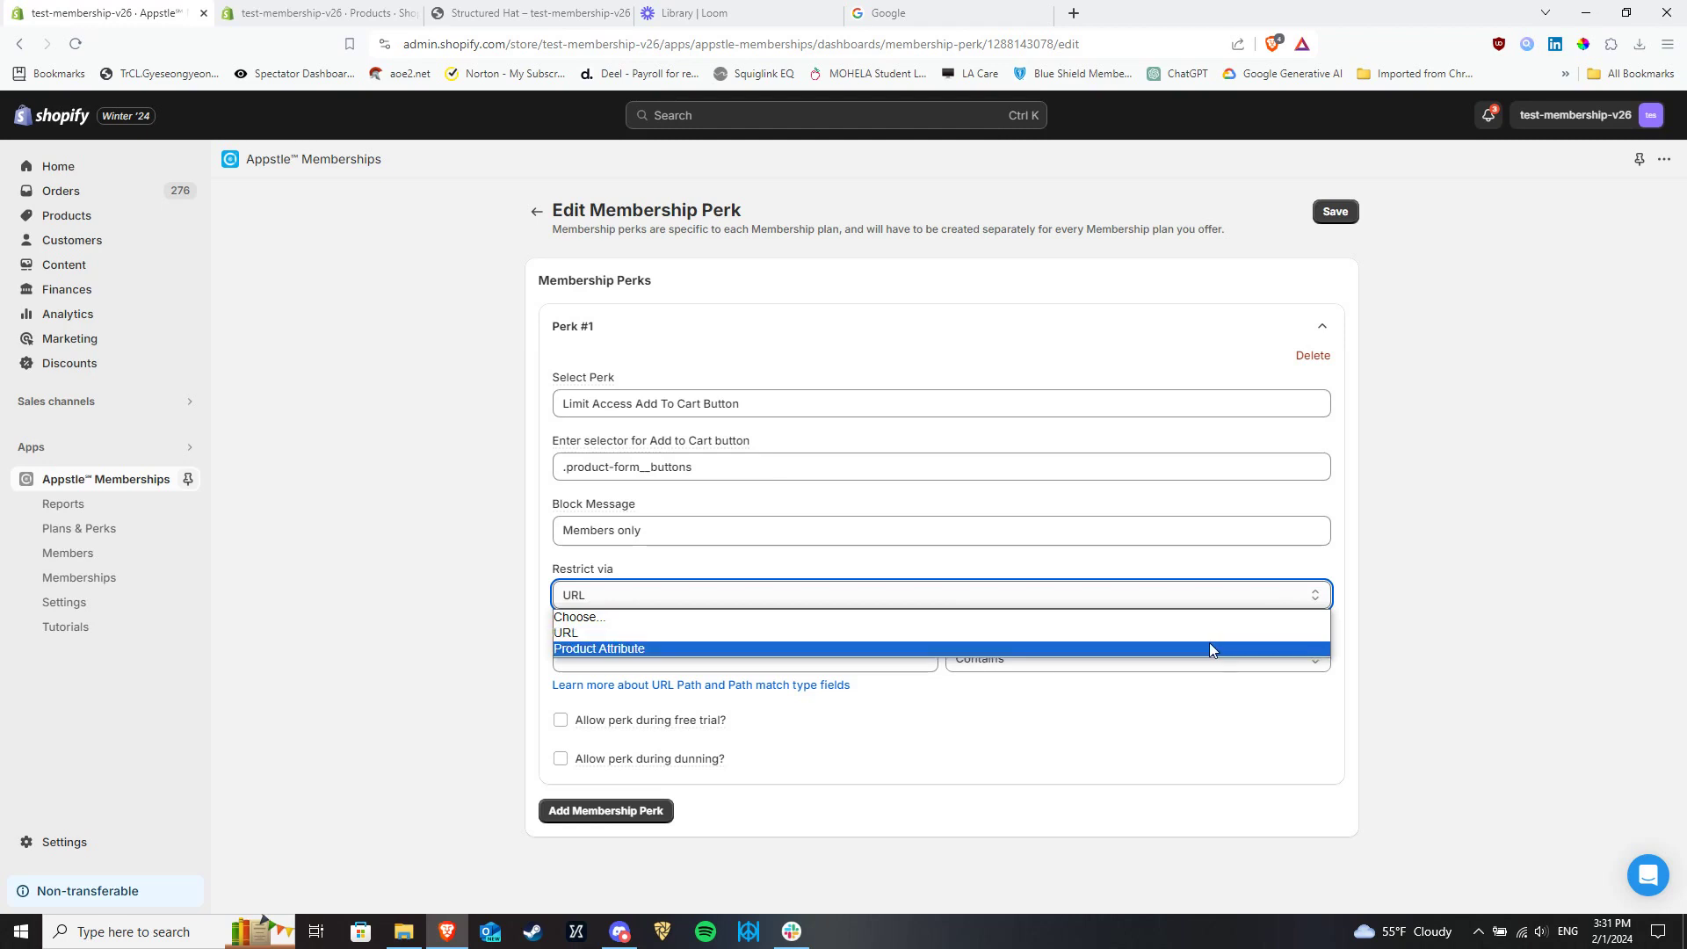
pyautogui.moveTo(1198, 653)
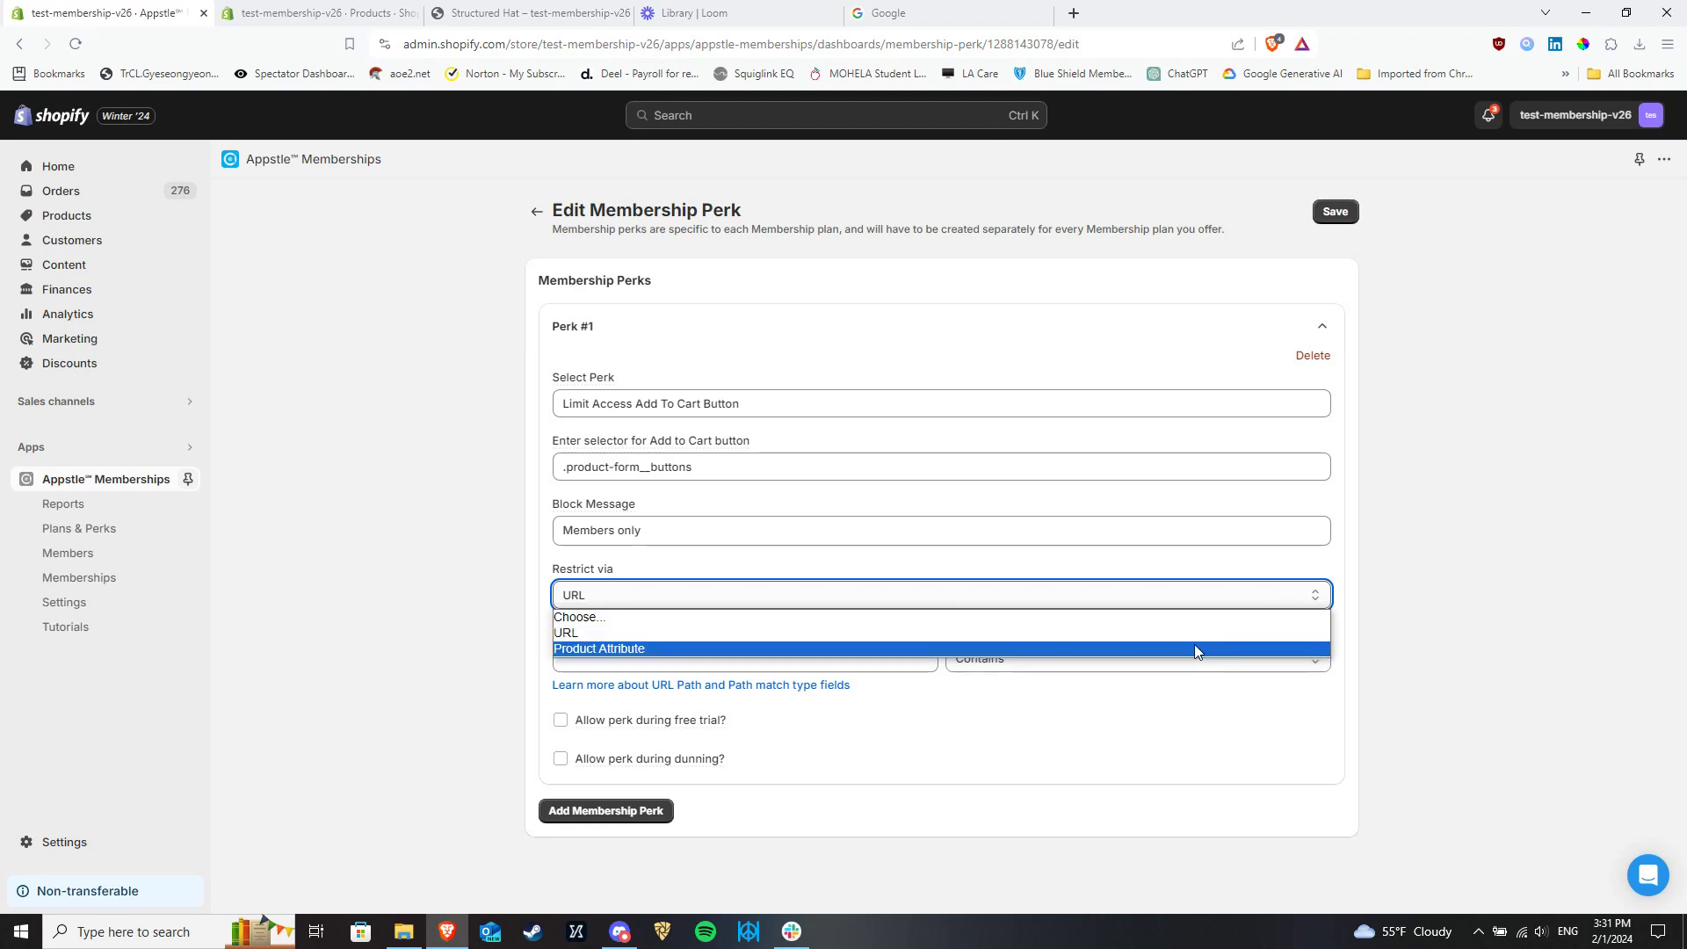
pyautogui.moveTo(1185, 635)
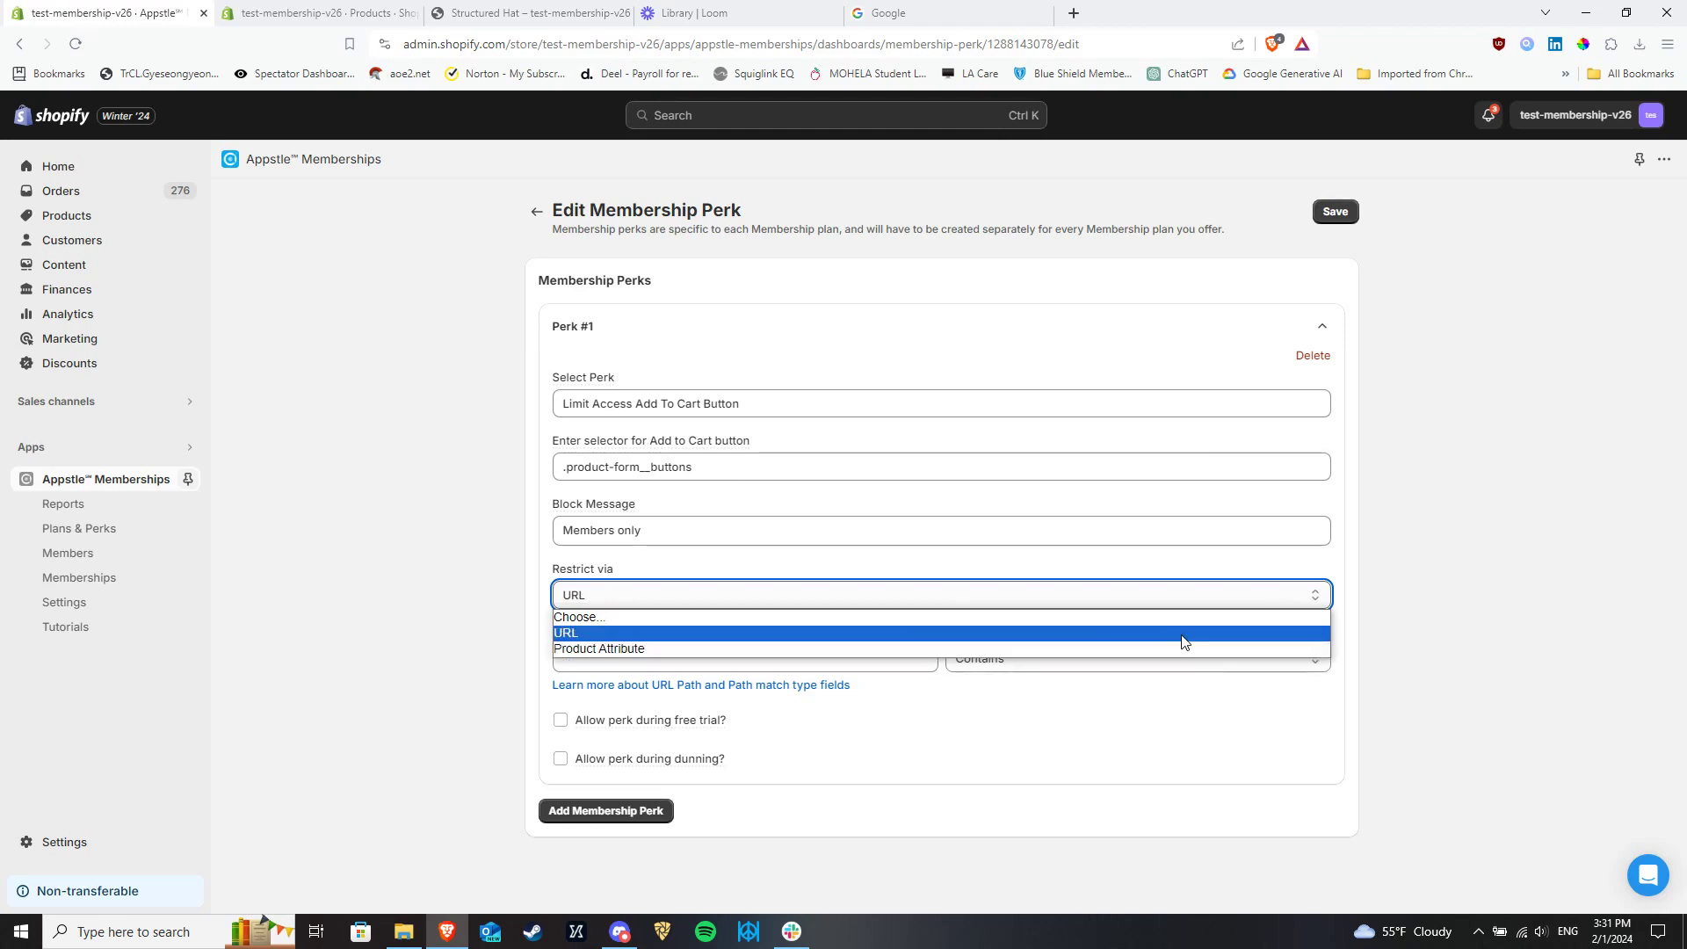
pyautogui.click(566, 632)
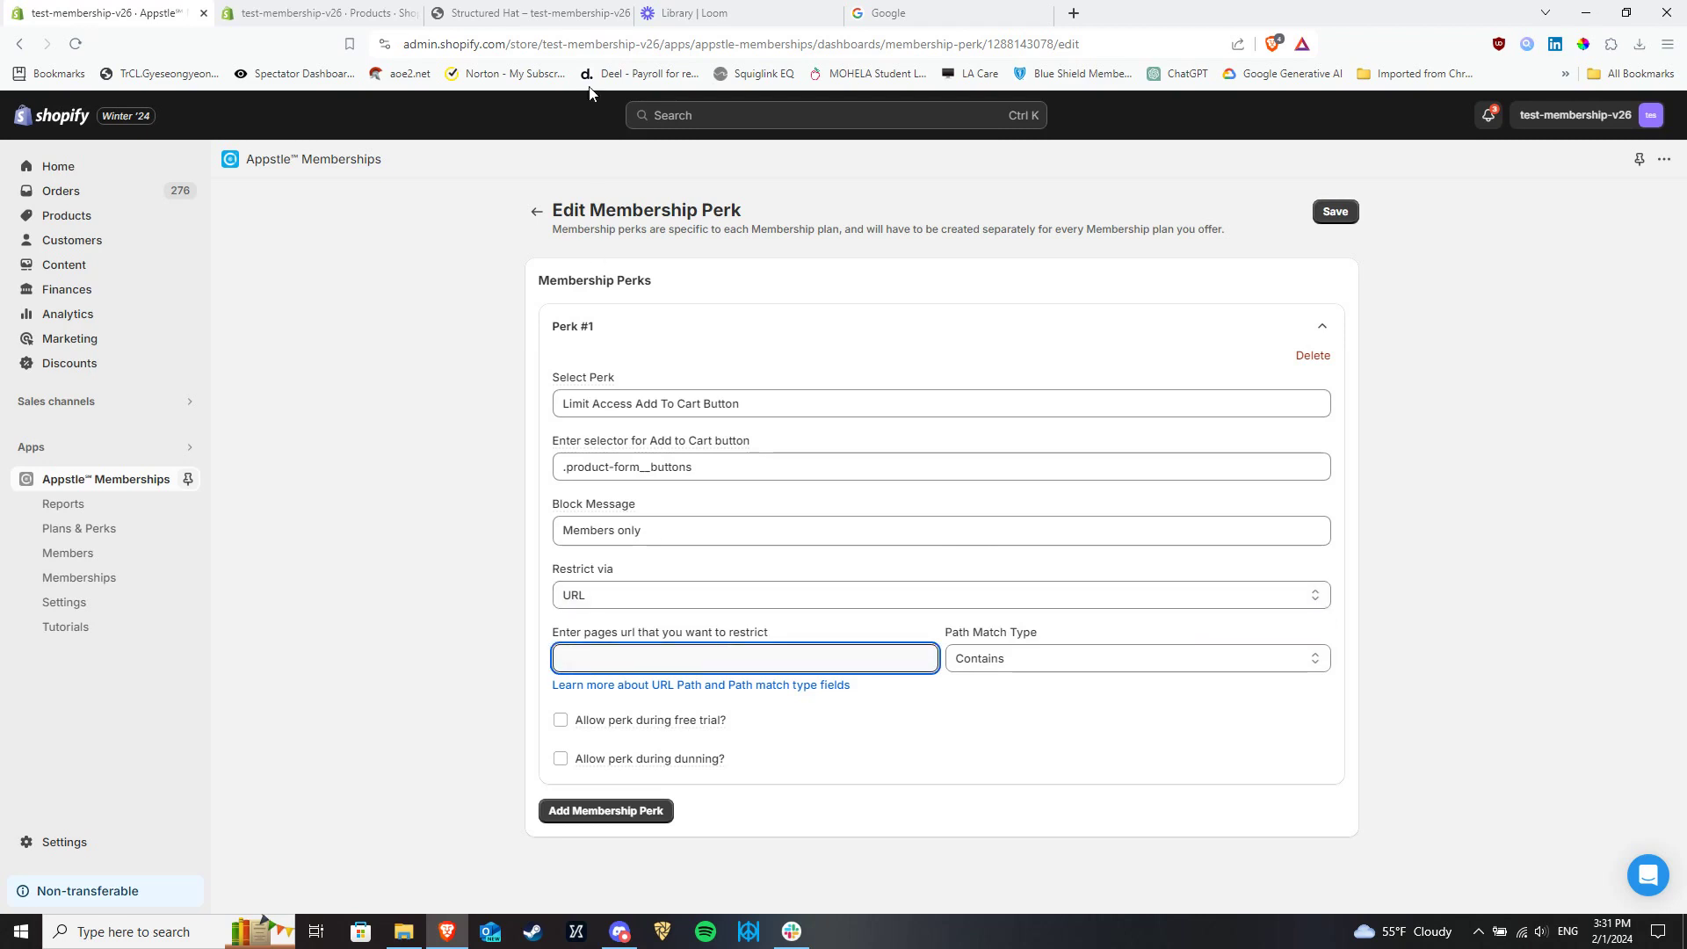
pyautogui.moveTo(519, 13)
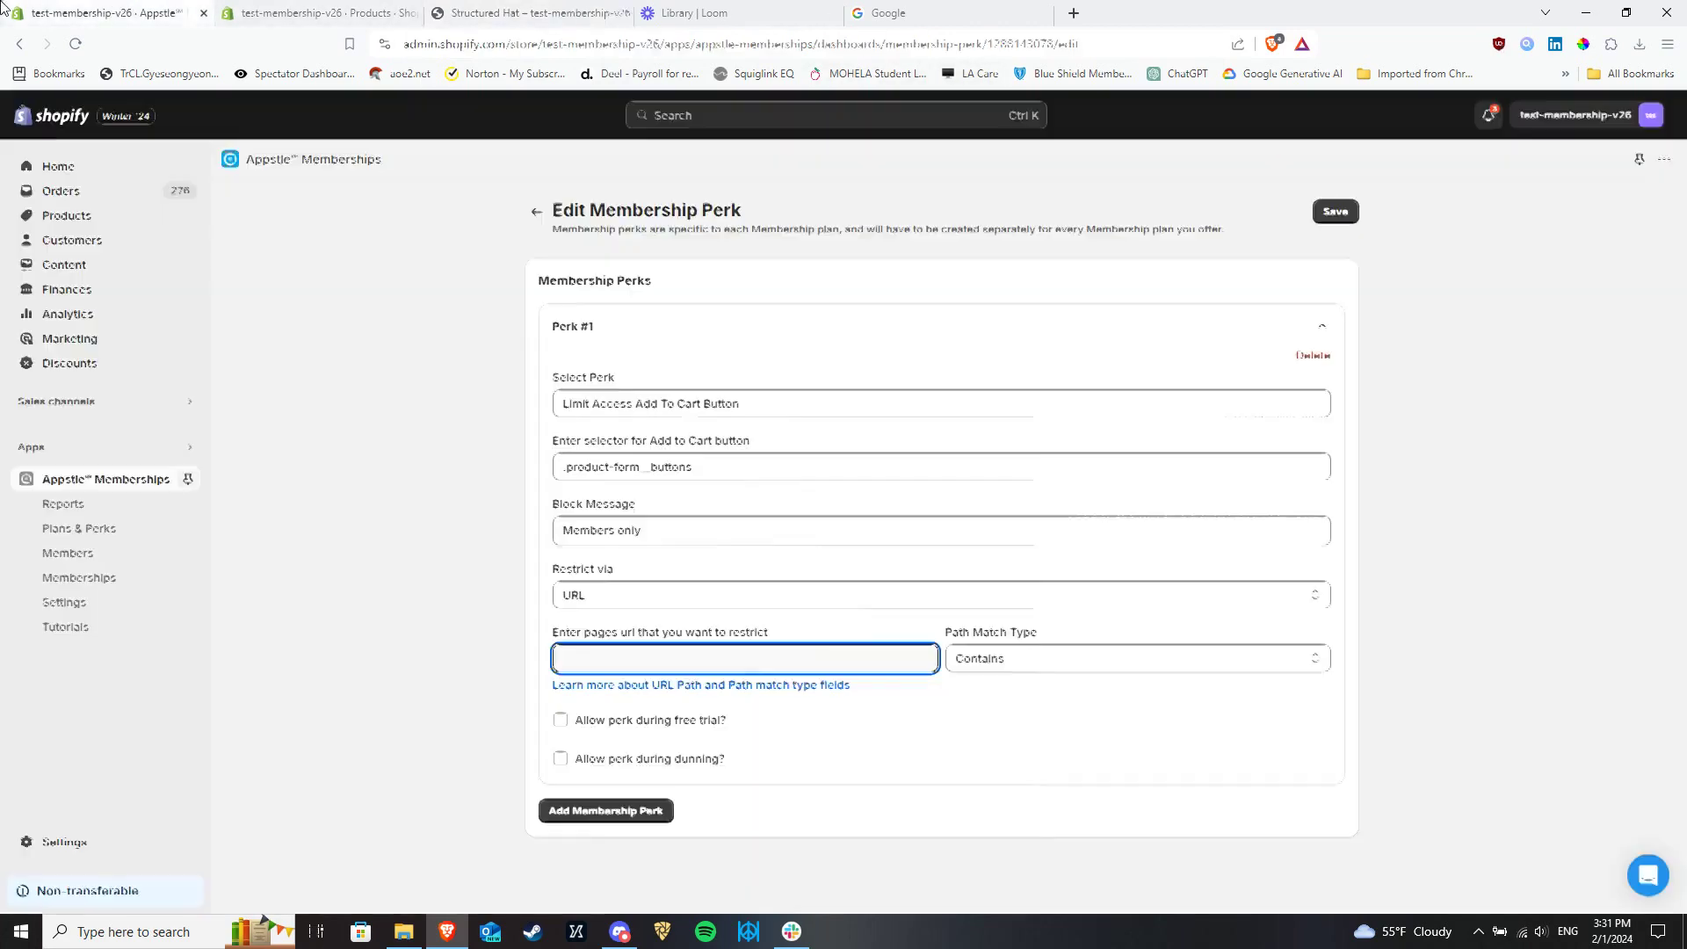
pyautogui.click(928, 589)
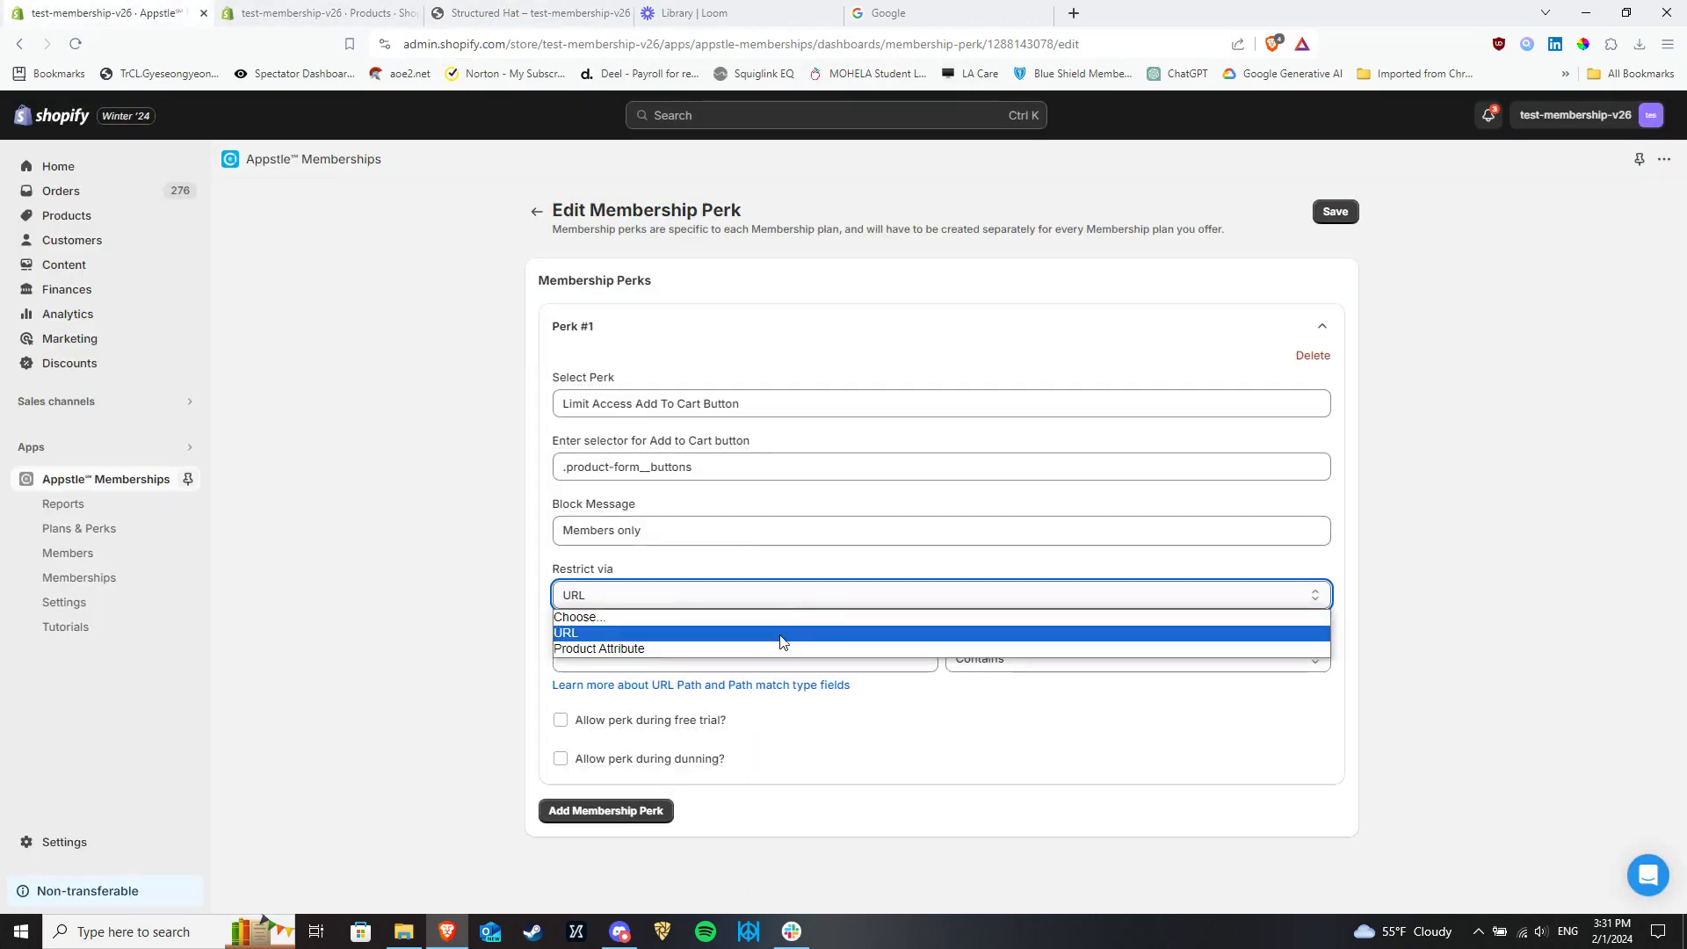
pyautogui.click(600, 649)
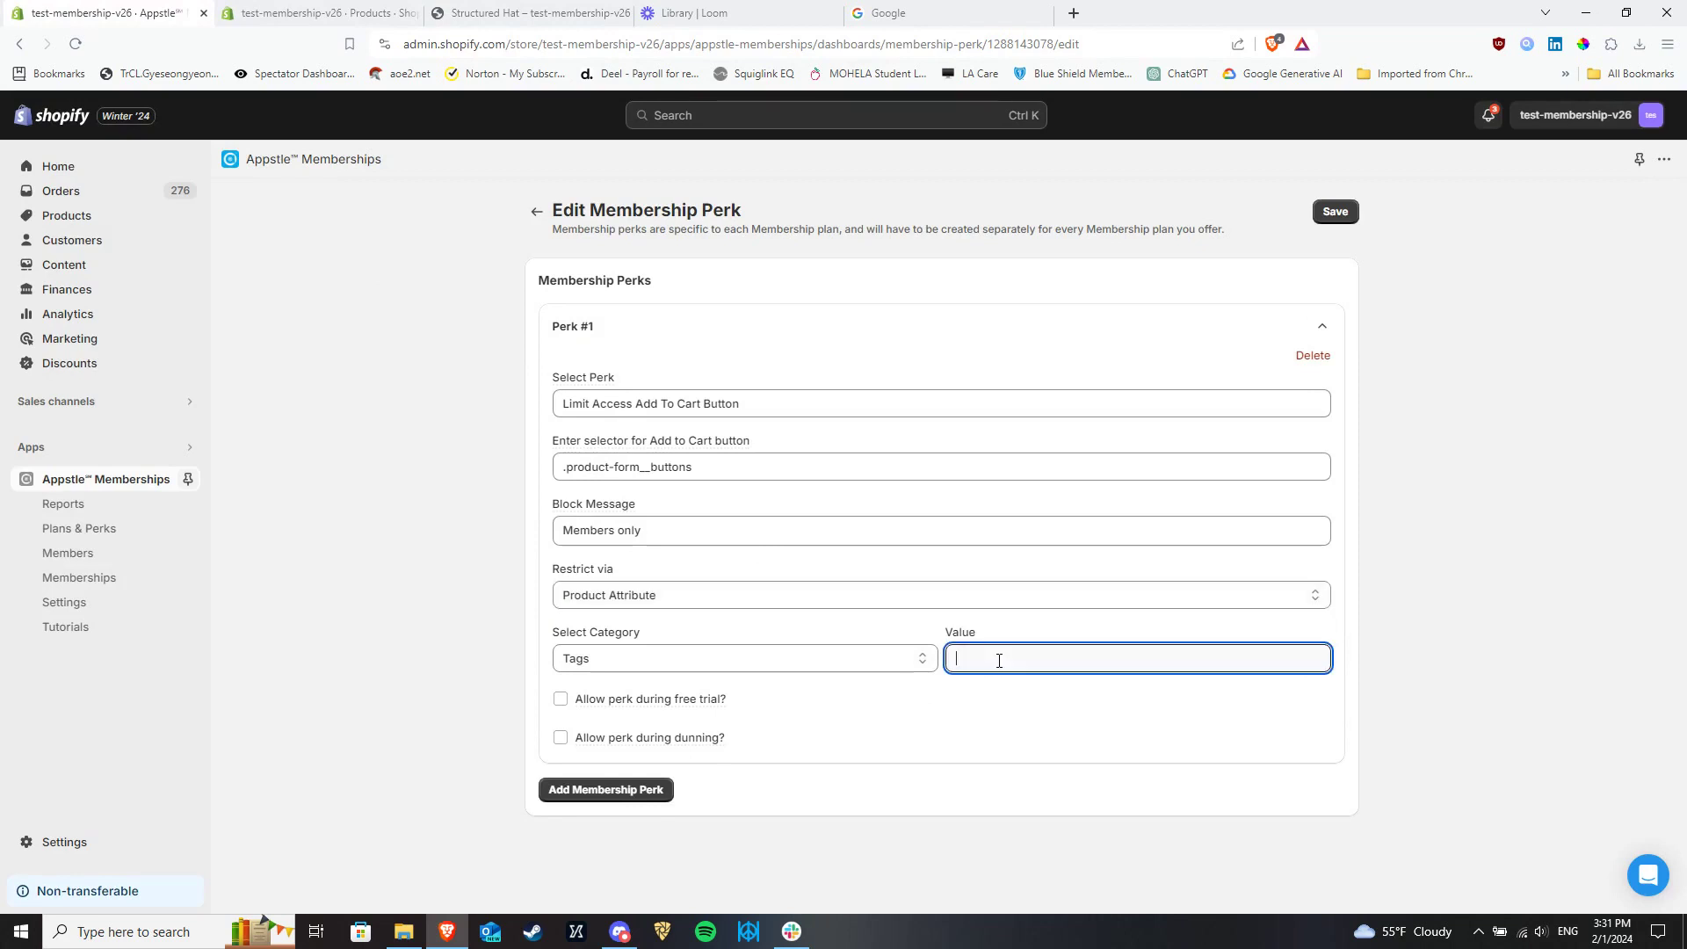
pyautogui.click(744, 657)
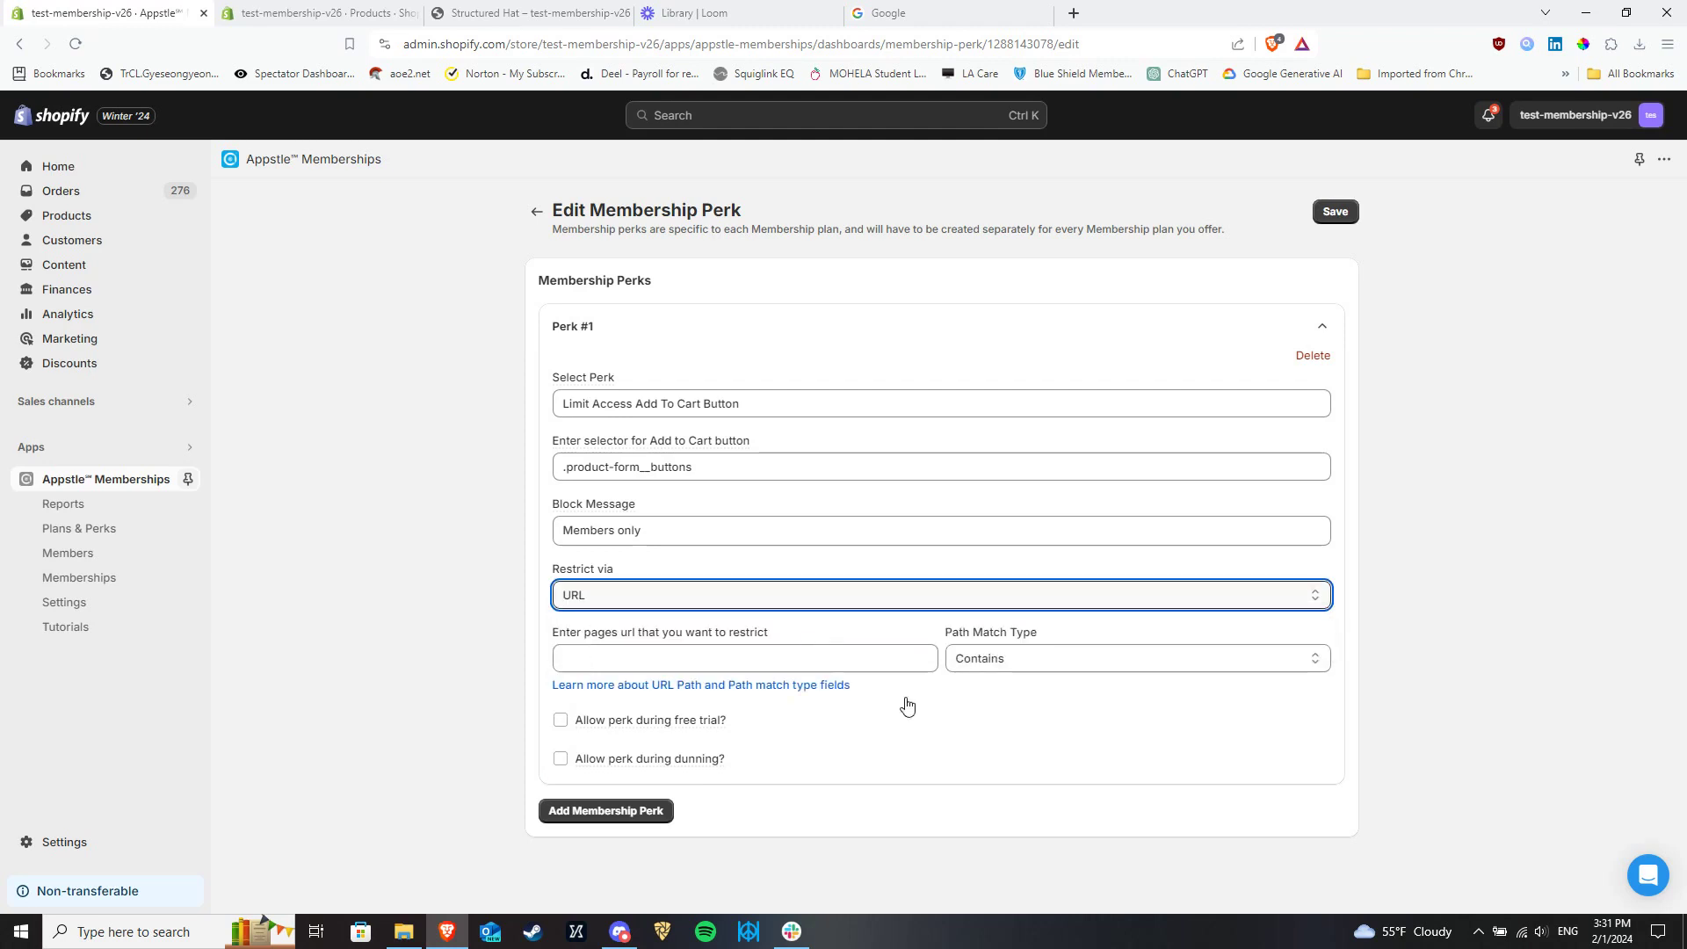
# - Set Path Match Type to Exact and enter the full Structured Hat product path as the restricted URL
pyautogui.click(1137, 657)
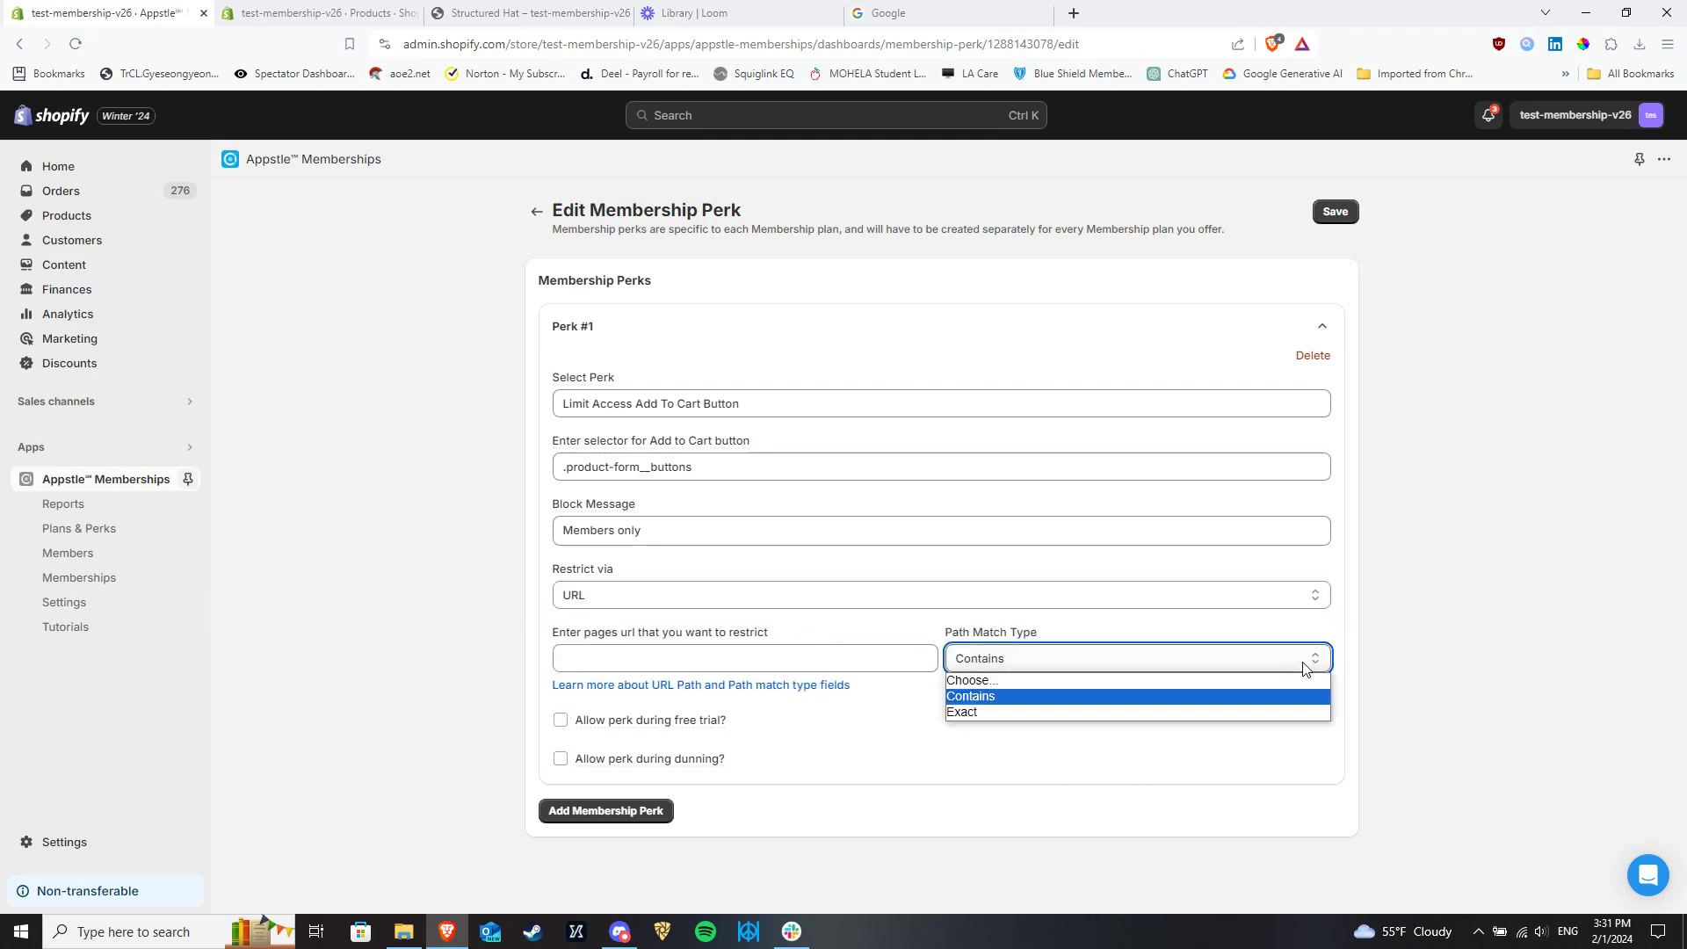
pyautogui.moveTo(1142, 703)
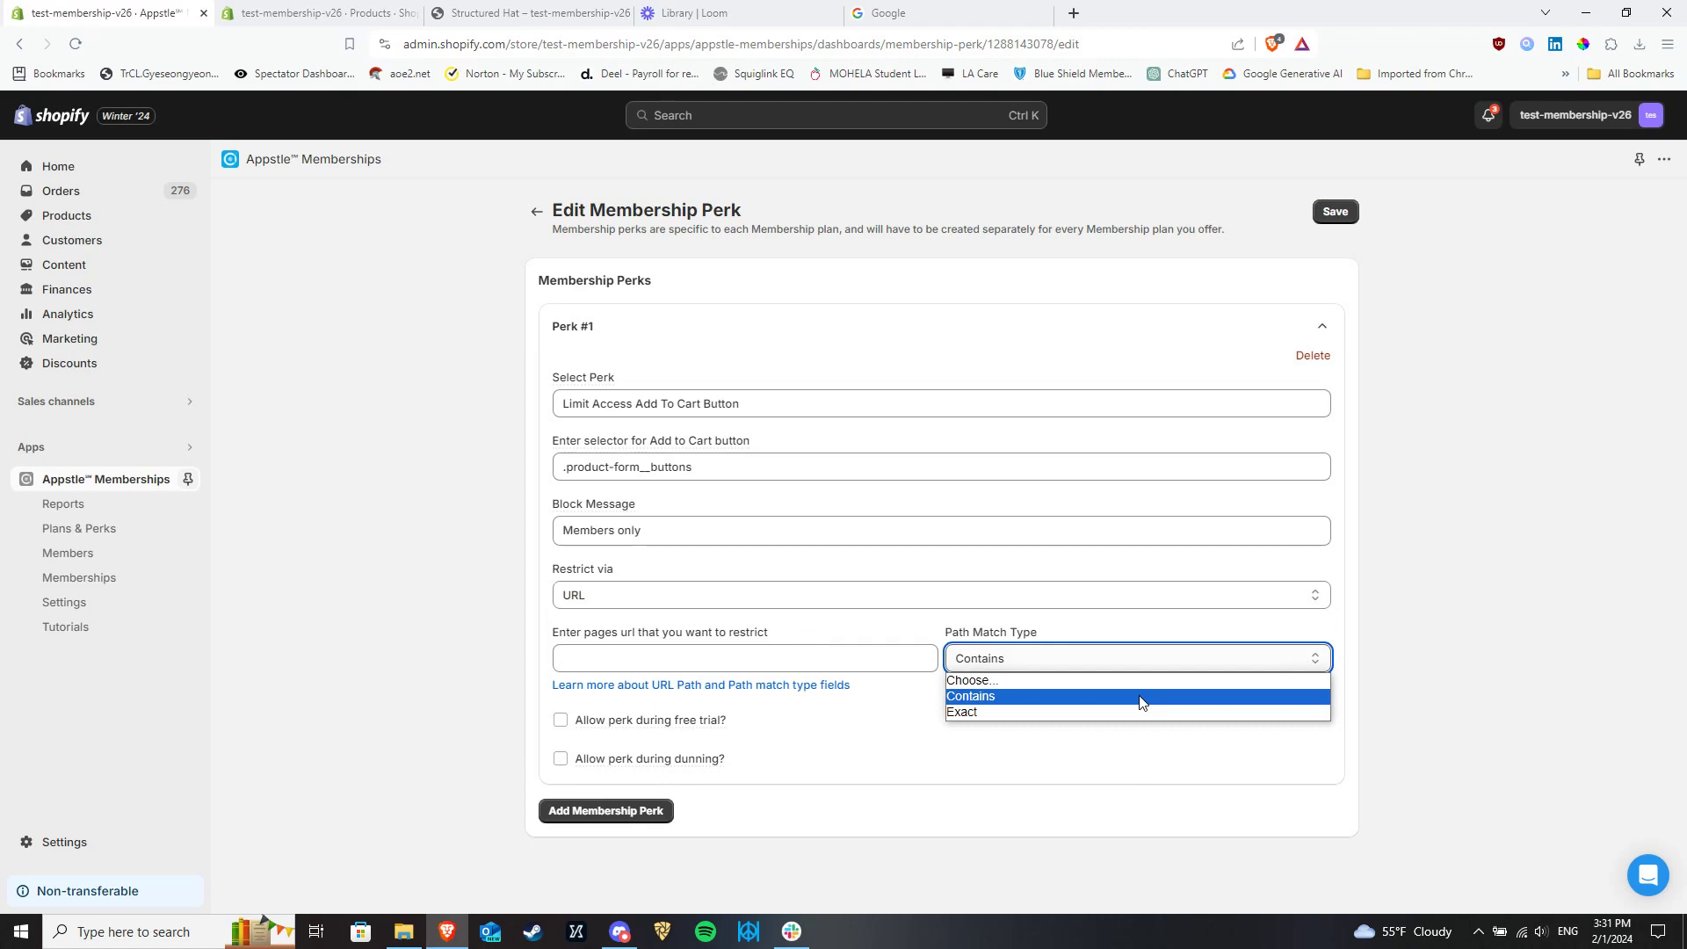
pyautogui.moveTo(1092, 717)
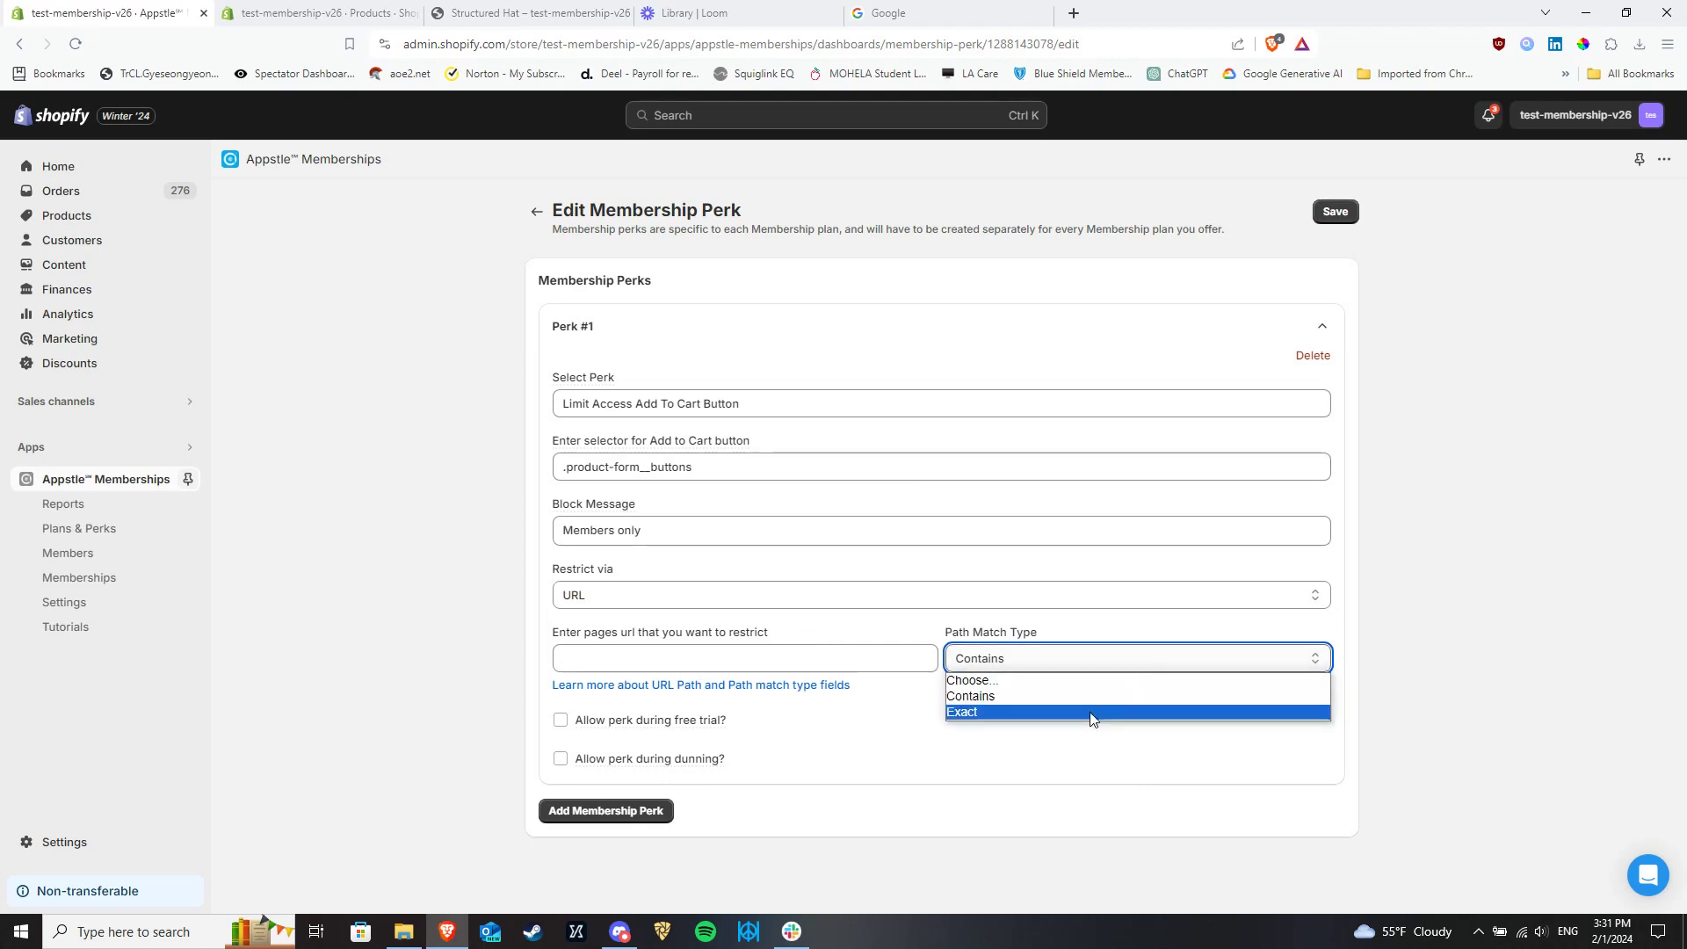
pyautogui.click(963, 712)
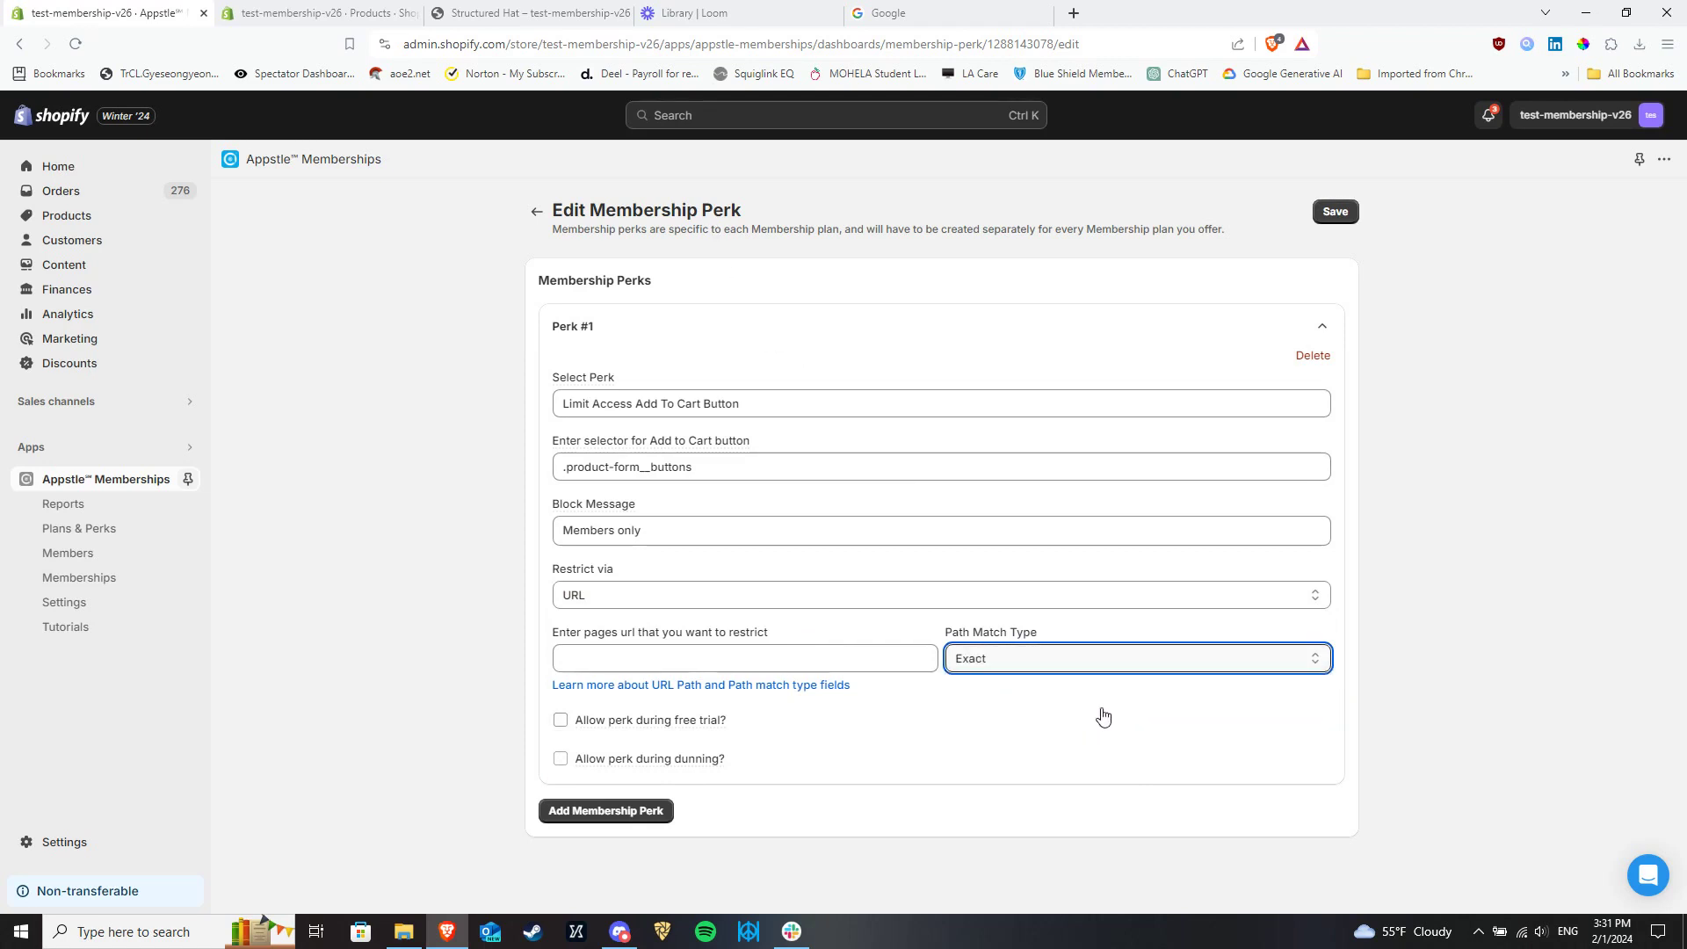
pyautogui.moveTo(1045, 664)
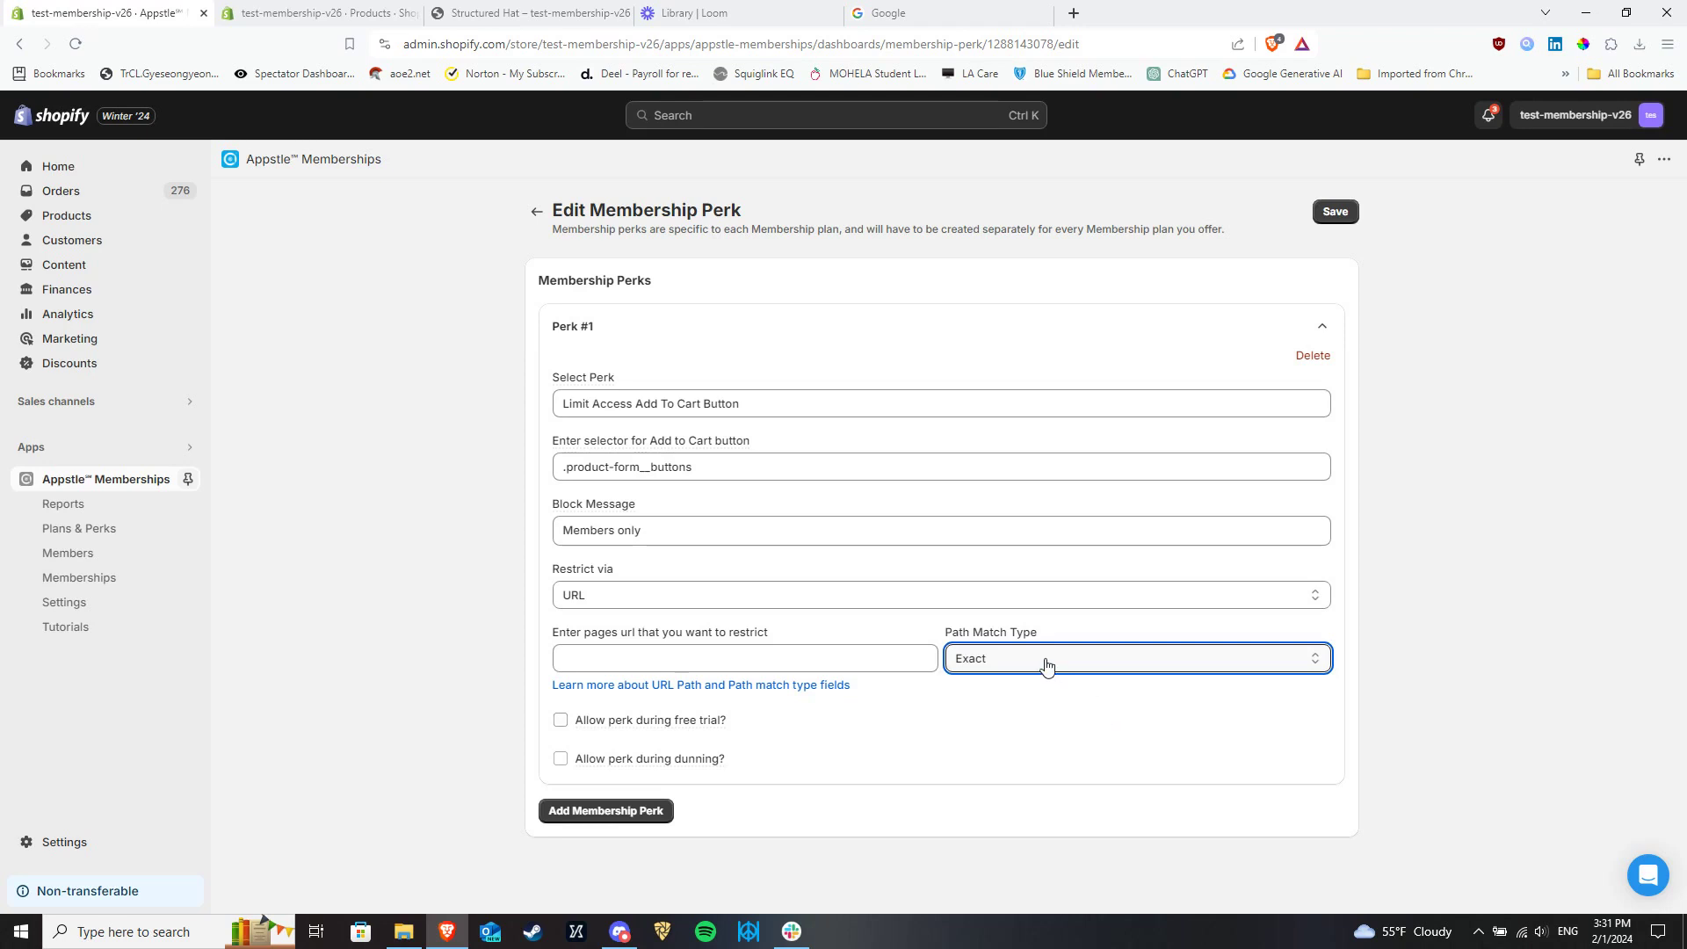
pyautogui.moveTo(1006, 650)
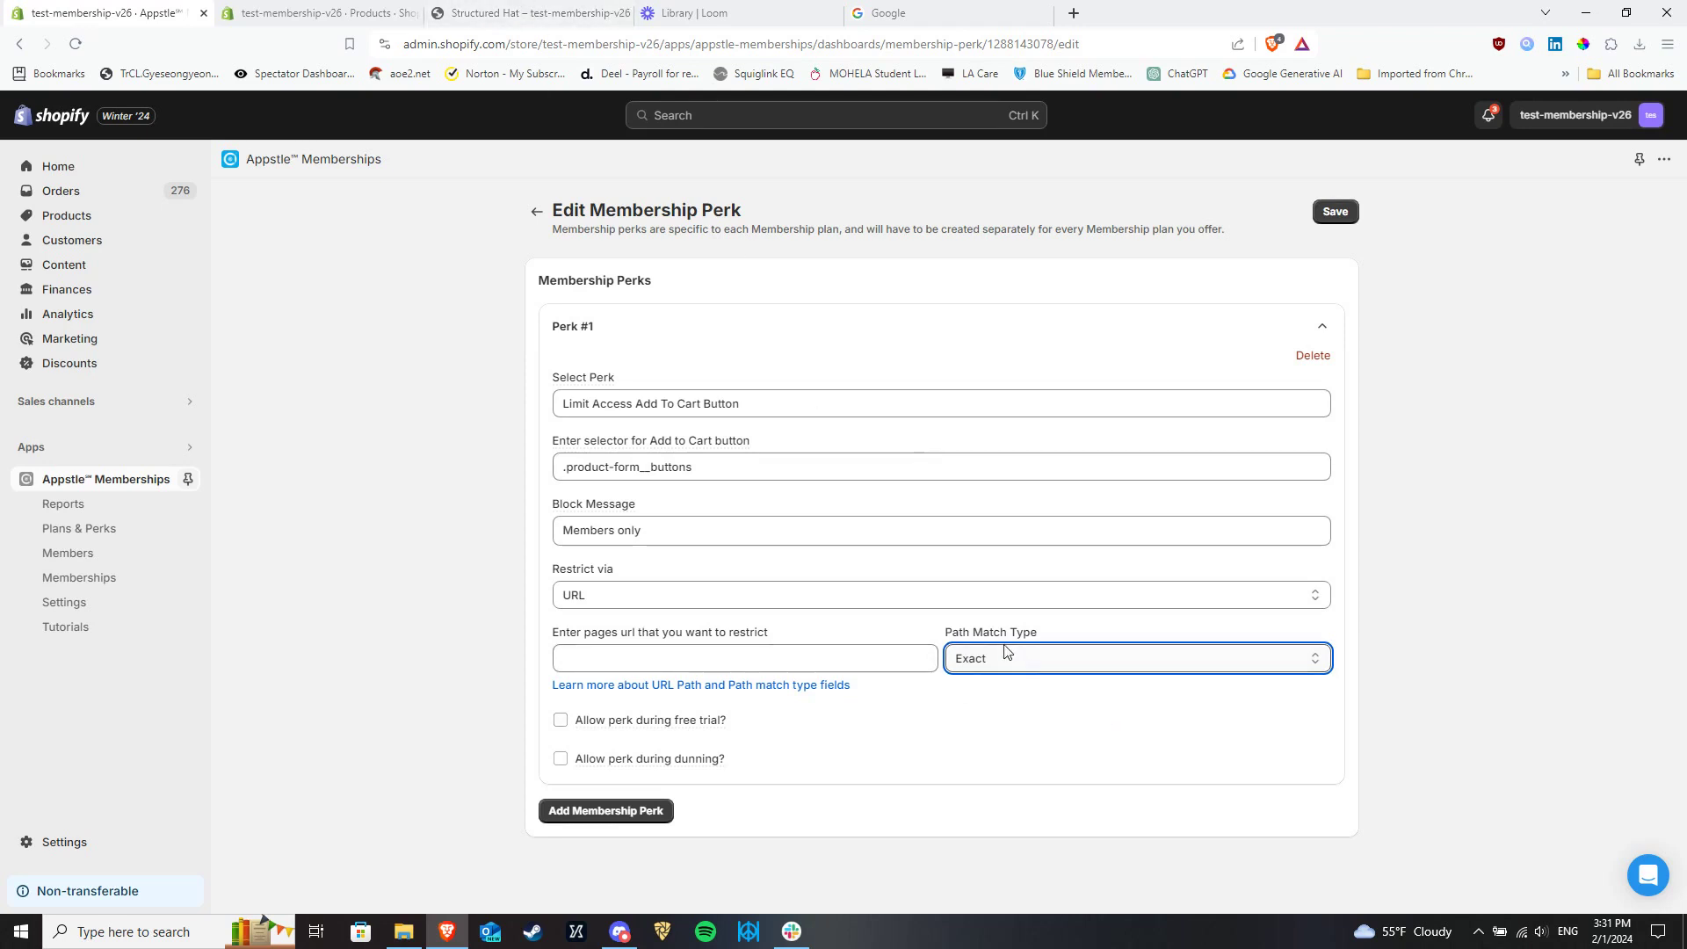
pyautogui.click(536, 13)
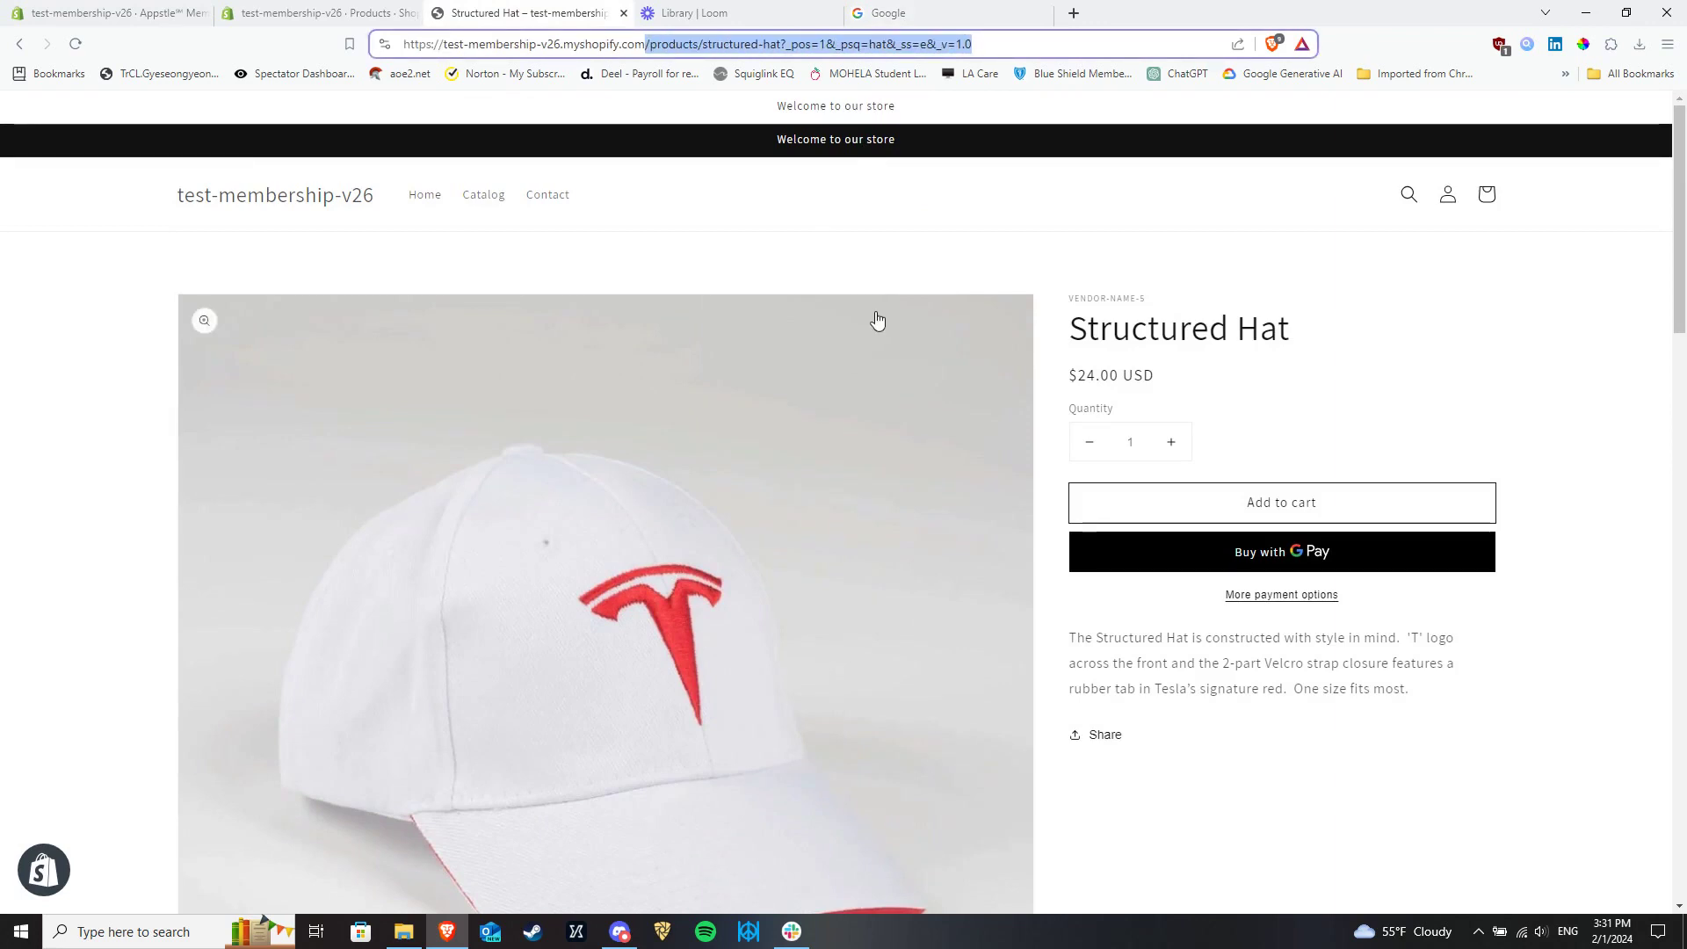
pyautogui.click(105, 16)
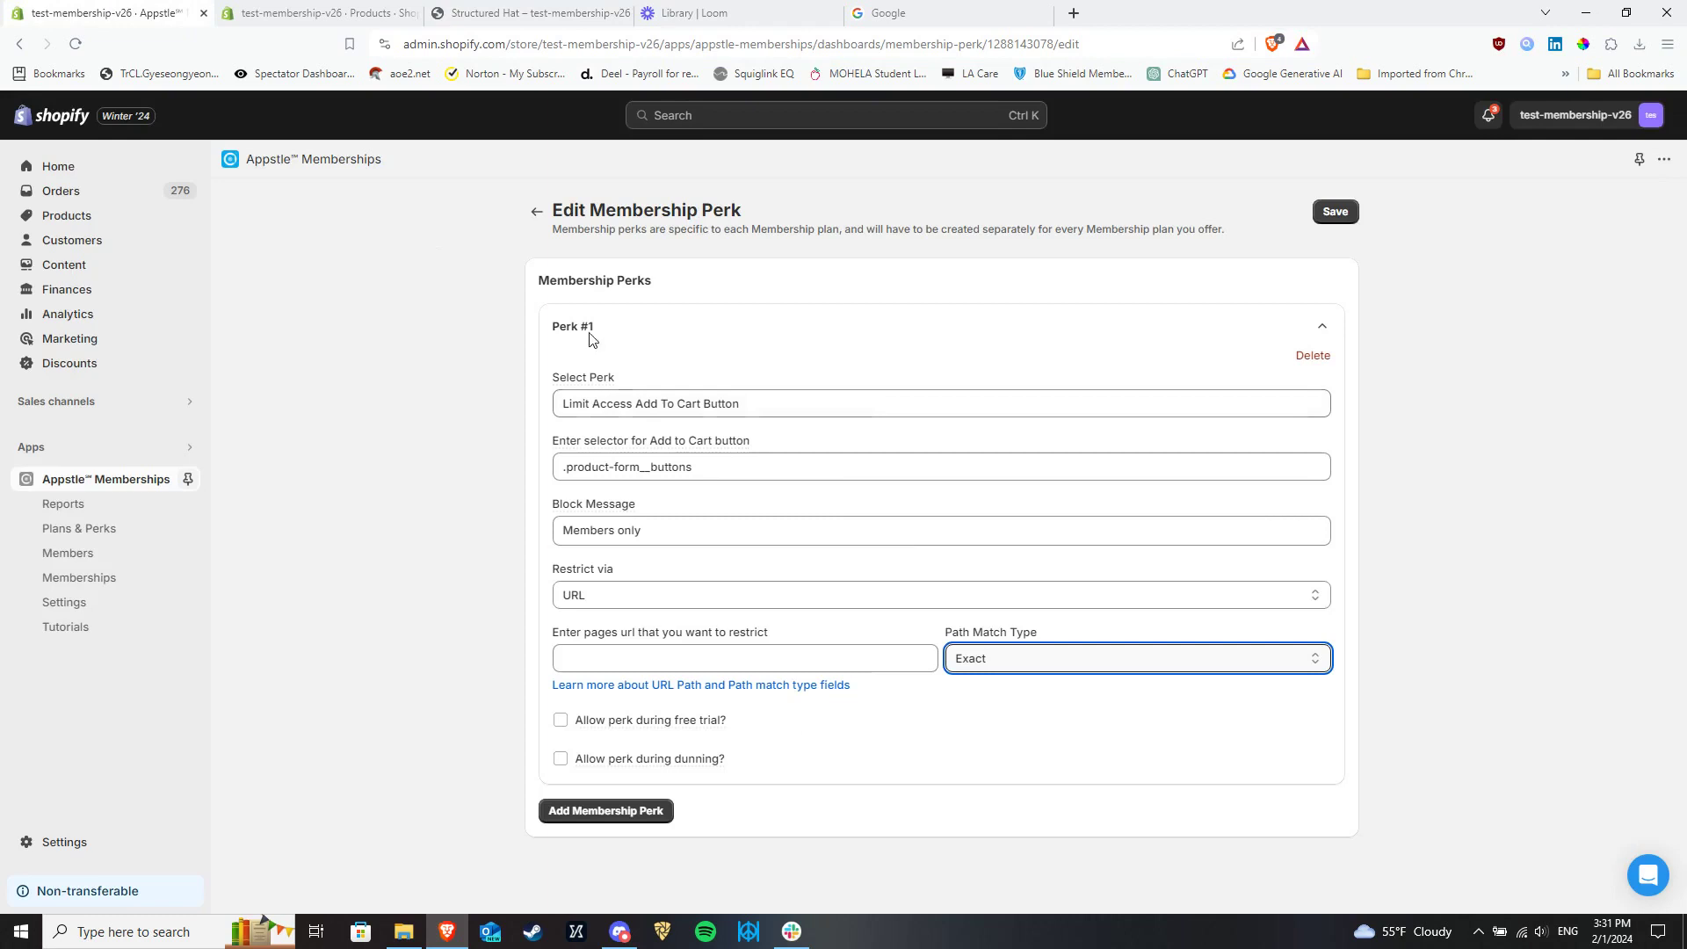
pyautogui.write('/products/structured-hat?_pos=1&_psq=hat&_ss=e&_v=1.0')
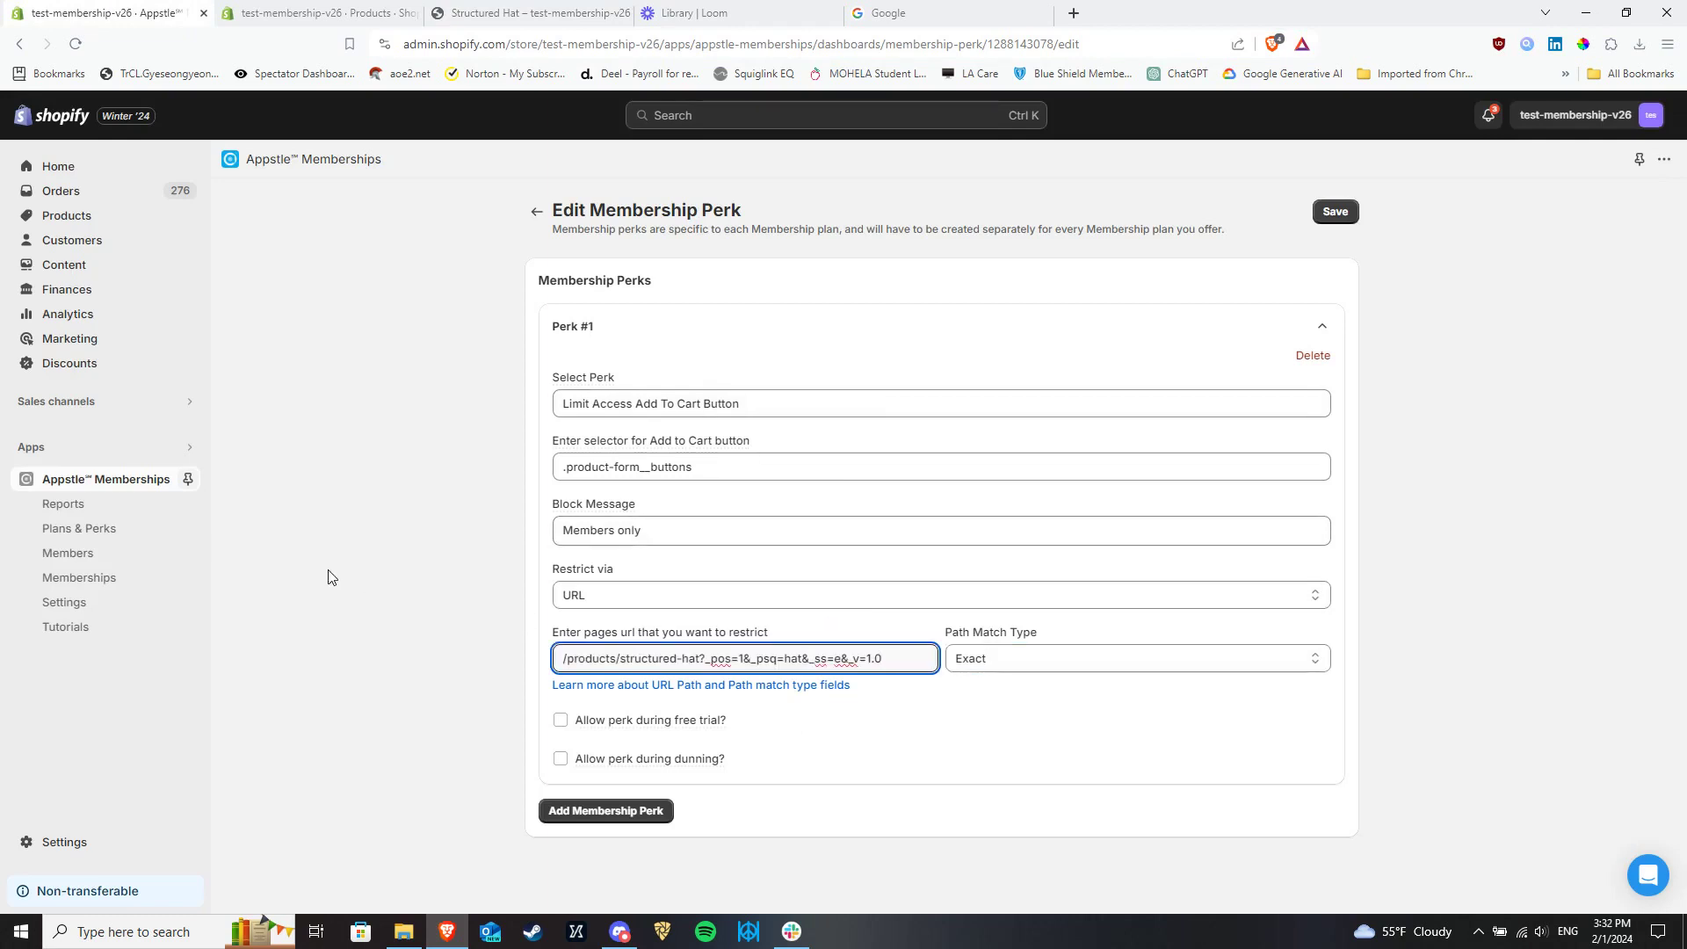
# - Switch path matching to Contains and replace the restricted URL with /products
pyautogui.click(1139, 658)
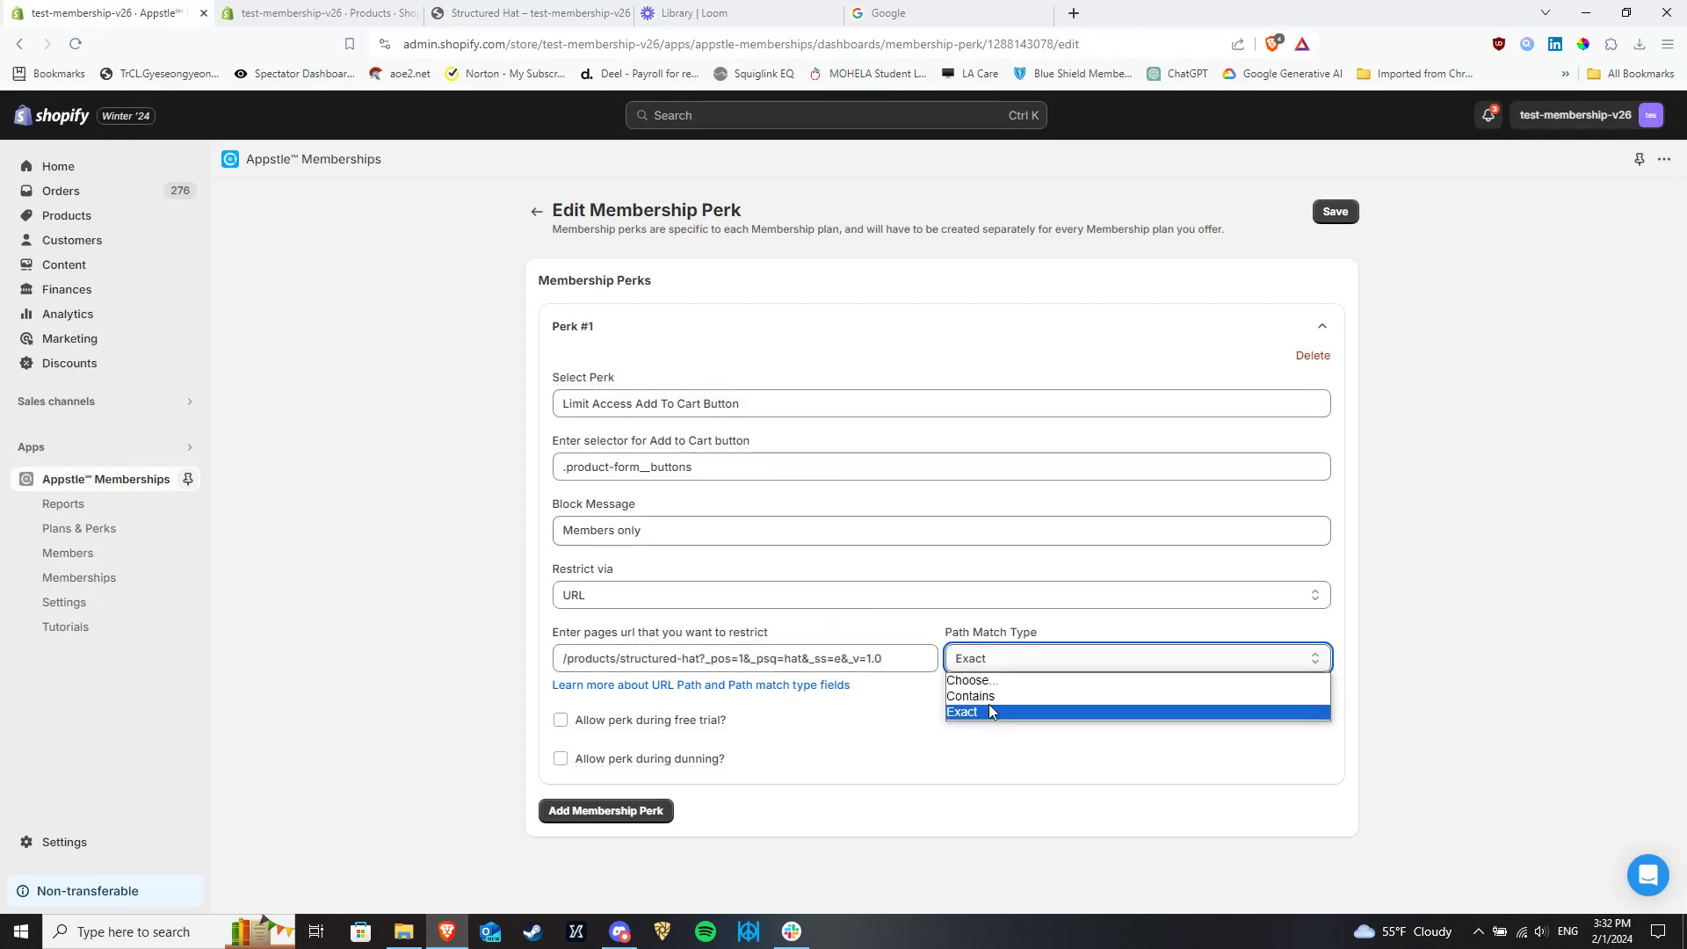
pyautogui.click(970, 696)
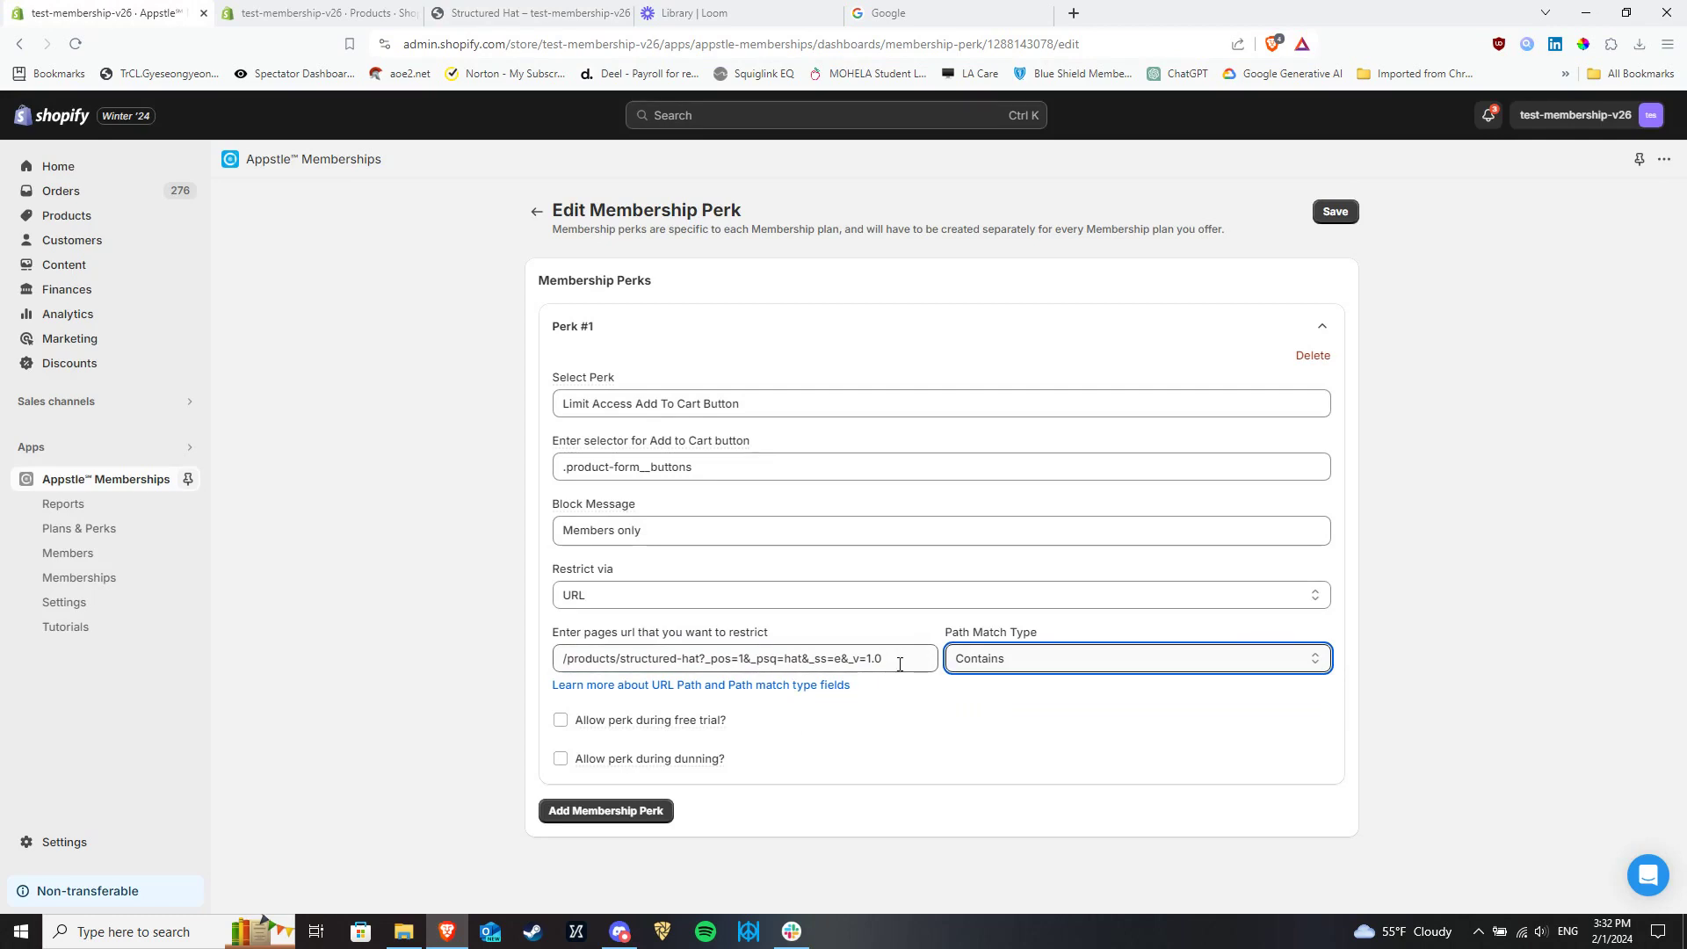
pyautogui.click(541, 14)
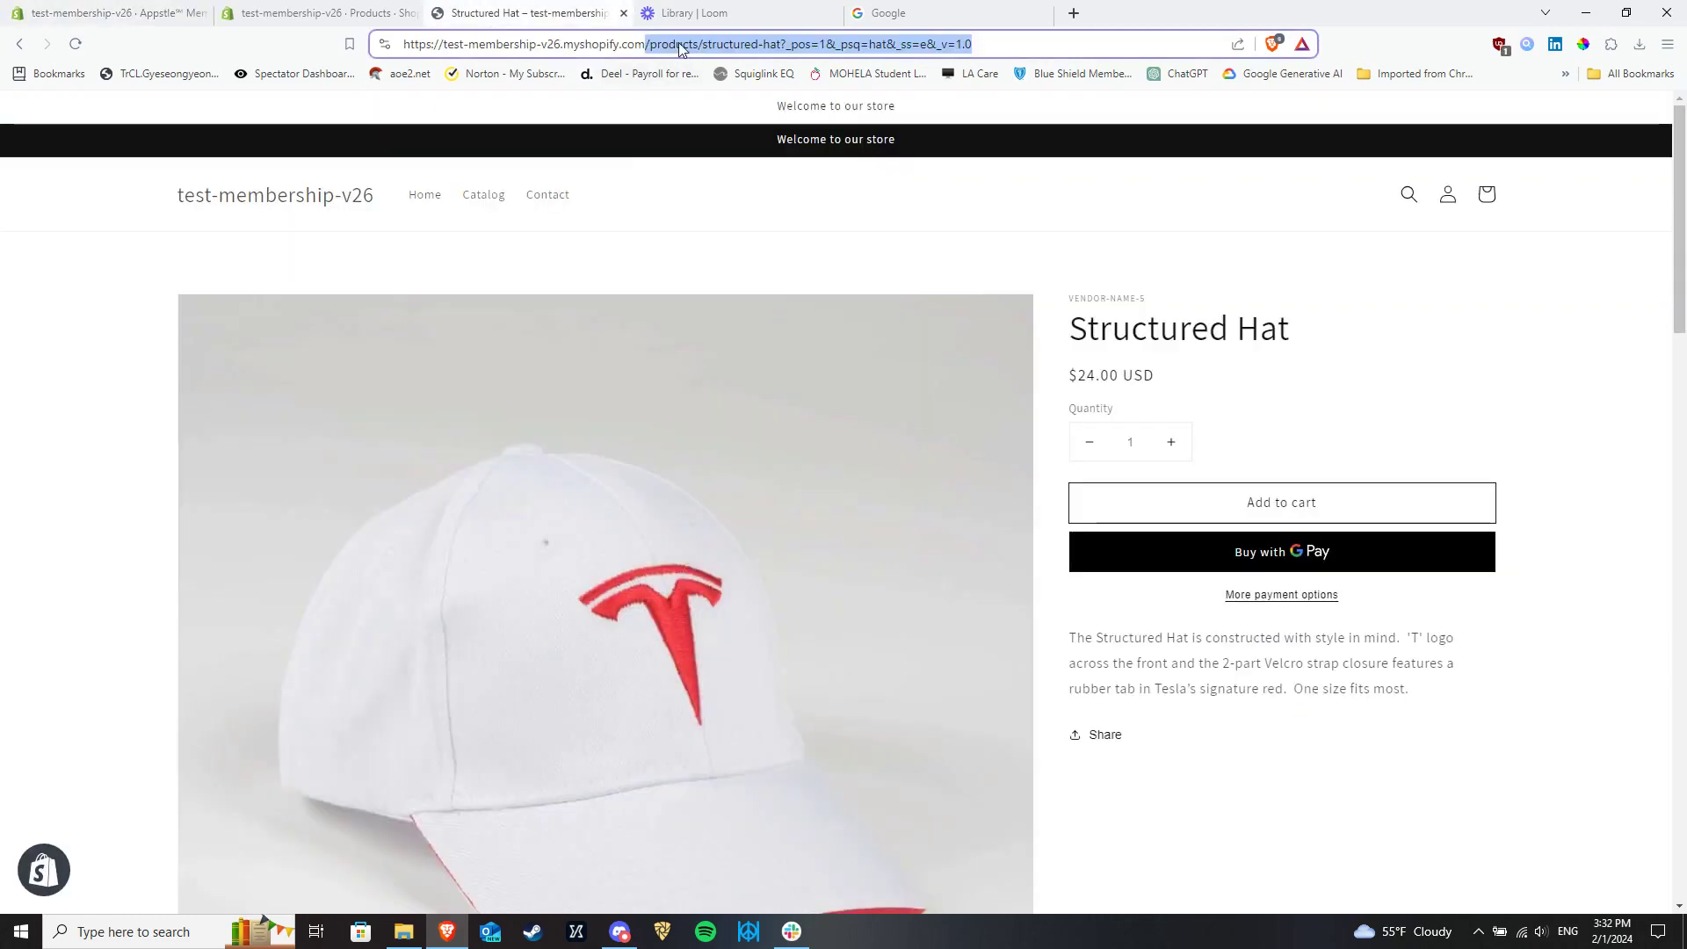
pyautogui.doubleClick(675, 44)
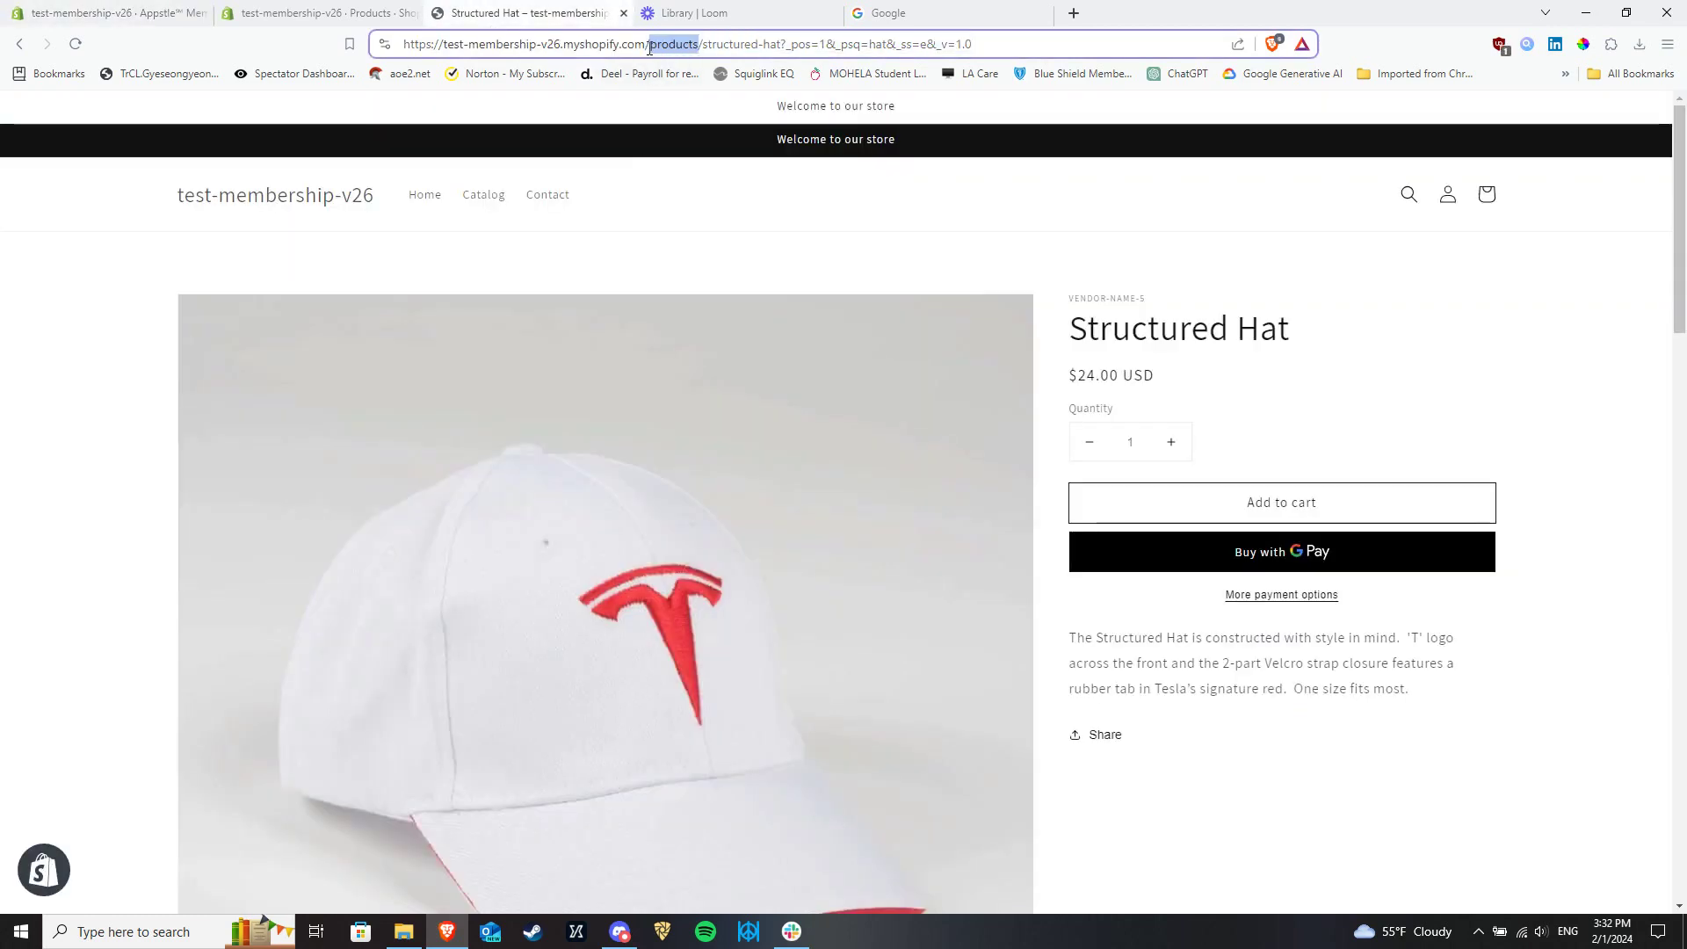
pyautogui.moveTo(766, 211)
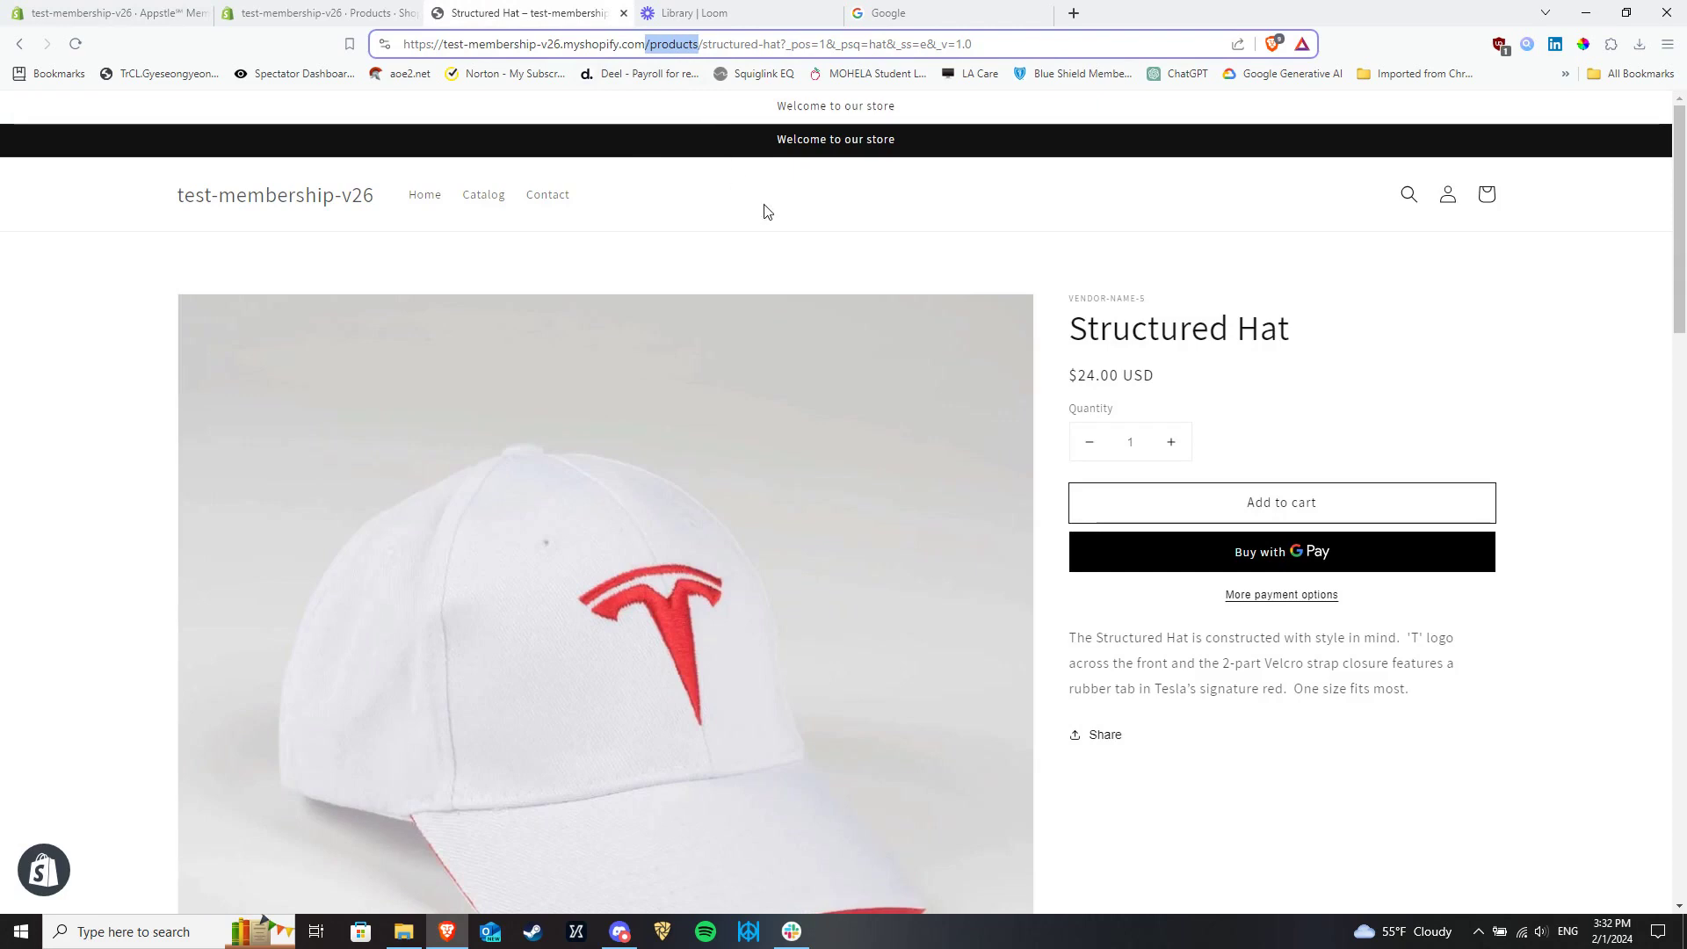
pyautogui.click(105, 14)
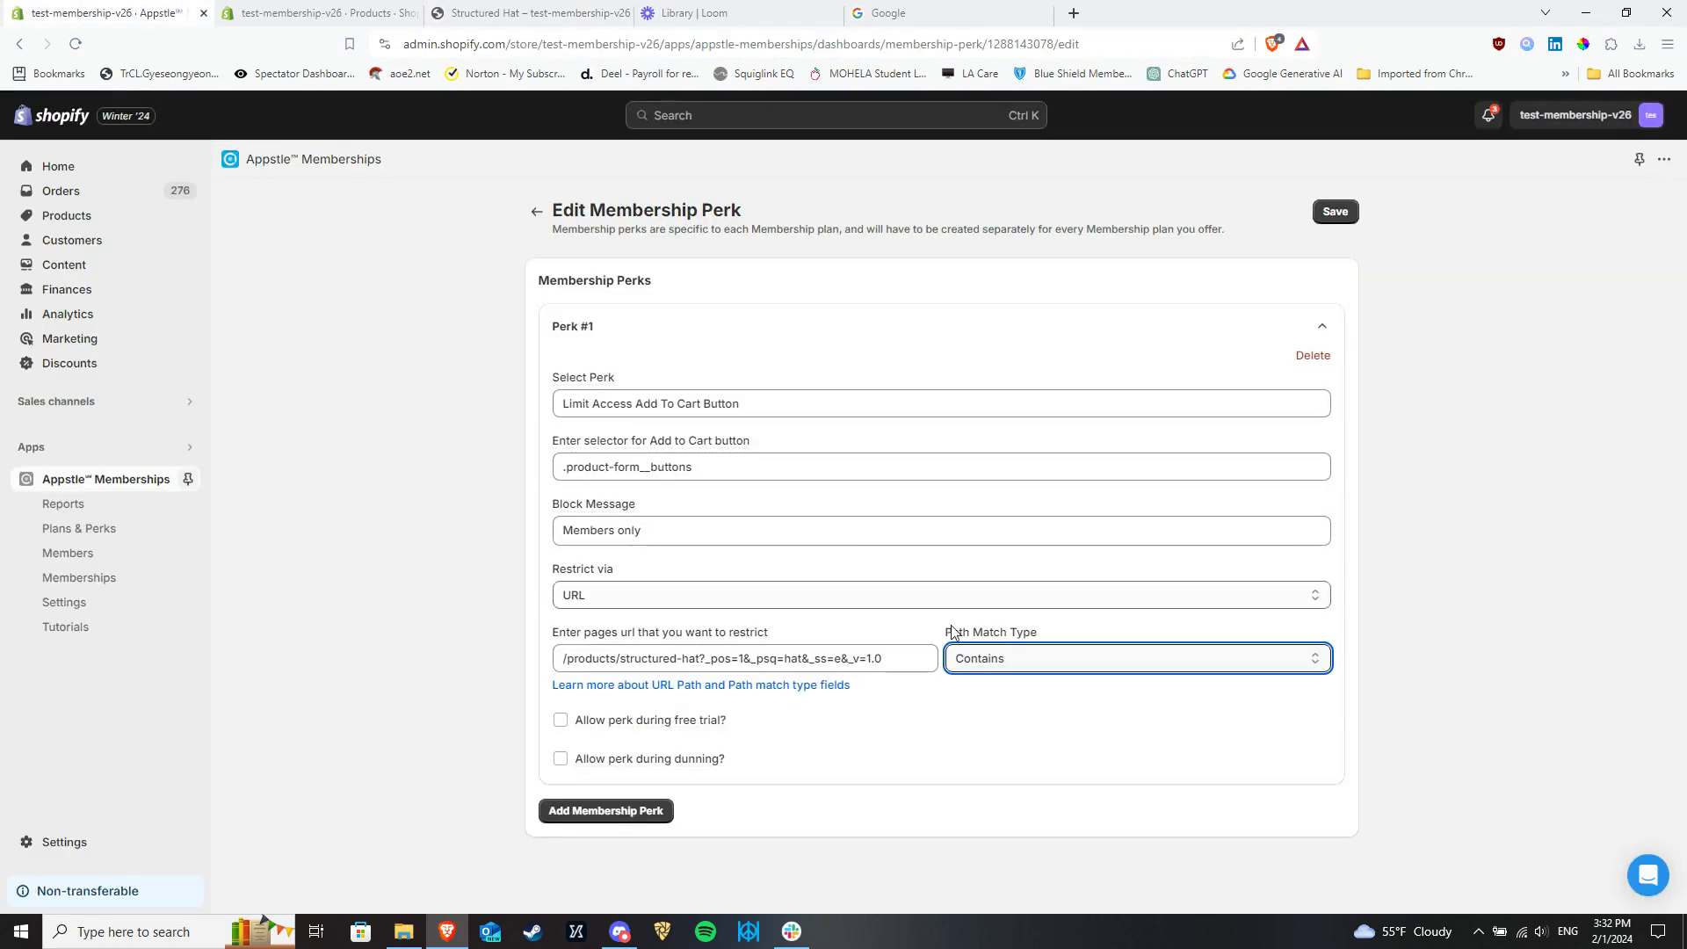
pyautogui.write('/products')
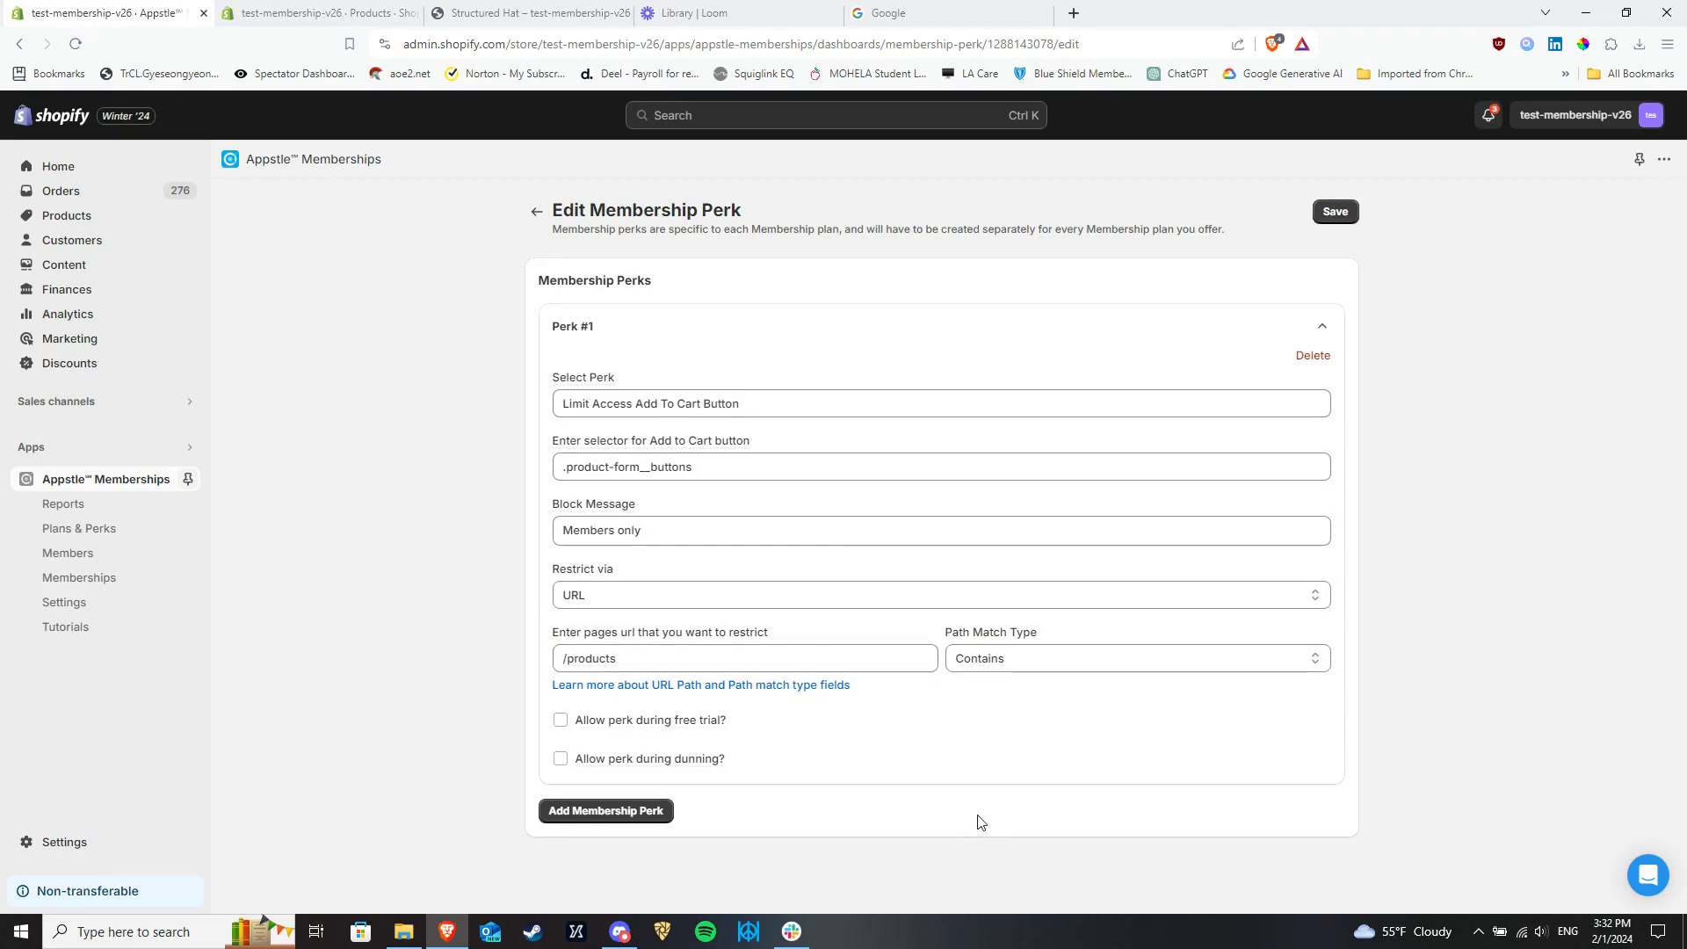
pyautogui.moveTo(921, 629)
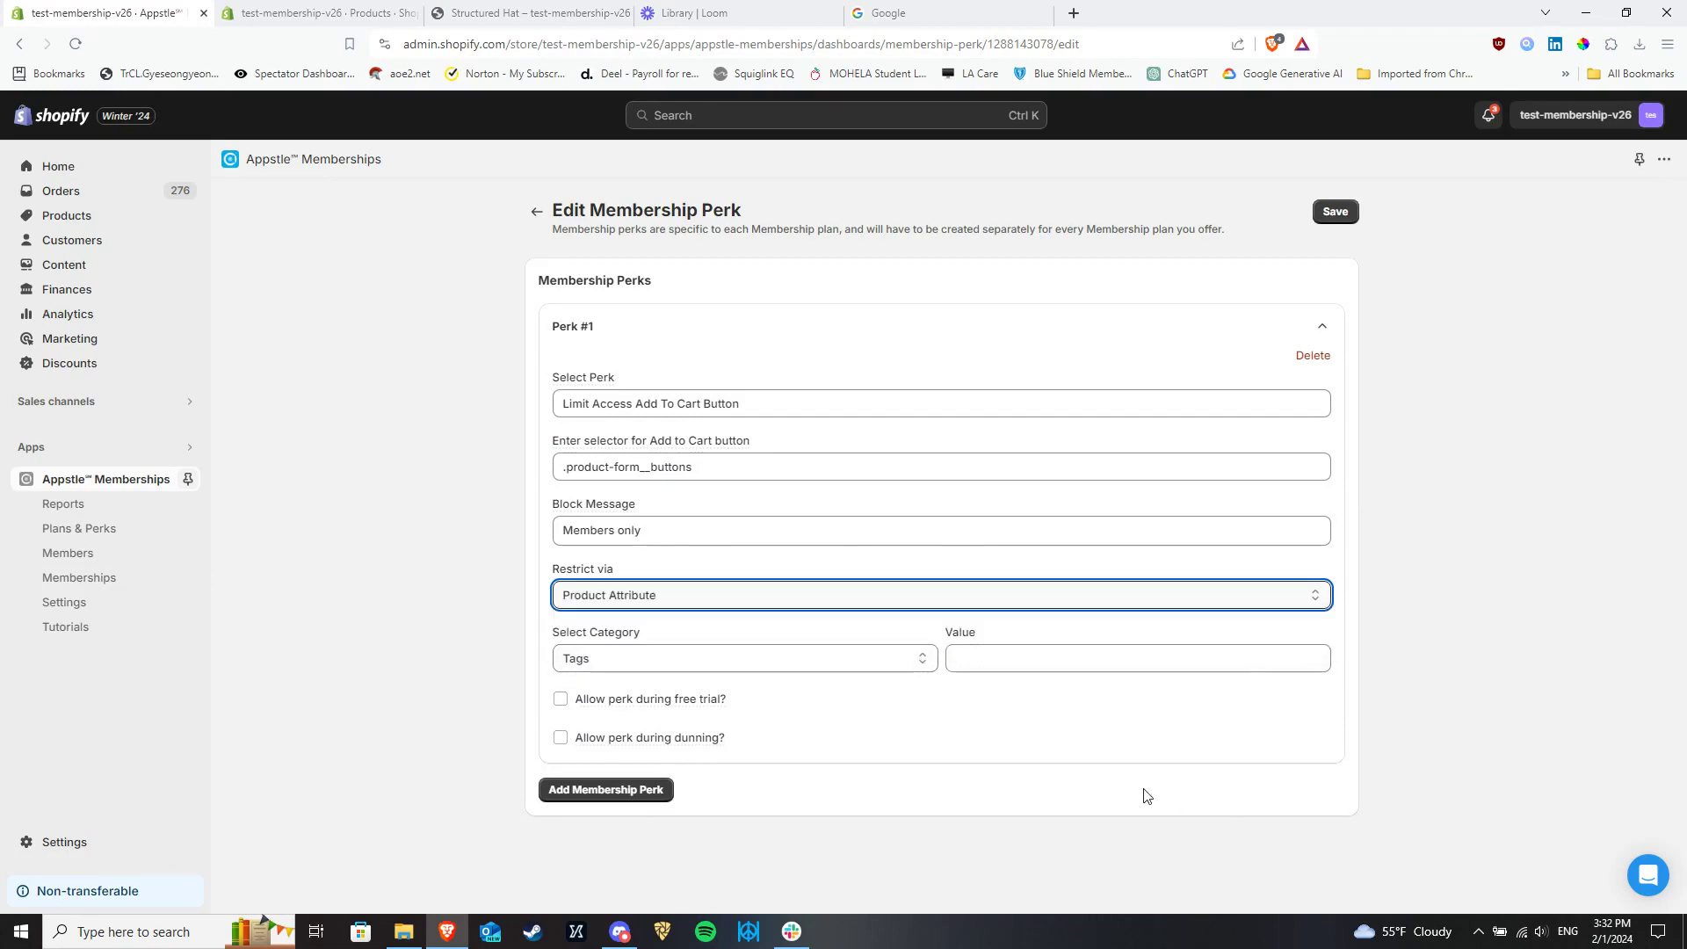
pyautogui.moveTo(898, 659)
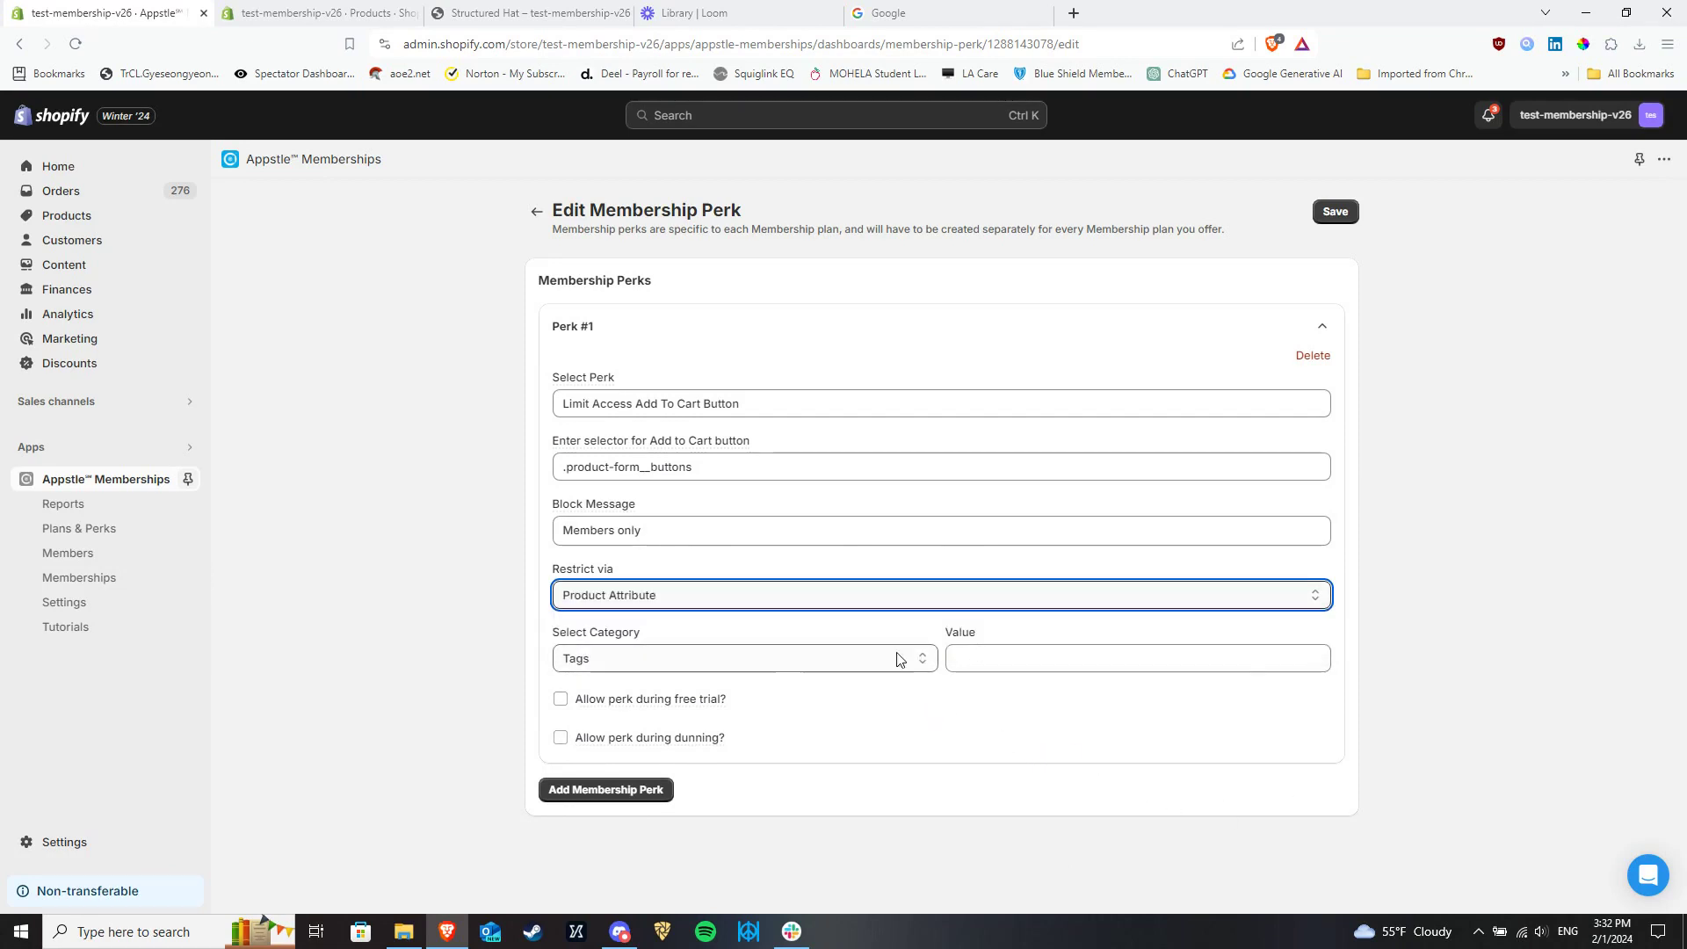
pyautogui.moveTo(844, 675)
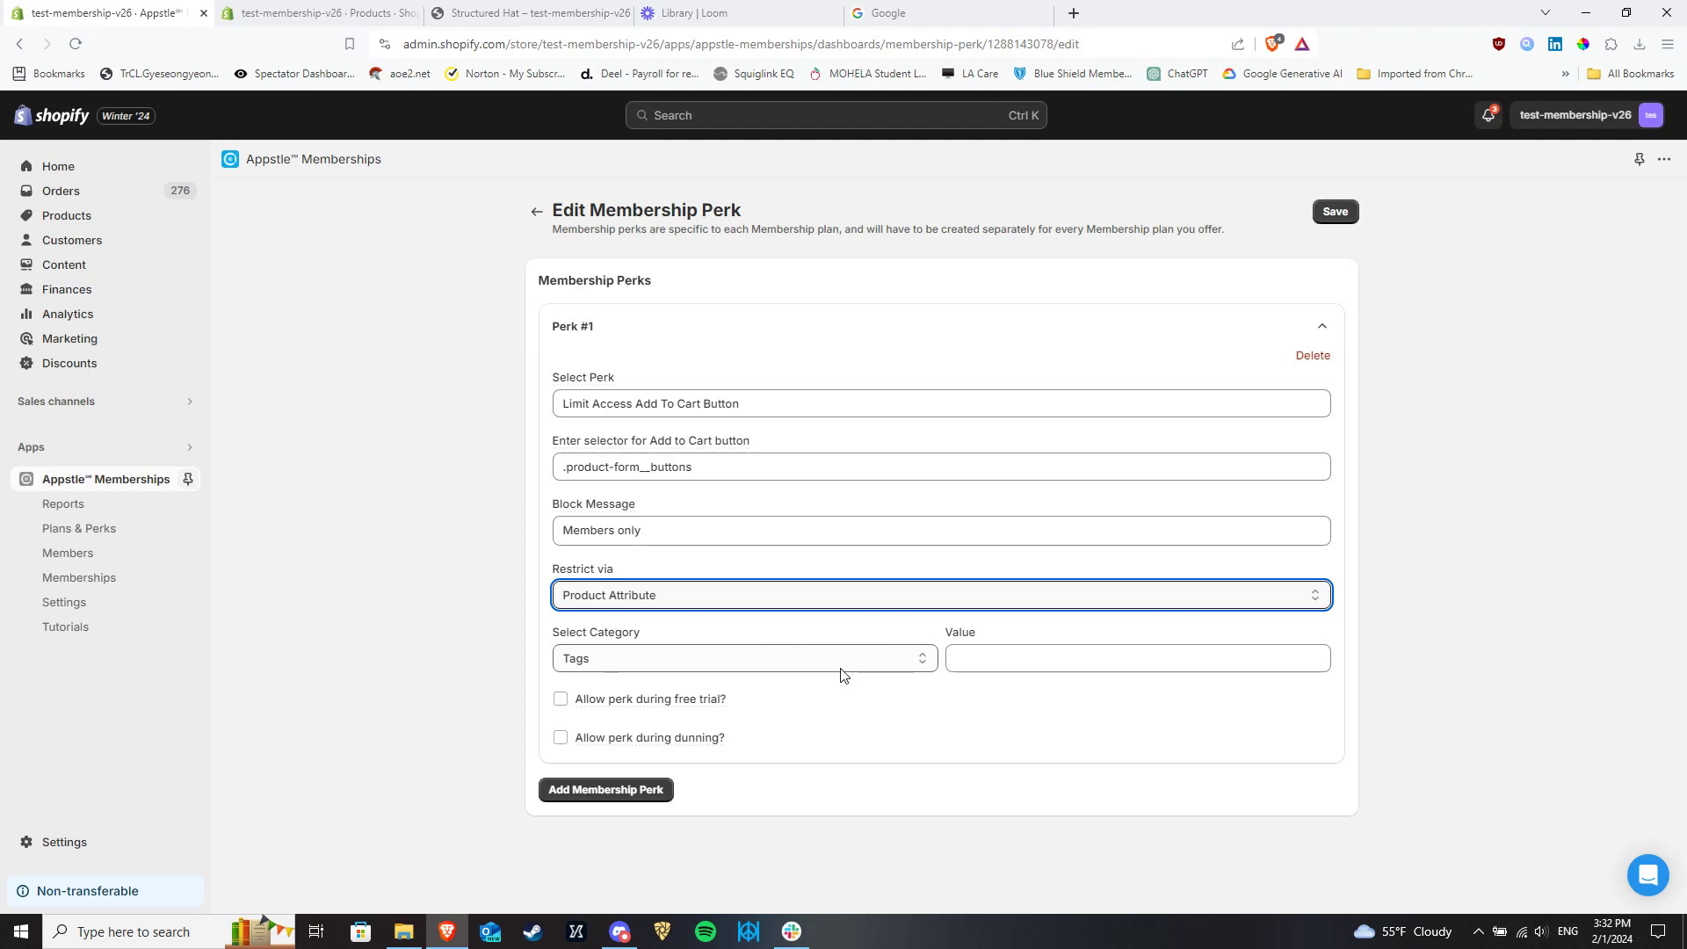
# - Restrict via Product Attribute, keeping Tags as the category
pyautogui.click(746, 658)
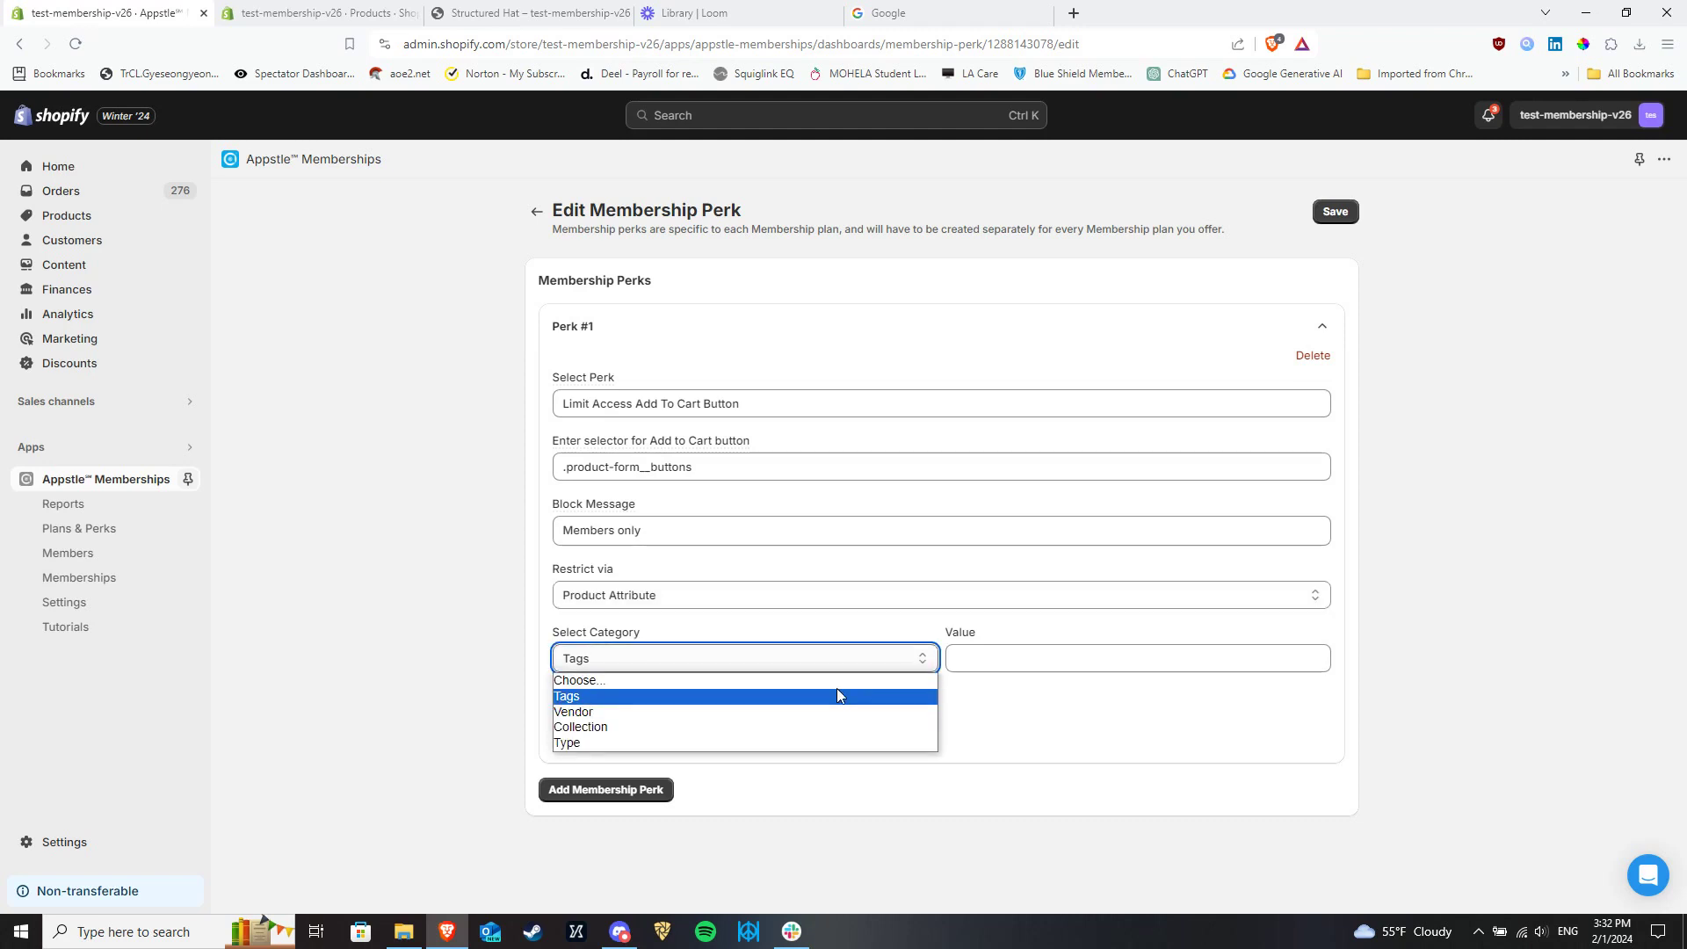
pyautogui.moveTo(831, 731)
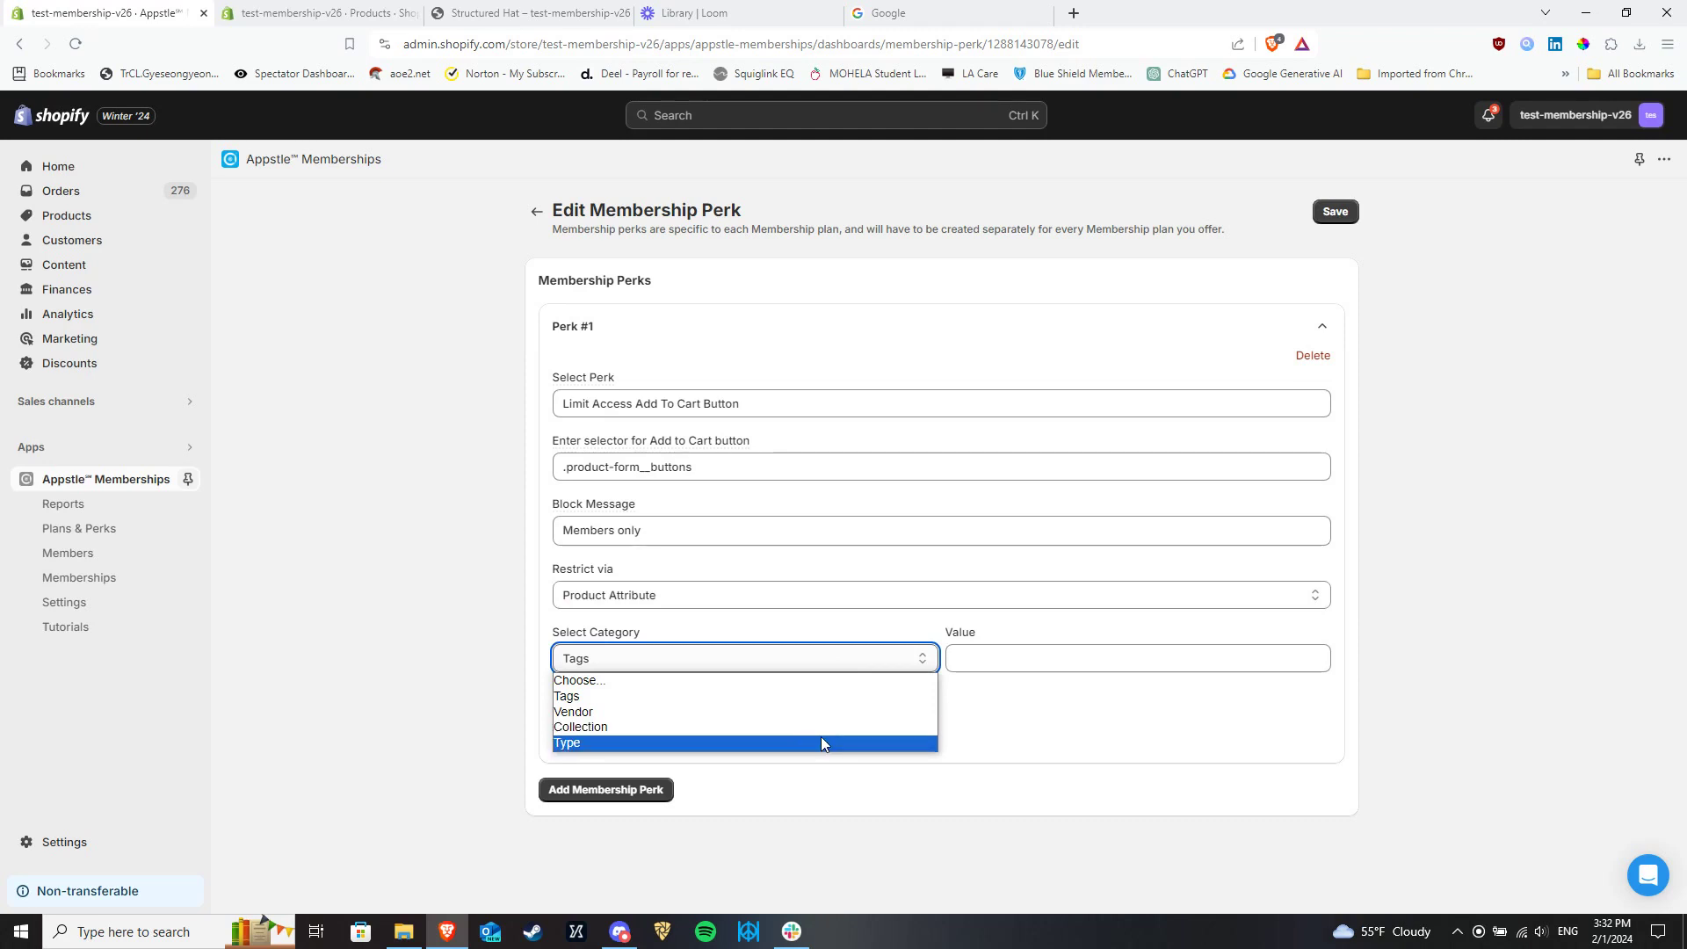
pyautogui.click(568, 696)
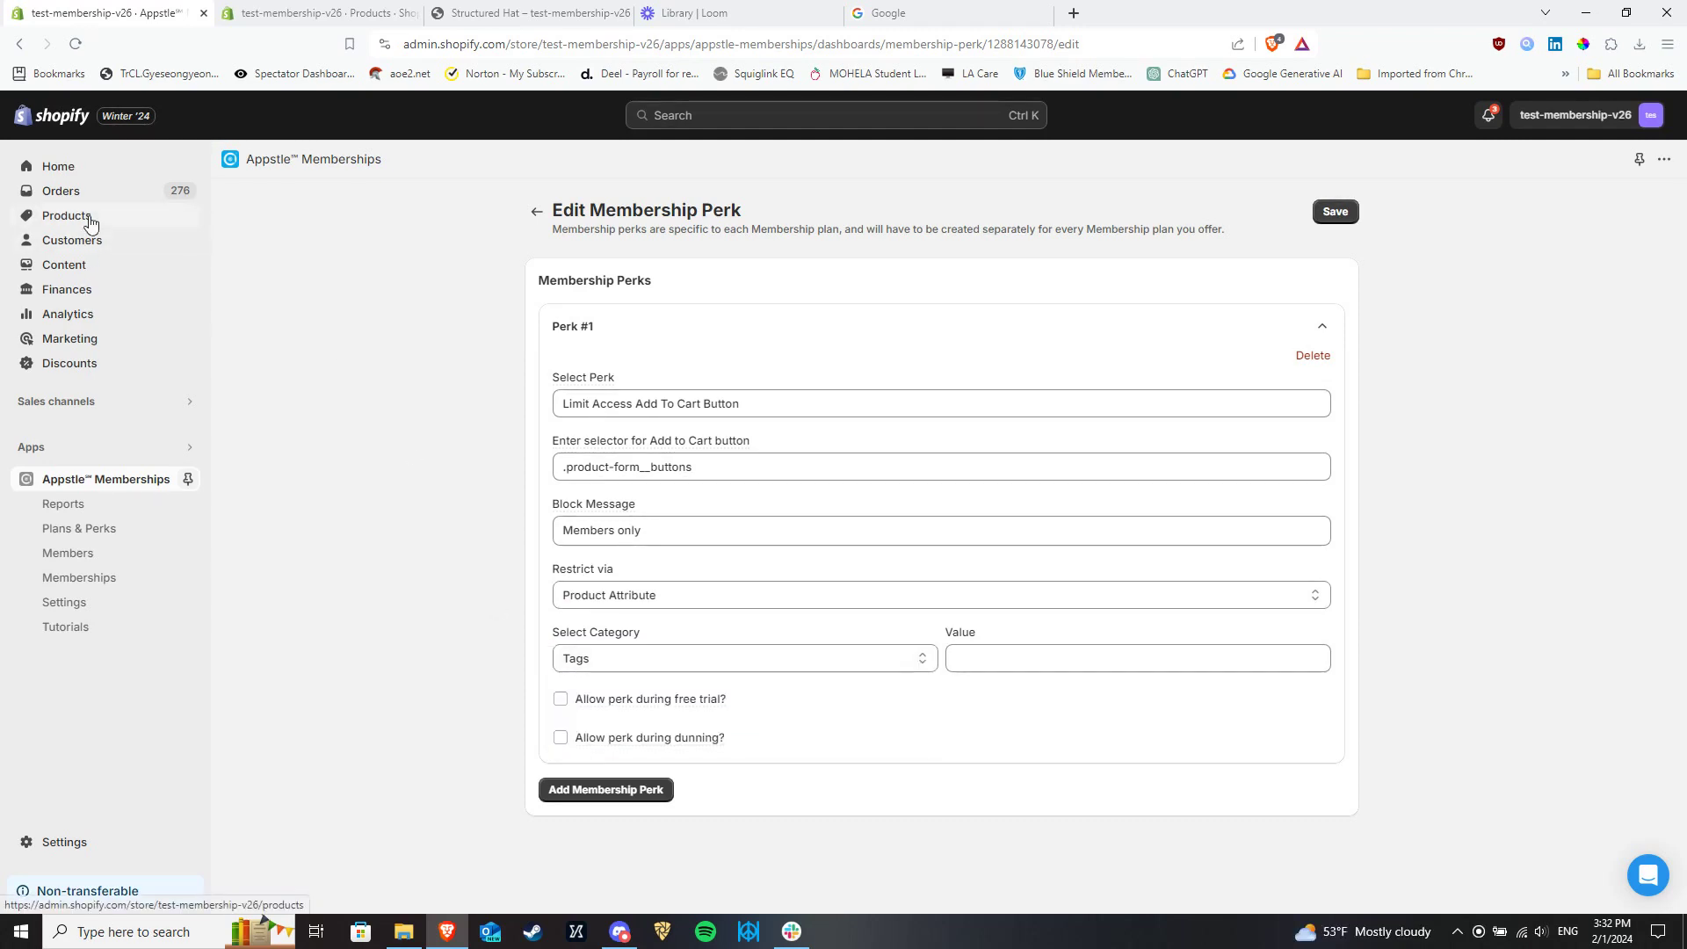
# - Search products for 'hat', confirm Structured Hat carries the Hats tag, and return to the perk editor
pyautogui.click(67, 215)
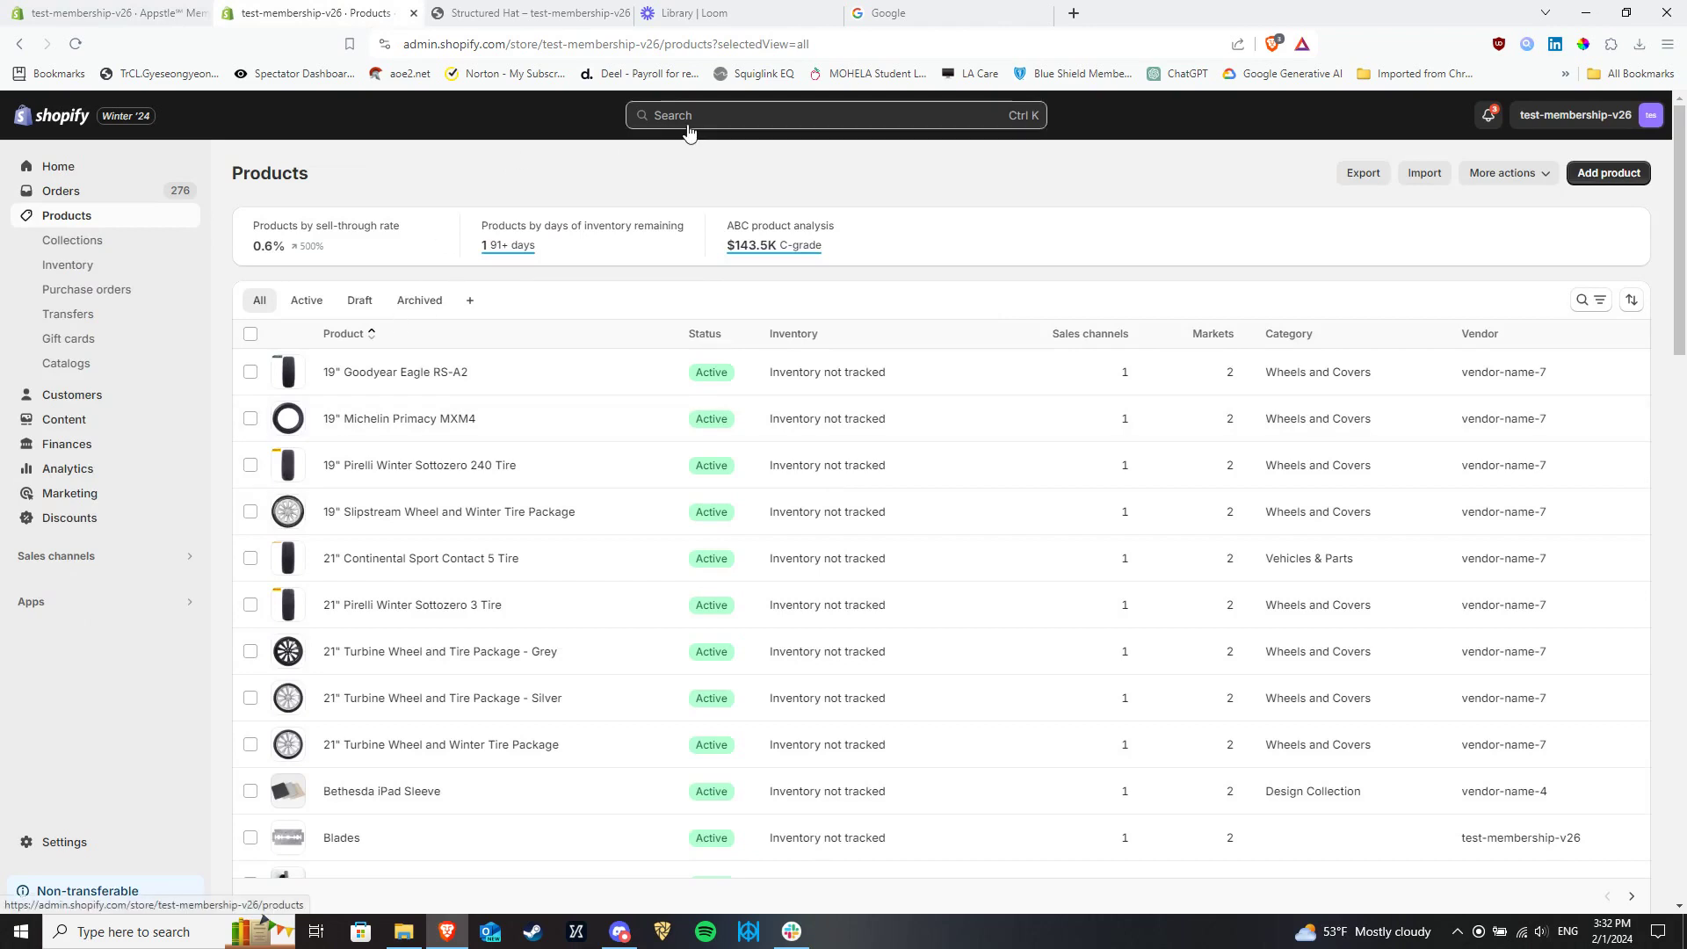
pyautogui.write('hat')
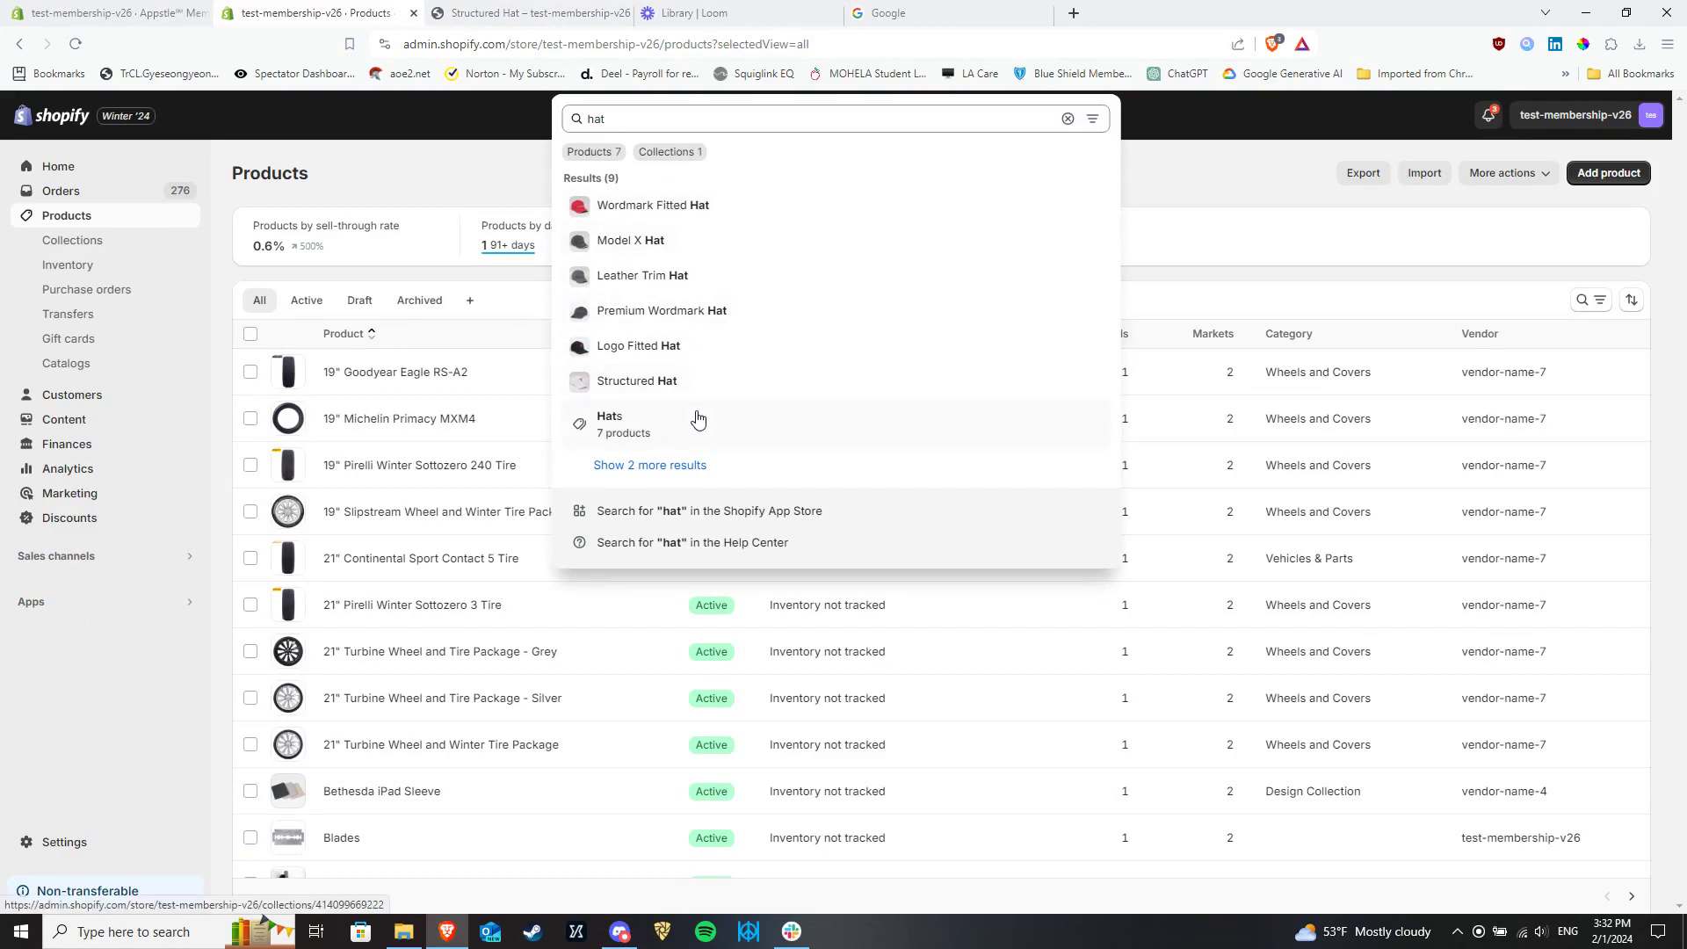
pyautogui.click(636, 379)
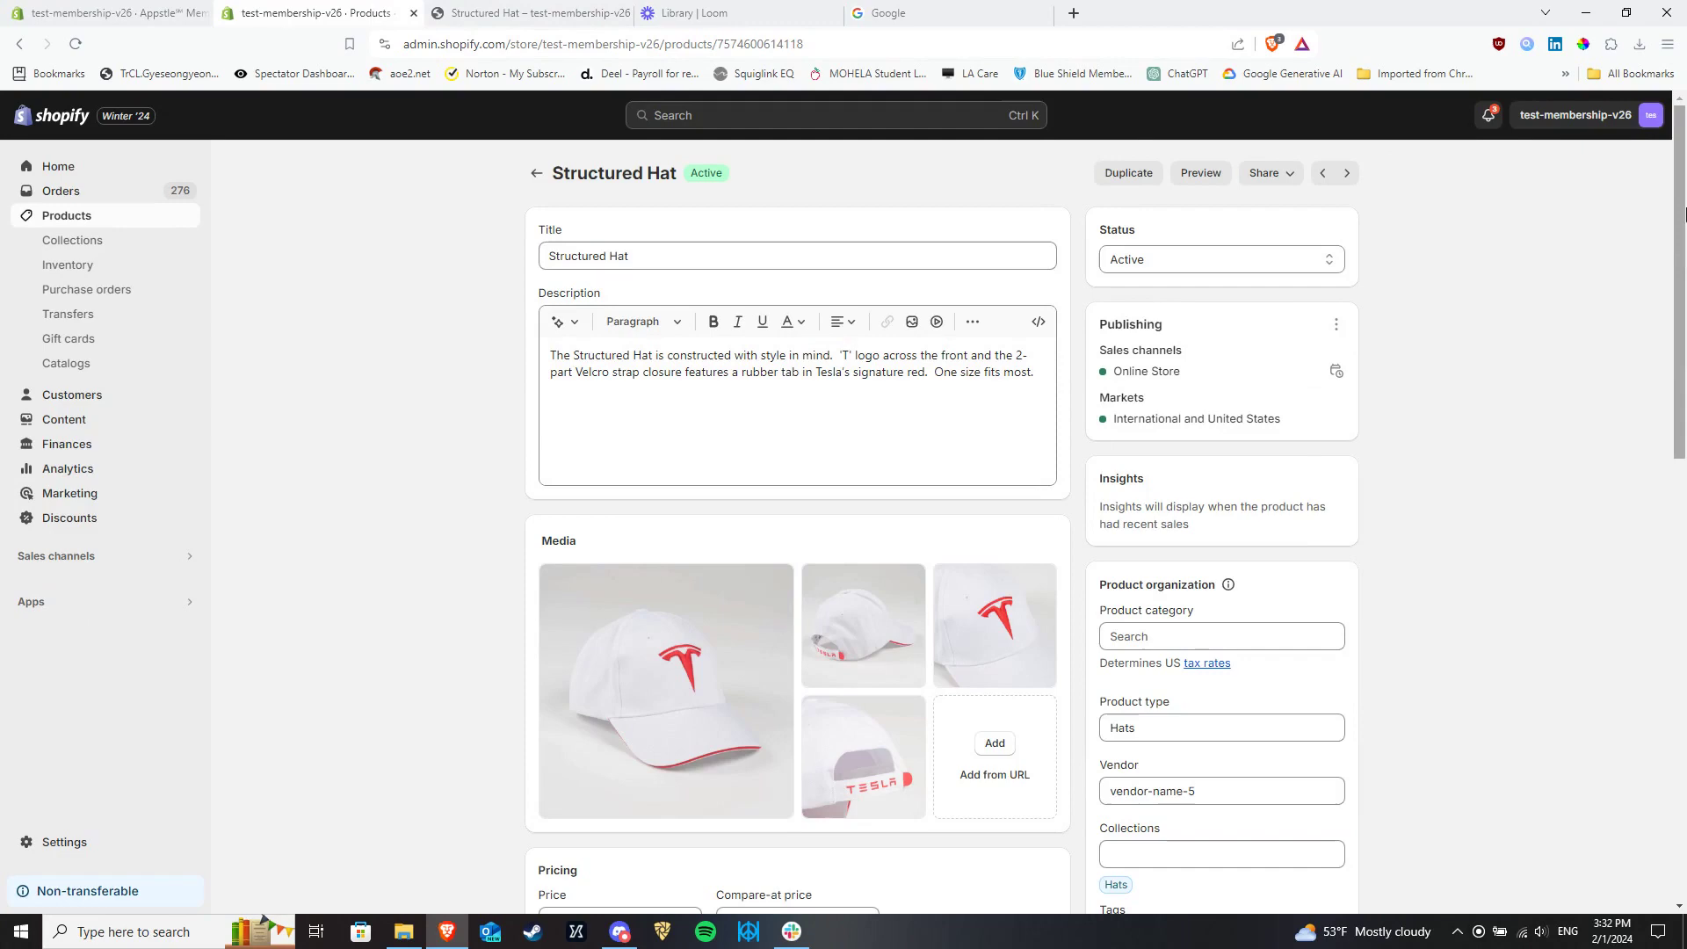
pyautogui.scroll(-3)
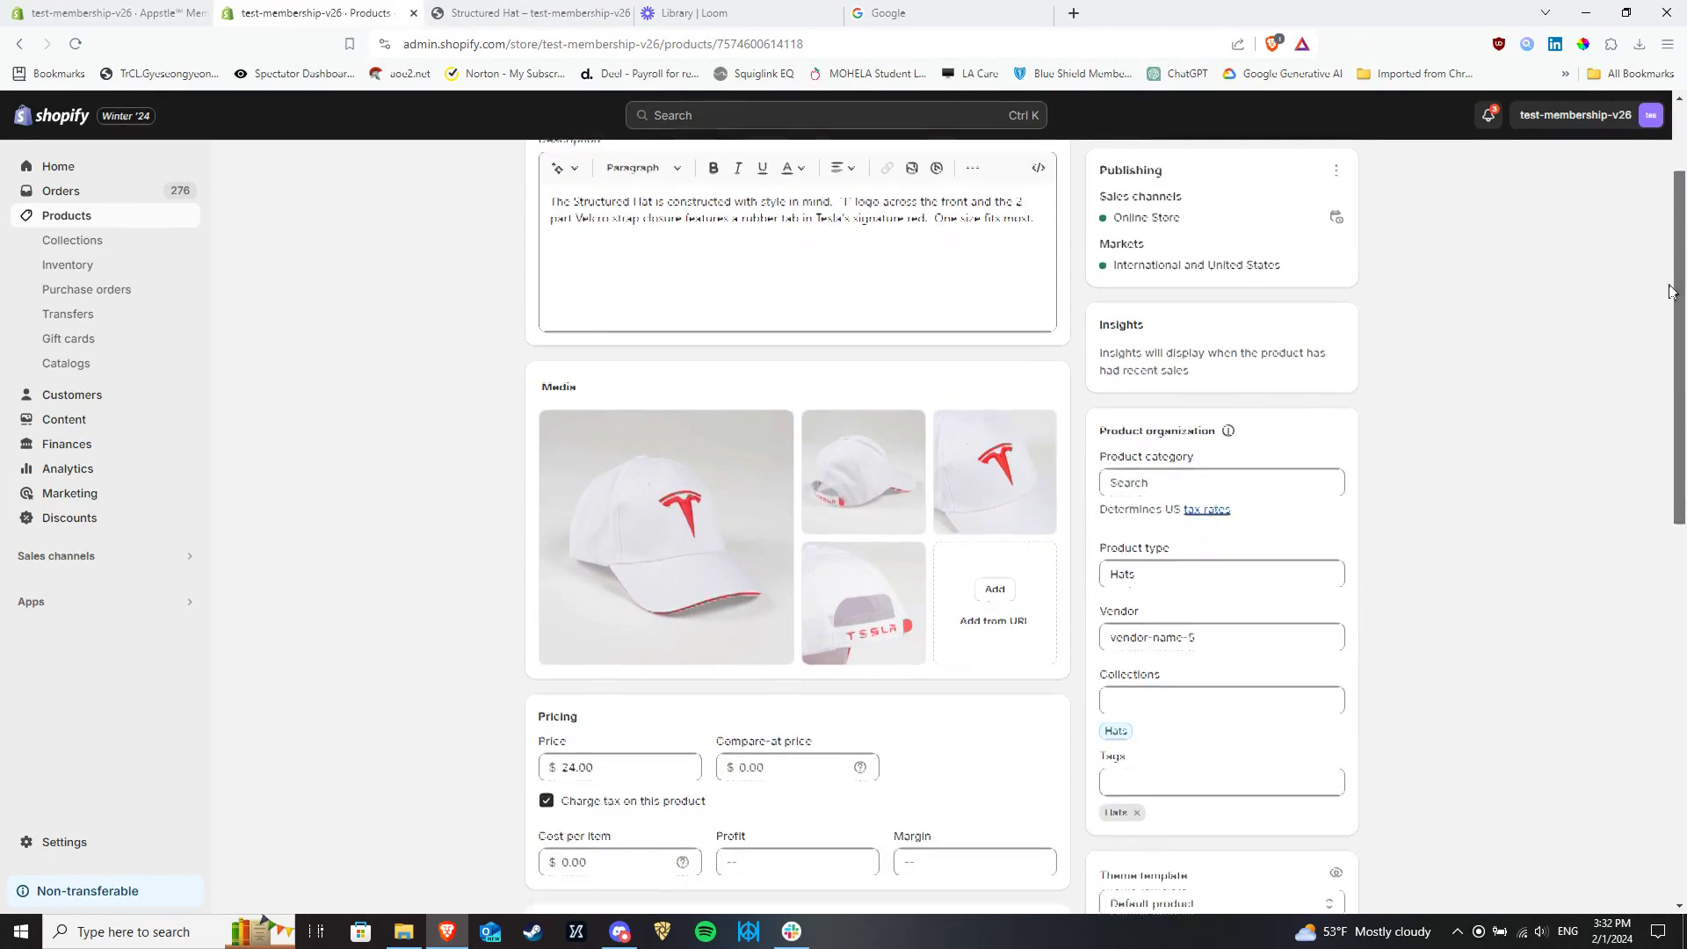
pyautogui.scroll(-3)
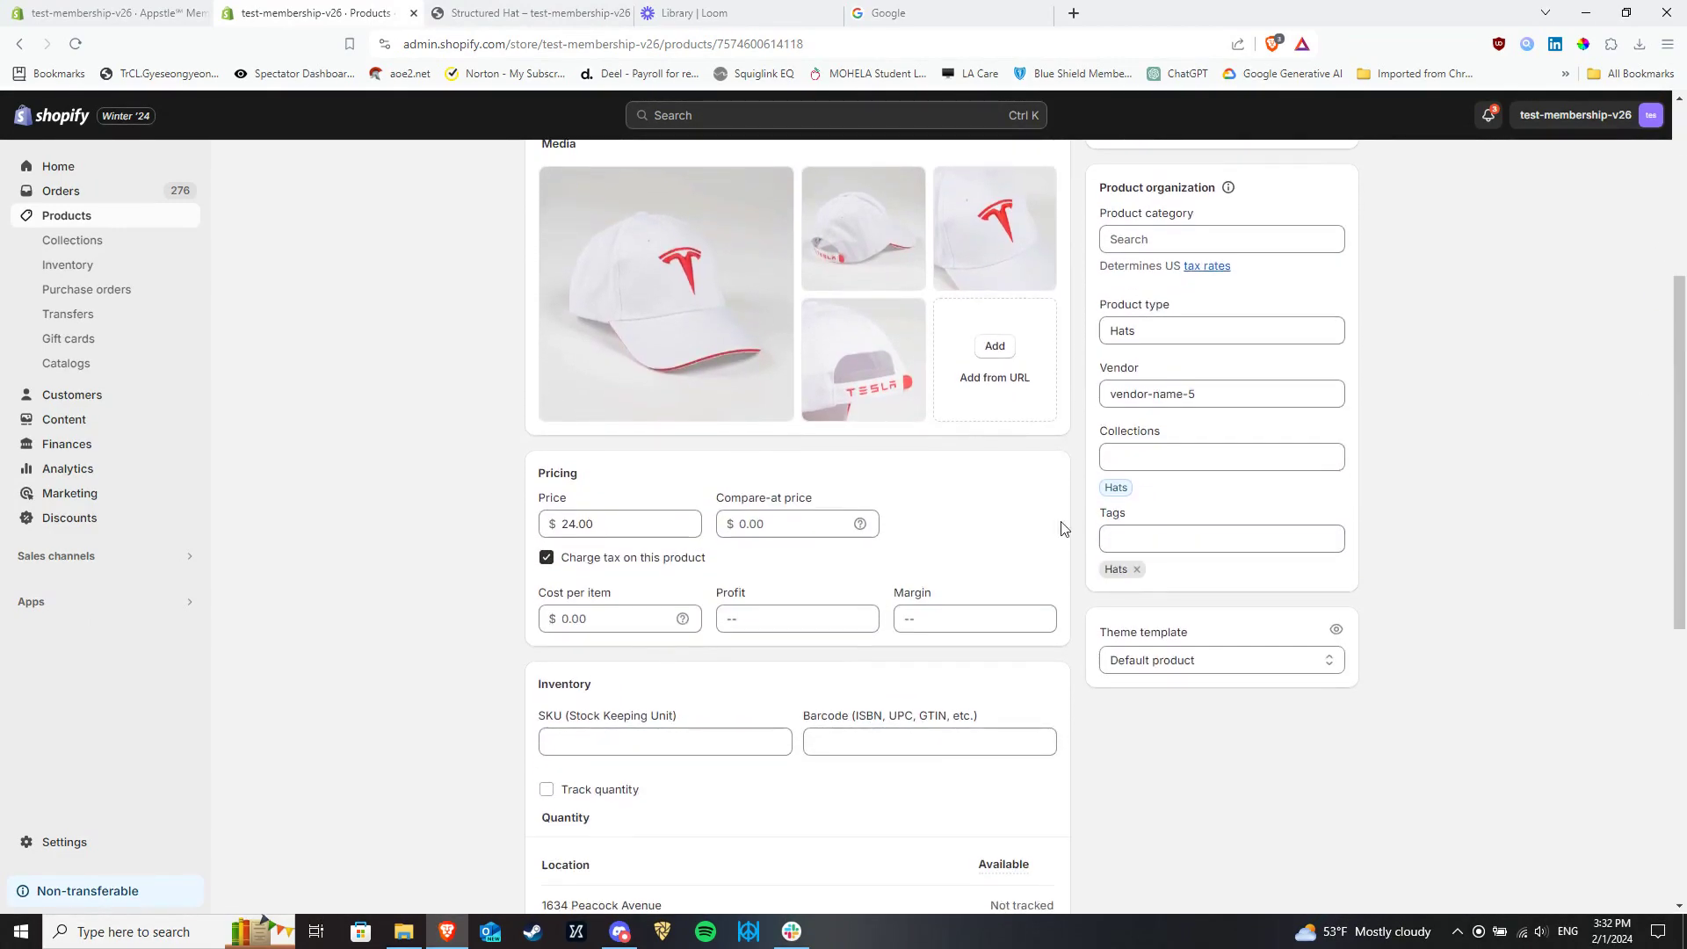
pyautogui.doubleClick(1114, 569)
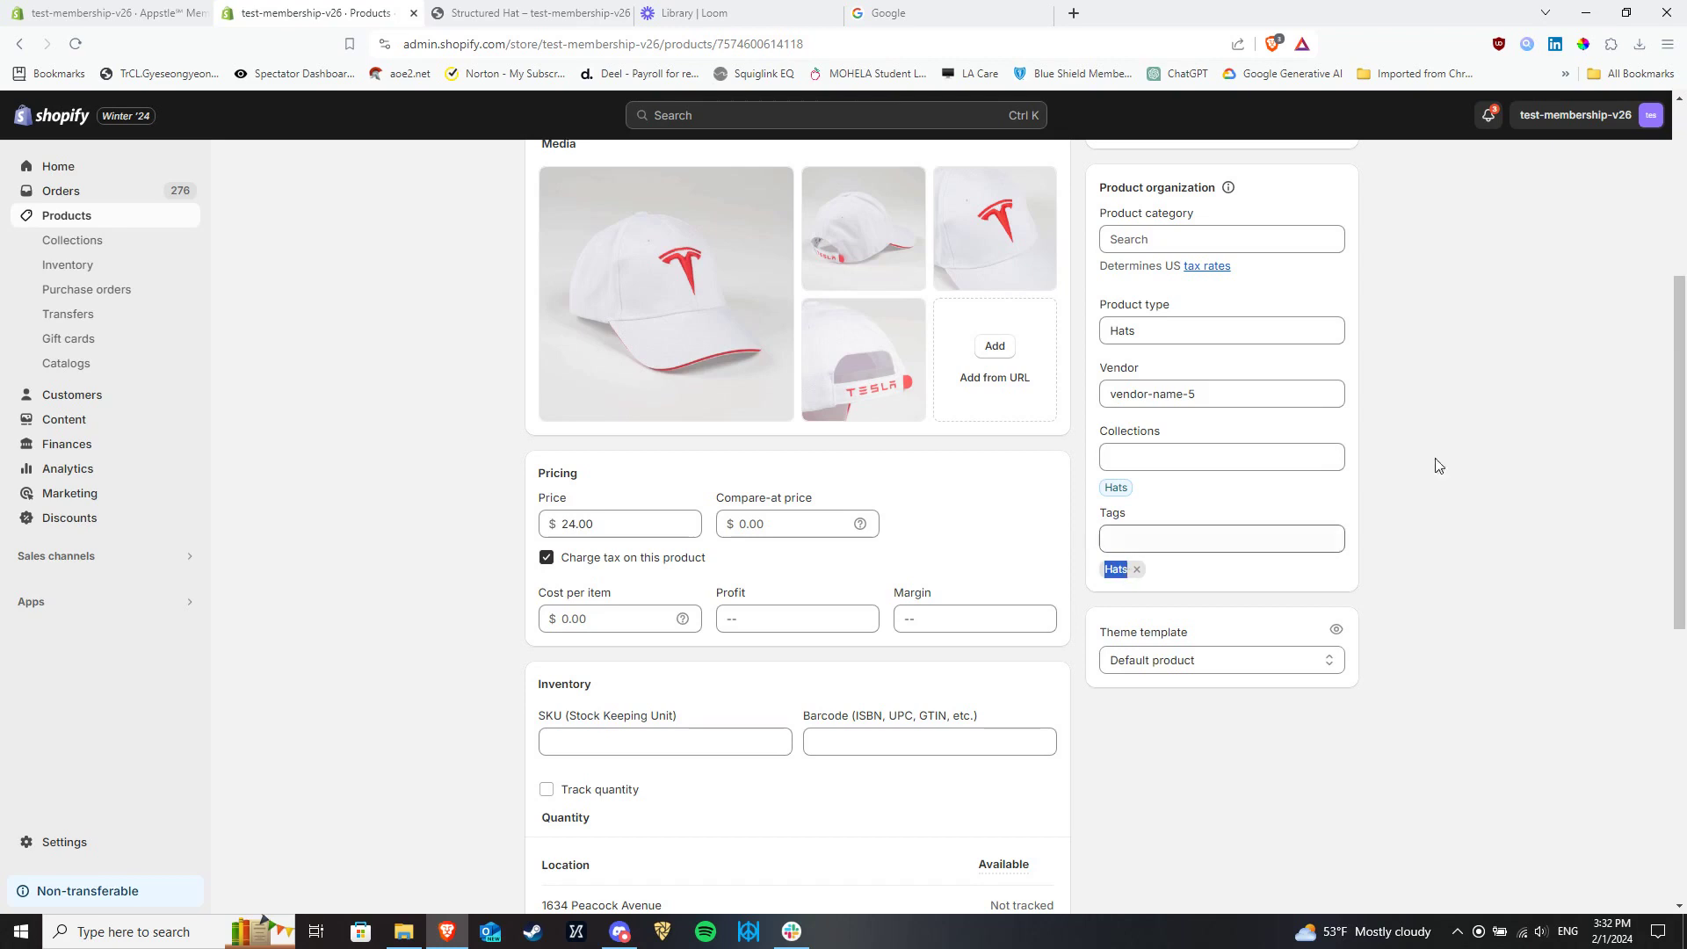
pyautogui.click(1238, 540)
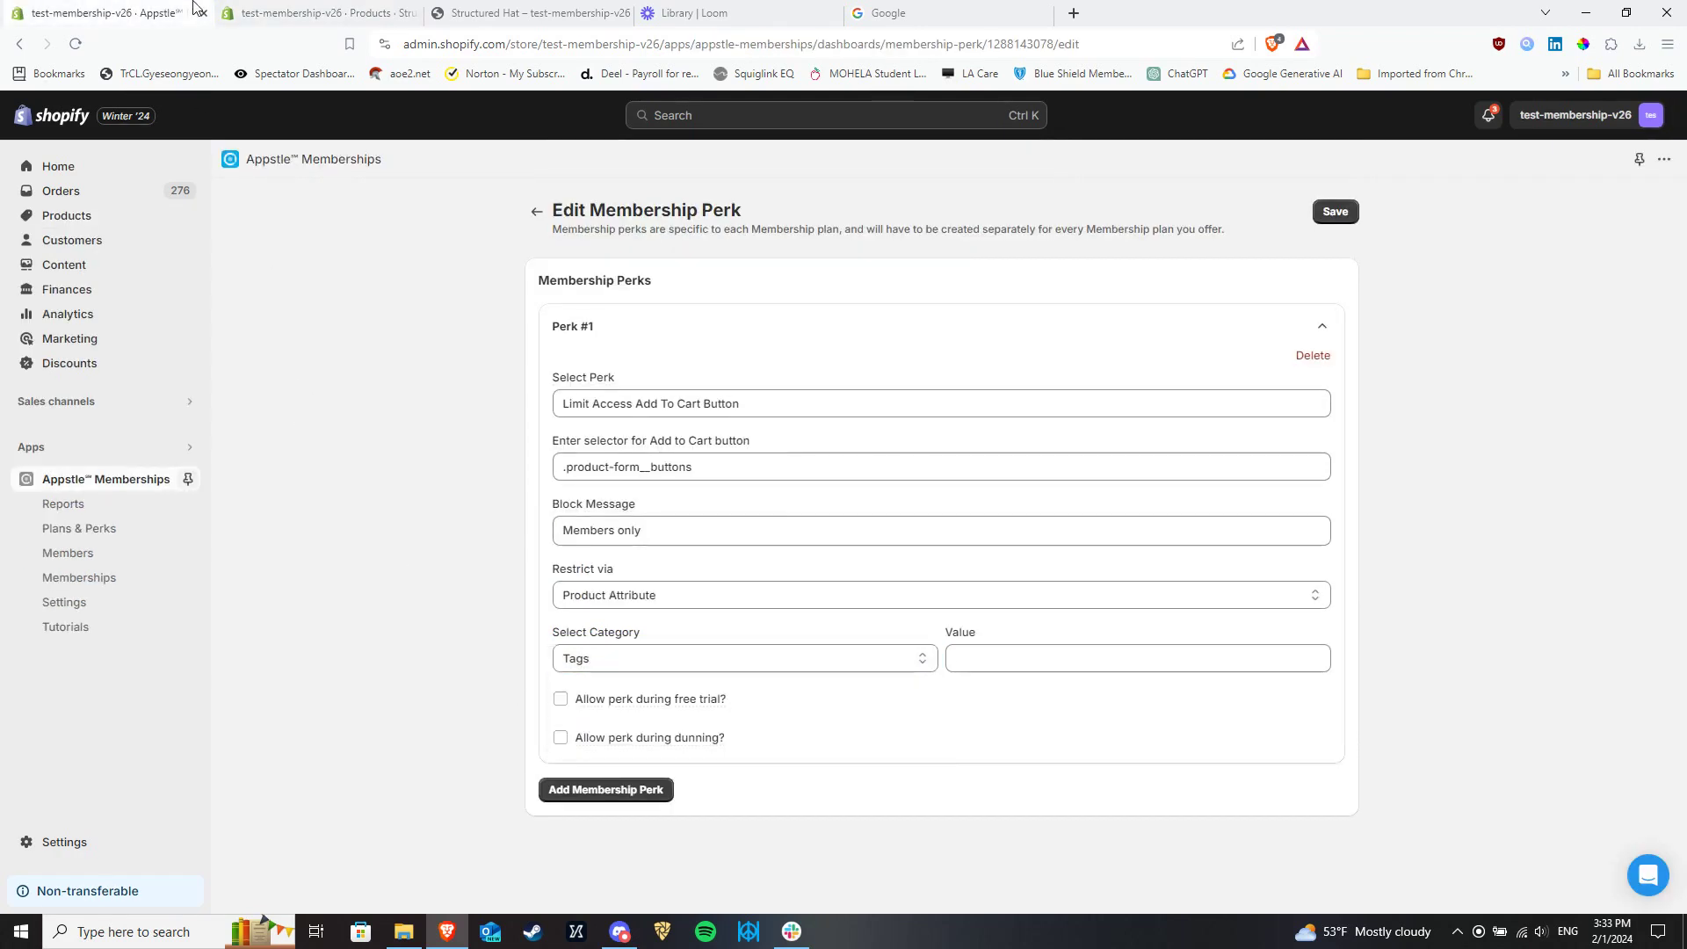
# - Enter tag value Hats, save the perk, and switch to the Structured Hat storefront page
pyautogui.click(316, 13)
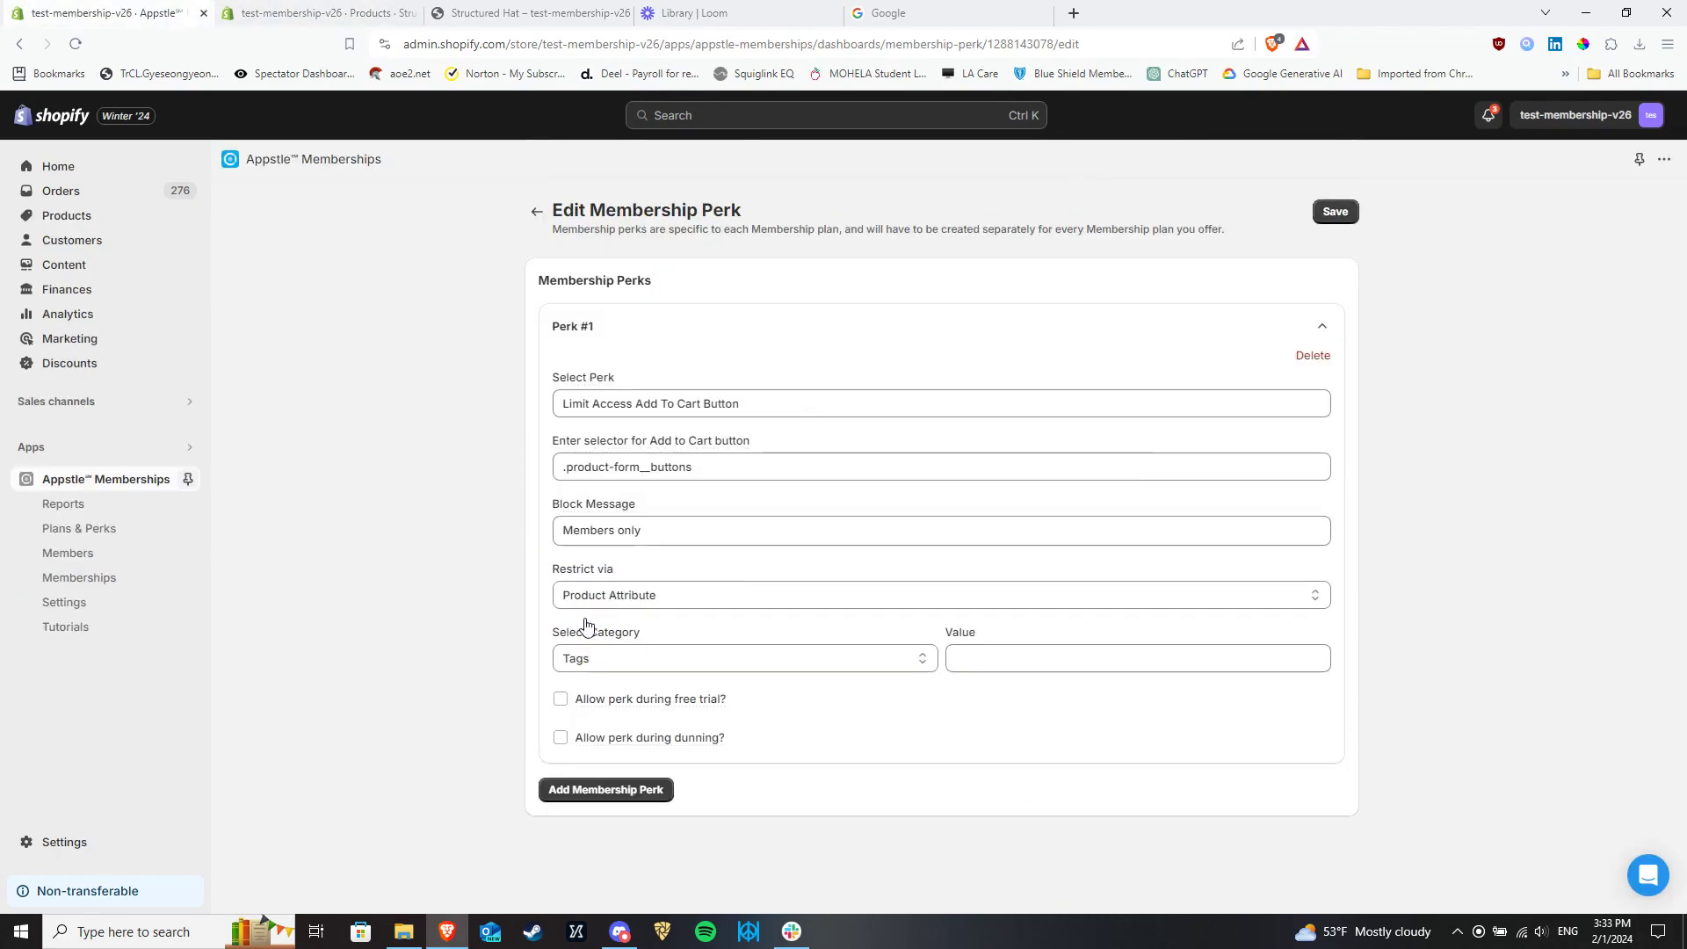
pyautogui.write('Hats')
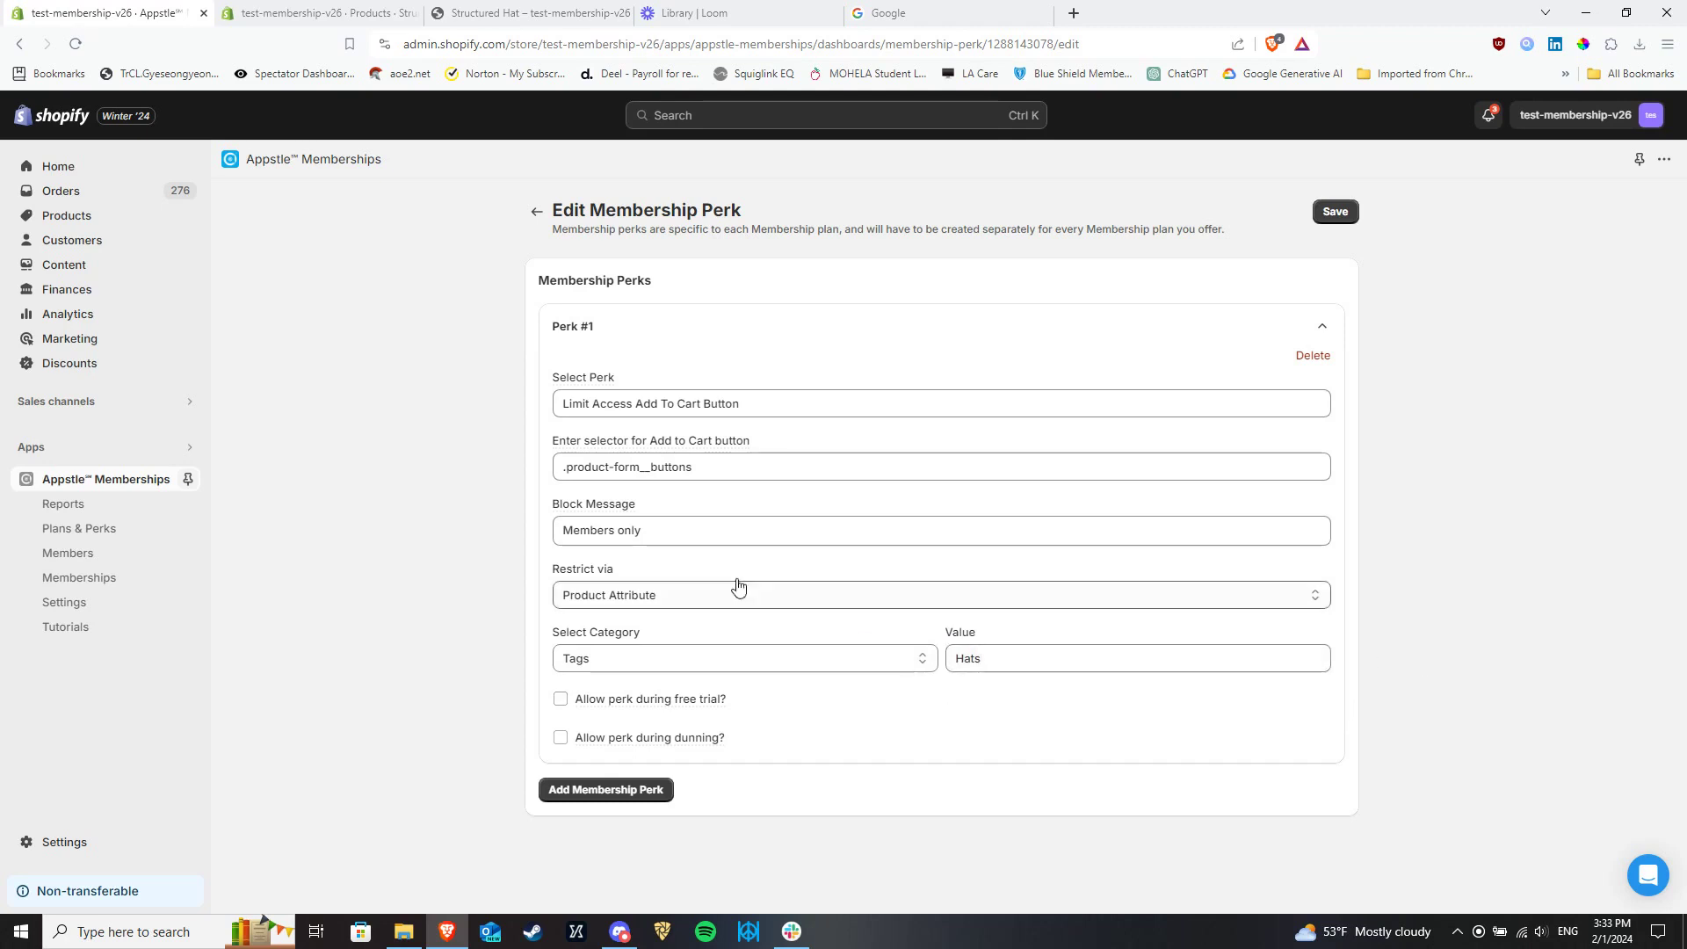
pyautogui.click(744, 657)
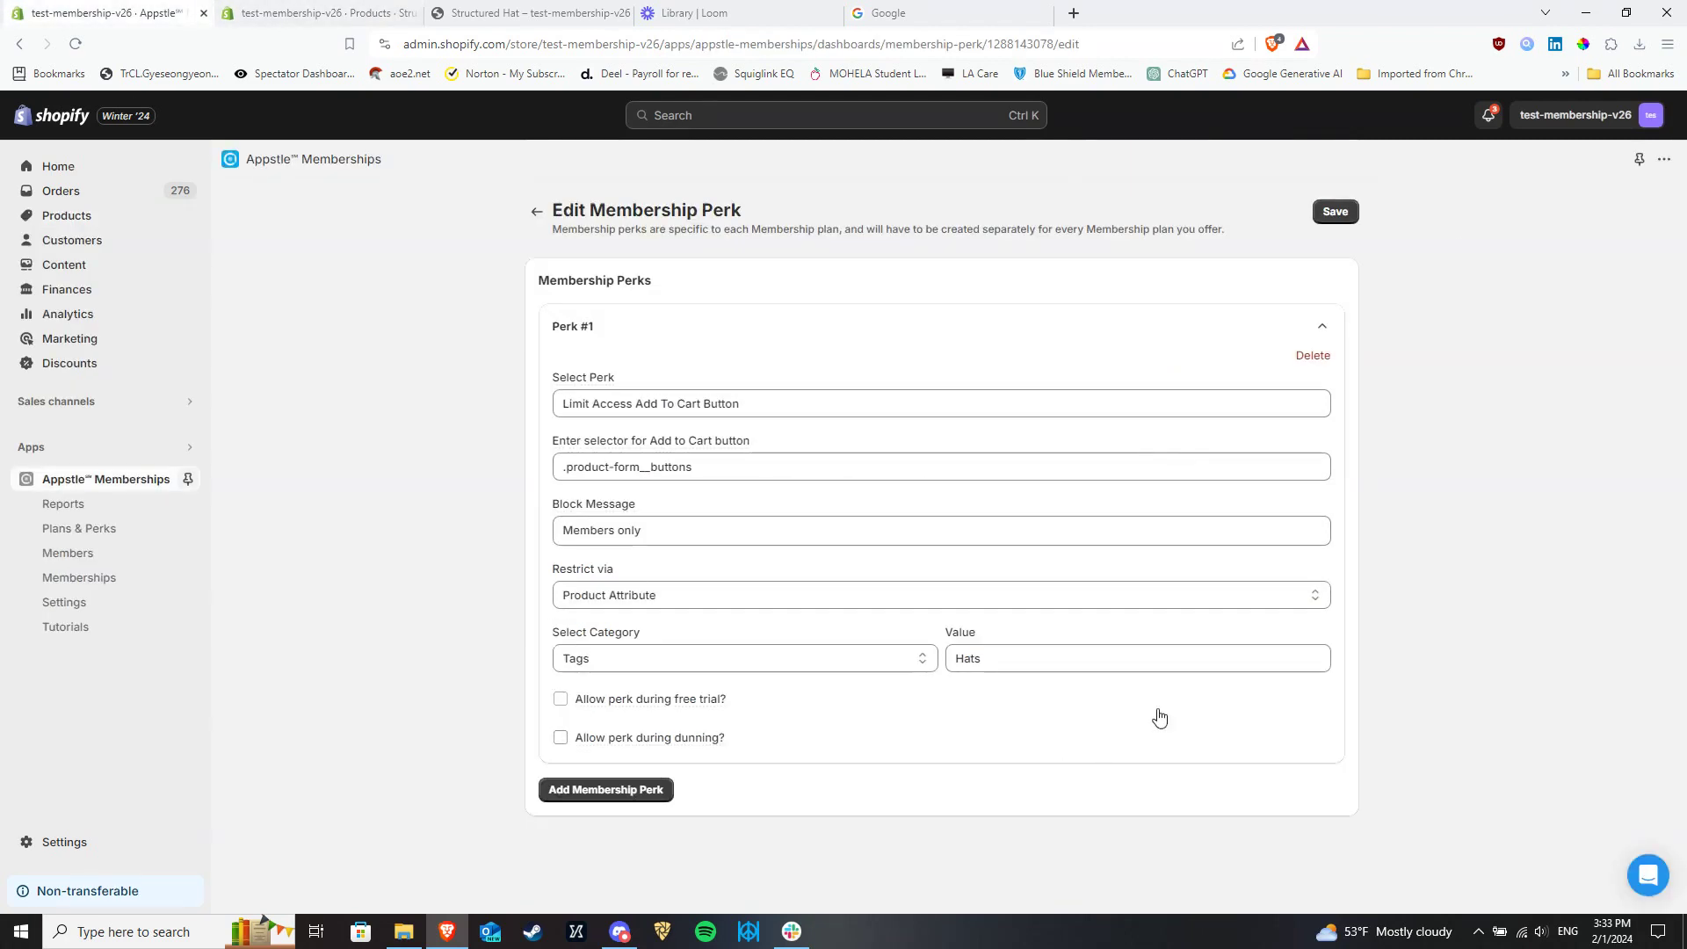
pyautogui.click(1336, 211)
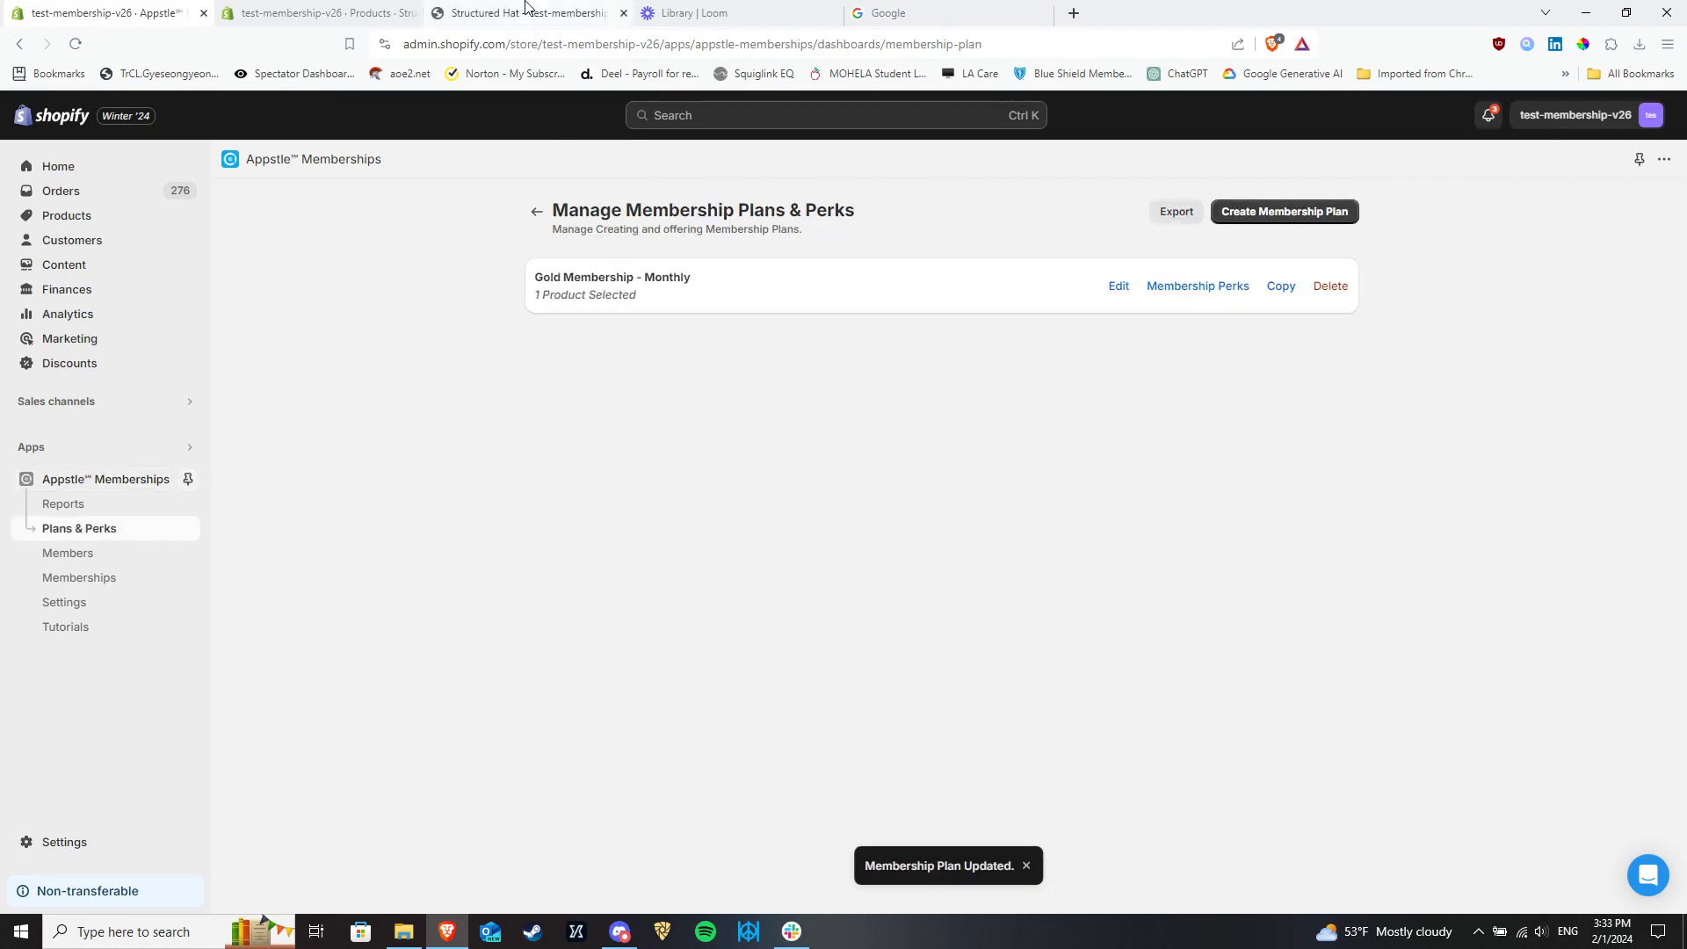
pyautogui.click(529, 14)
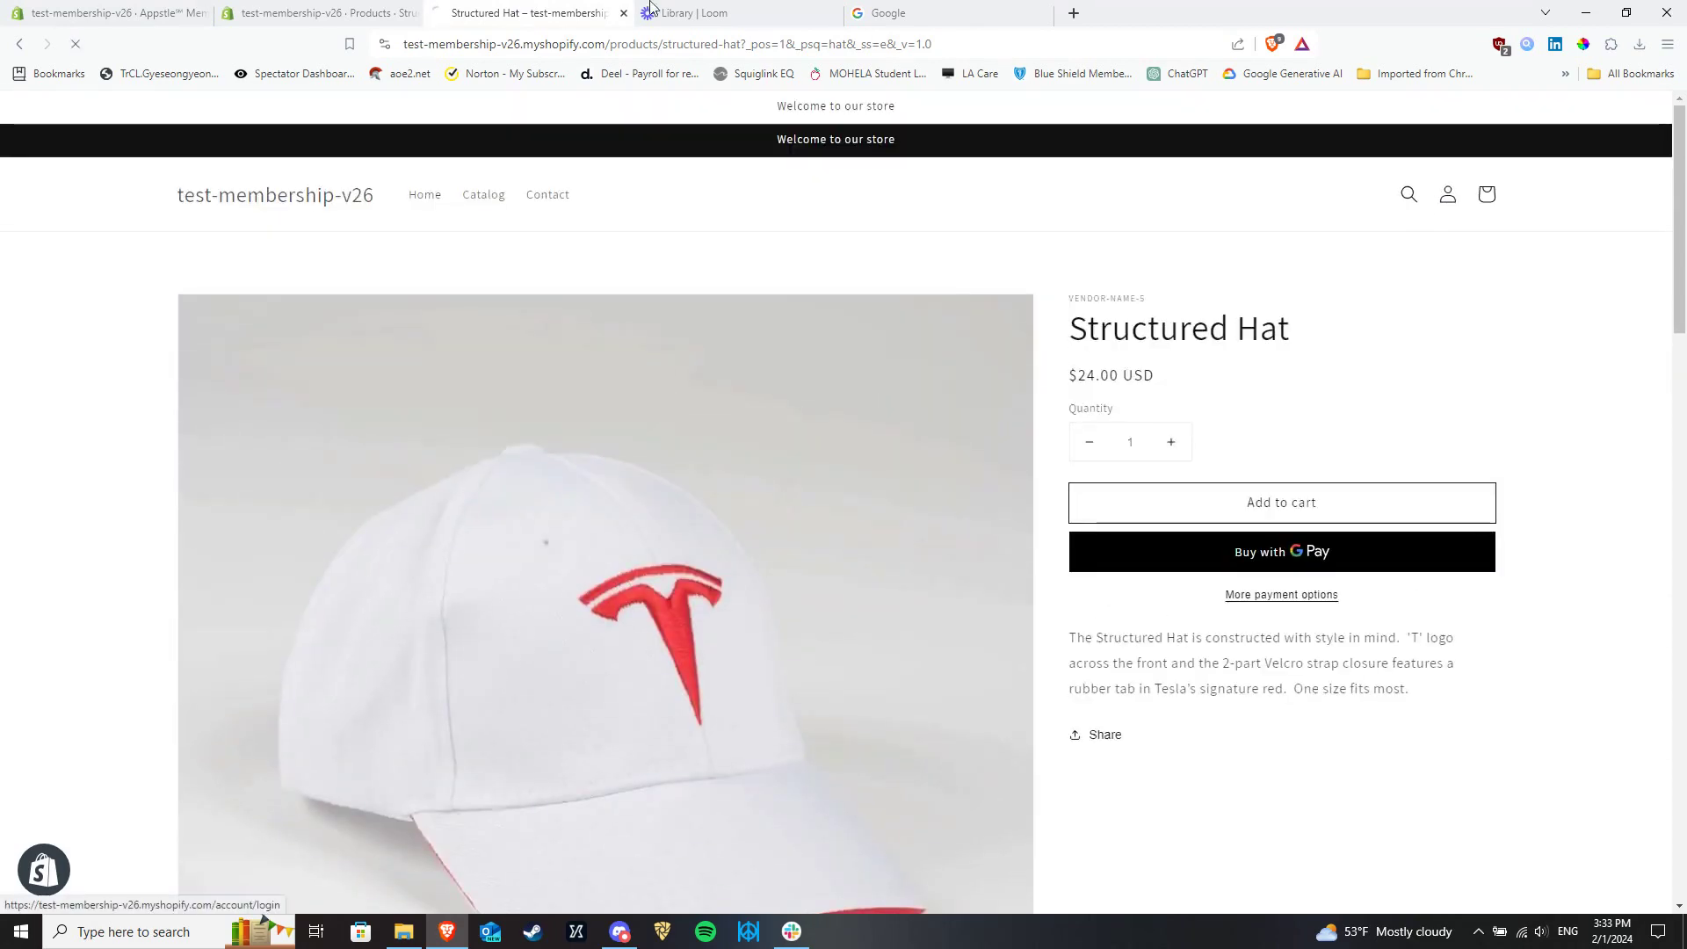
# - Reload the Structured Hat page to confirm 'Members only' replaces the Add to cart button
pyautogui.click(1448, 193)
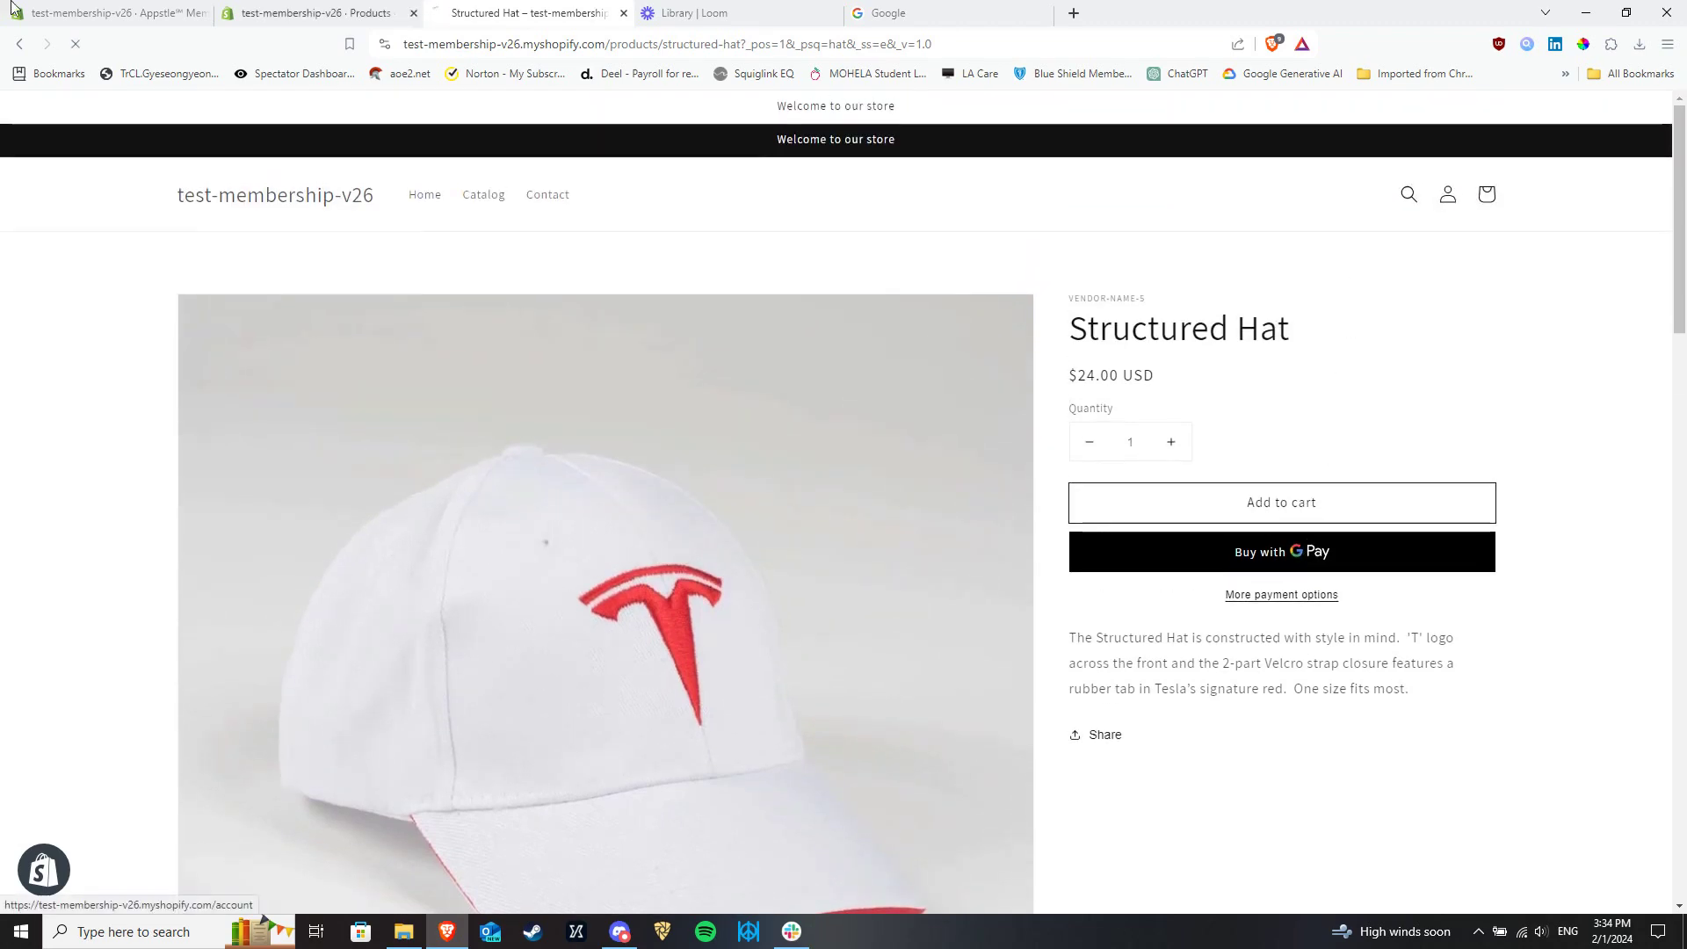
pyautogui.click(424, 194)
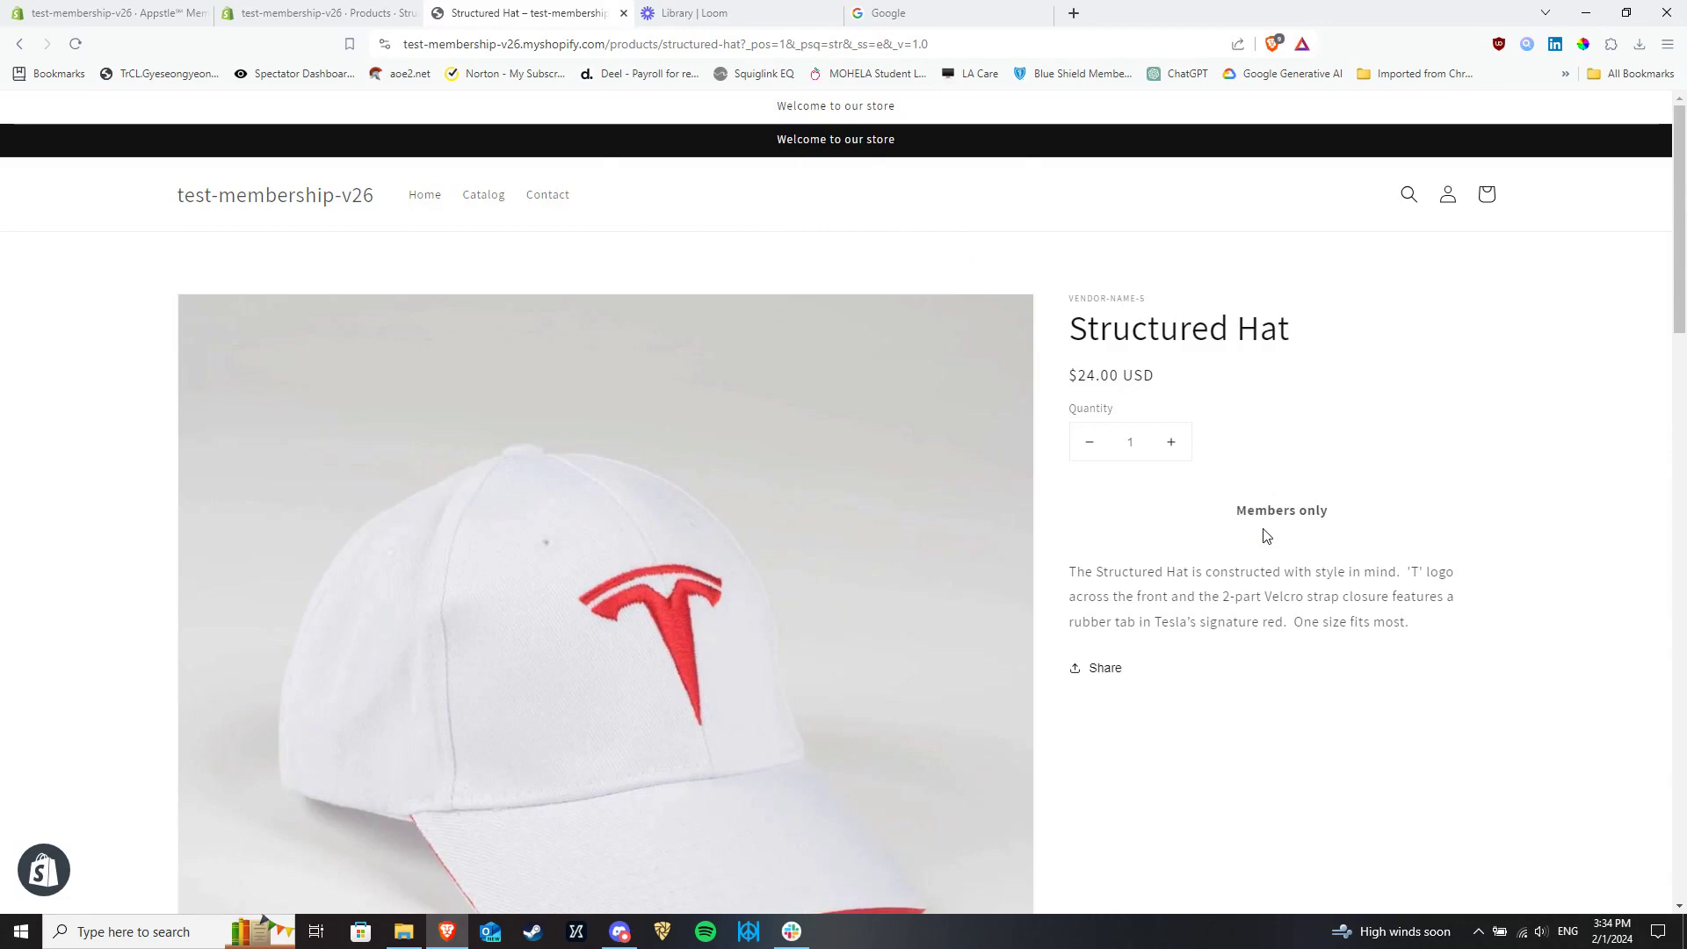
pyautogui.scroll(-3)
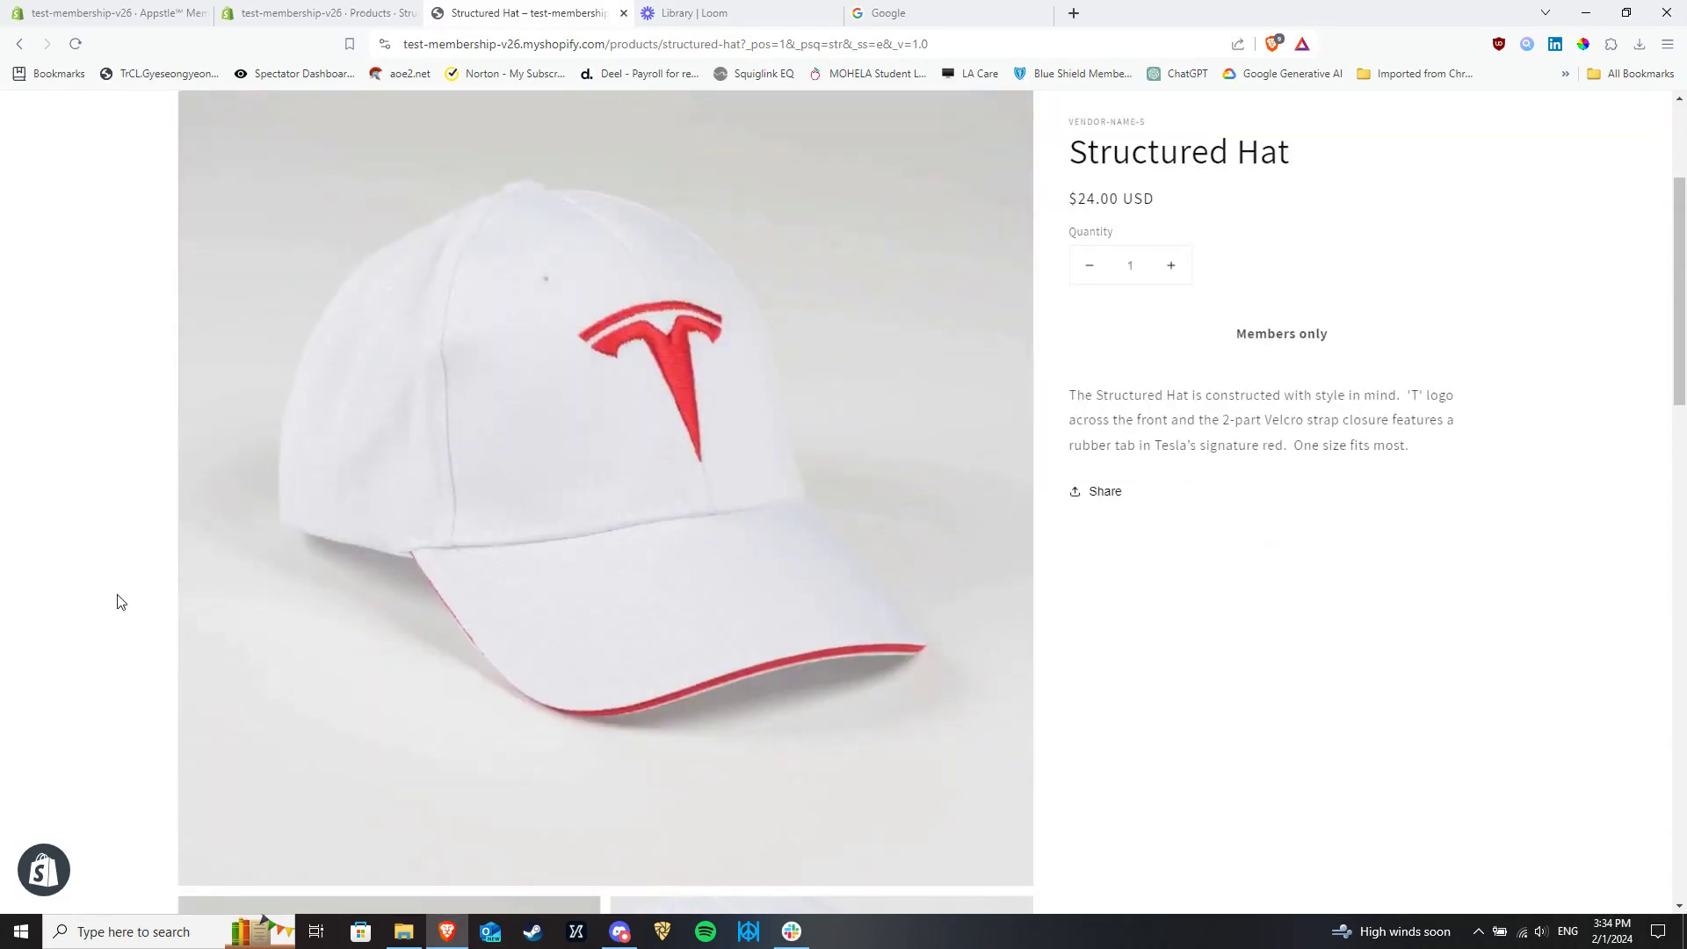
pyautogui.moveTo(126, 559)
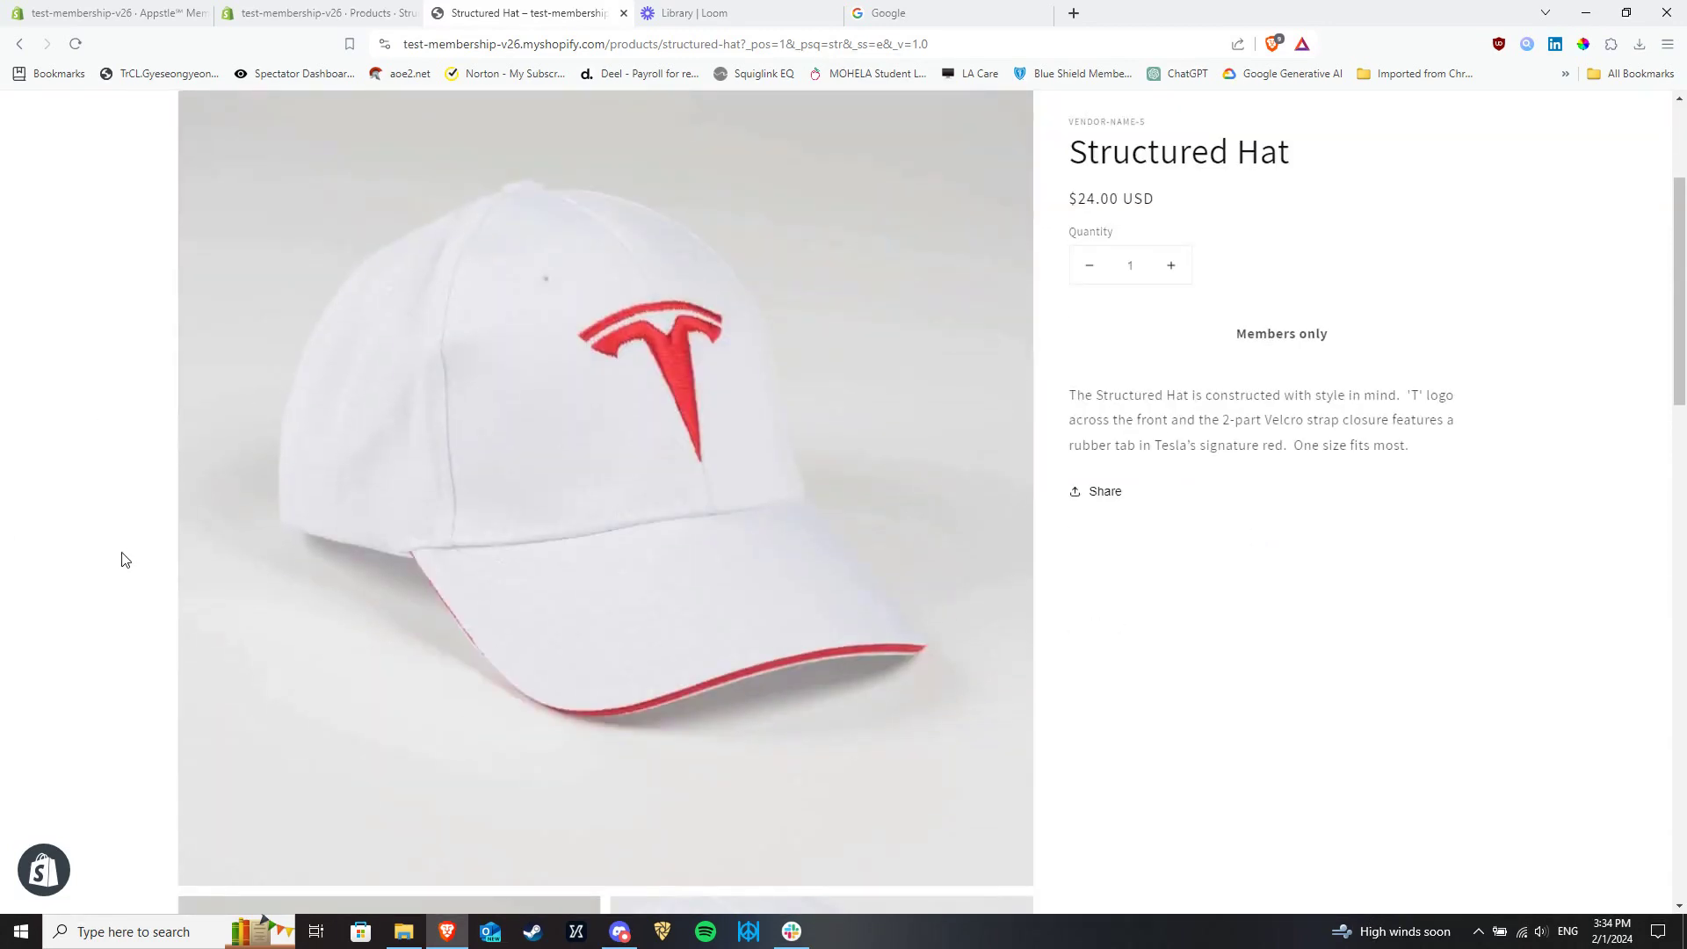